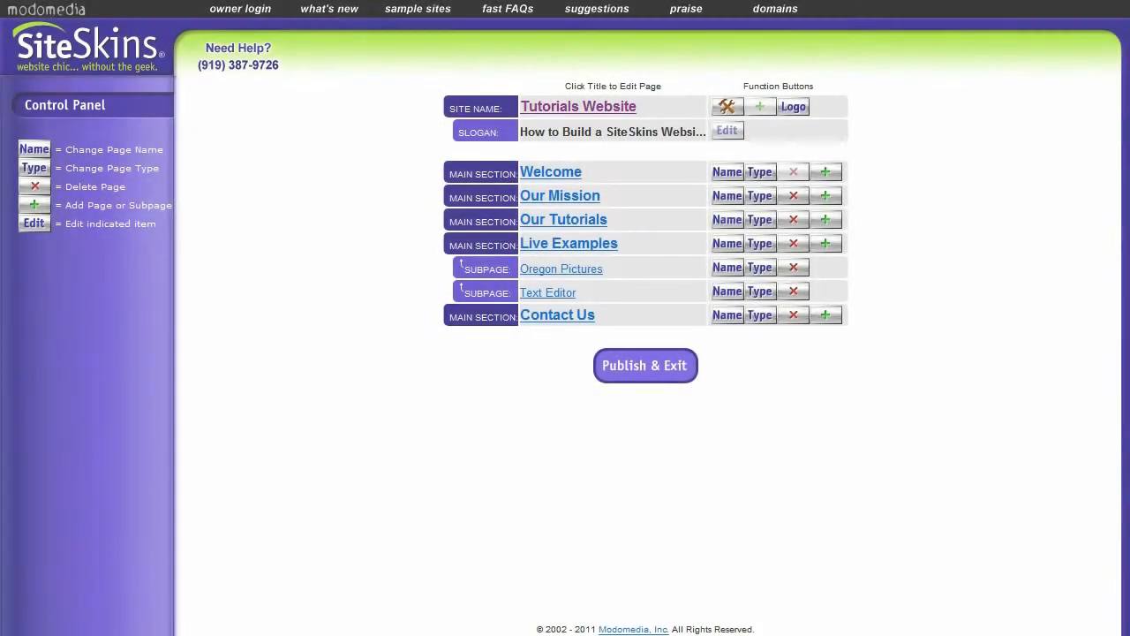
{"action": "mouse_move", "coordinate": [671, 561]}
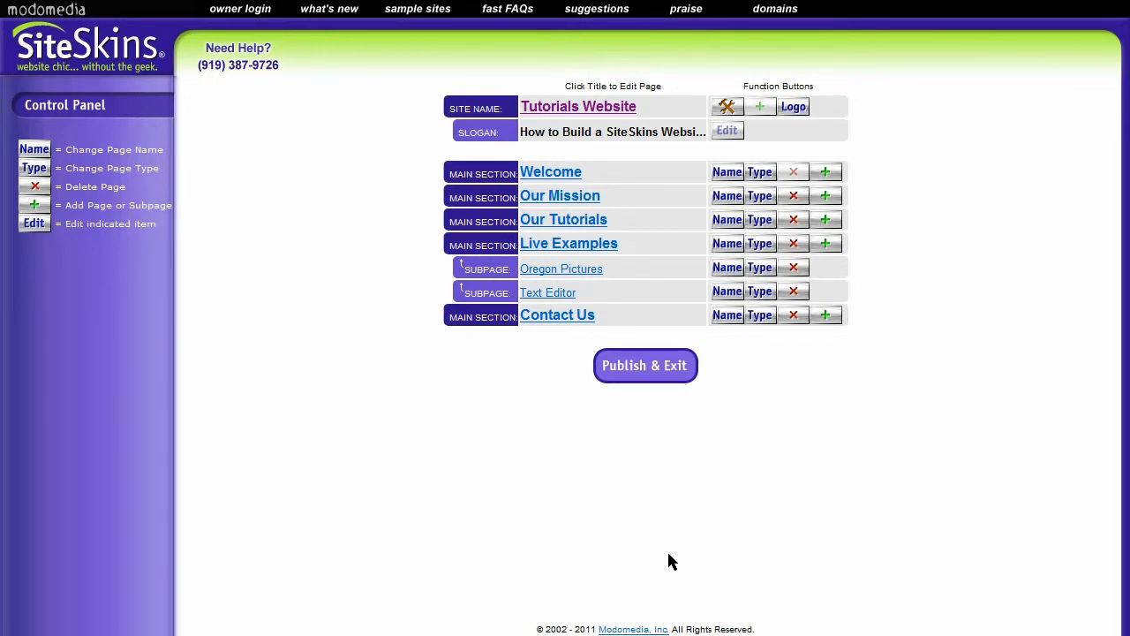
{"action": "mouse_move", "coordinate": [654, 508]}
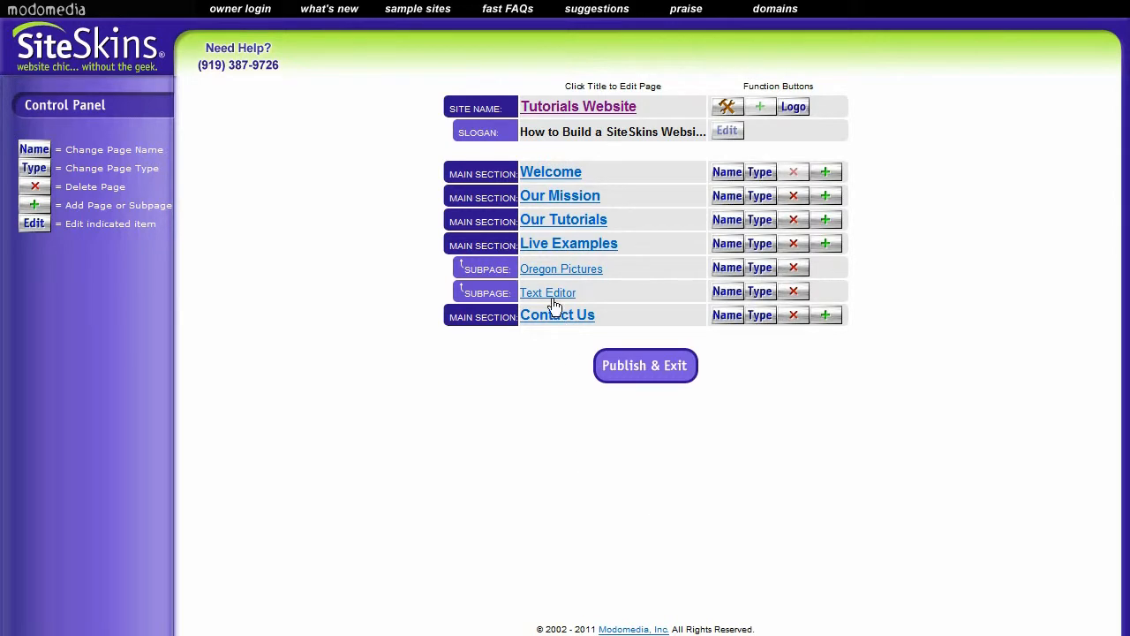
Open the Text Editor page and select all of its existing text and photos for removal
{"action": "left_click", "coordinate": [547, 293]}
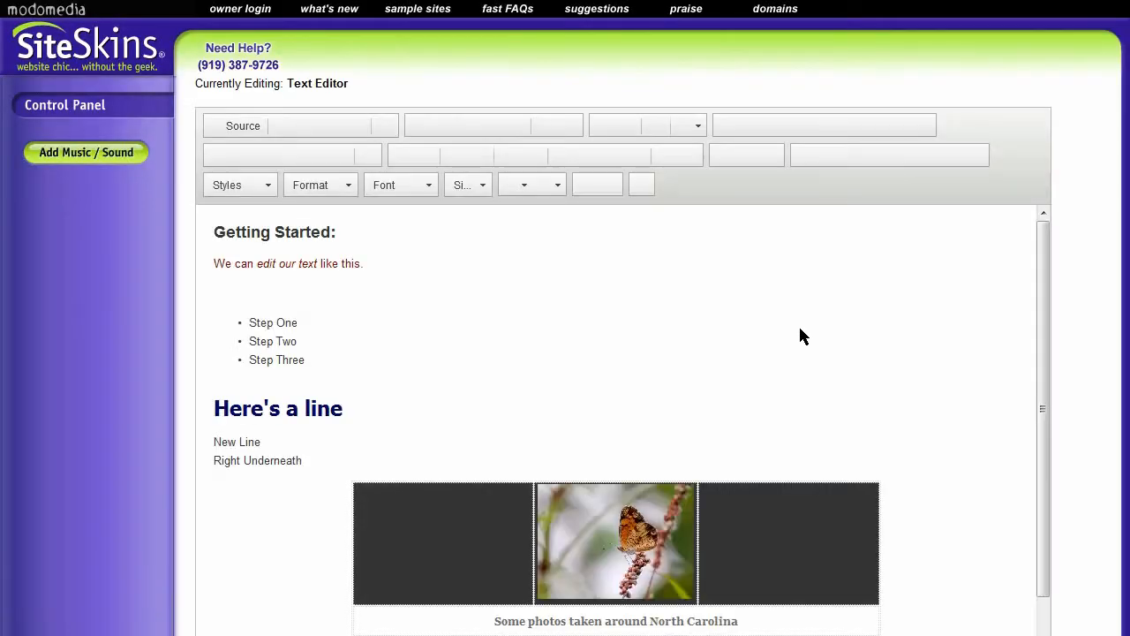
{"action": "scroll", "scroll_direction": "down", "scroll_amount": 3}
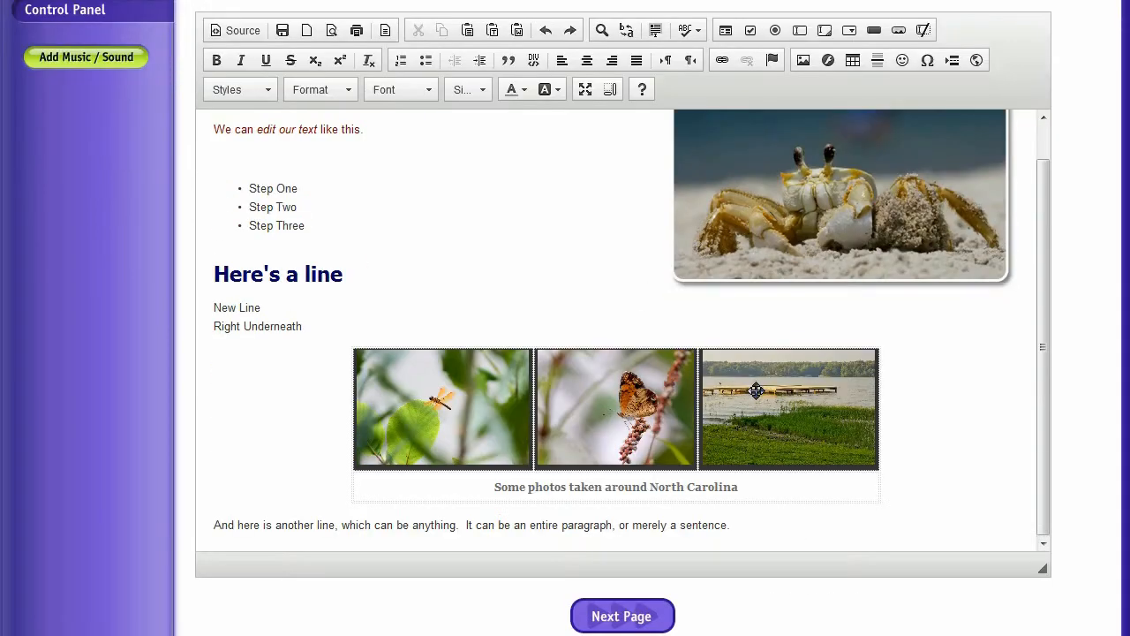
{"action": "scroll", "scroll_direction": "down", "scroll_amount": 3}
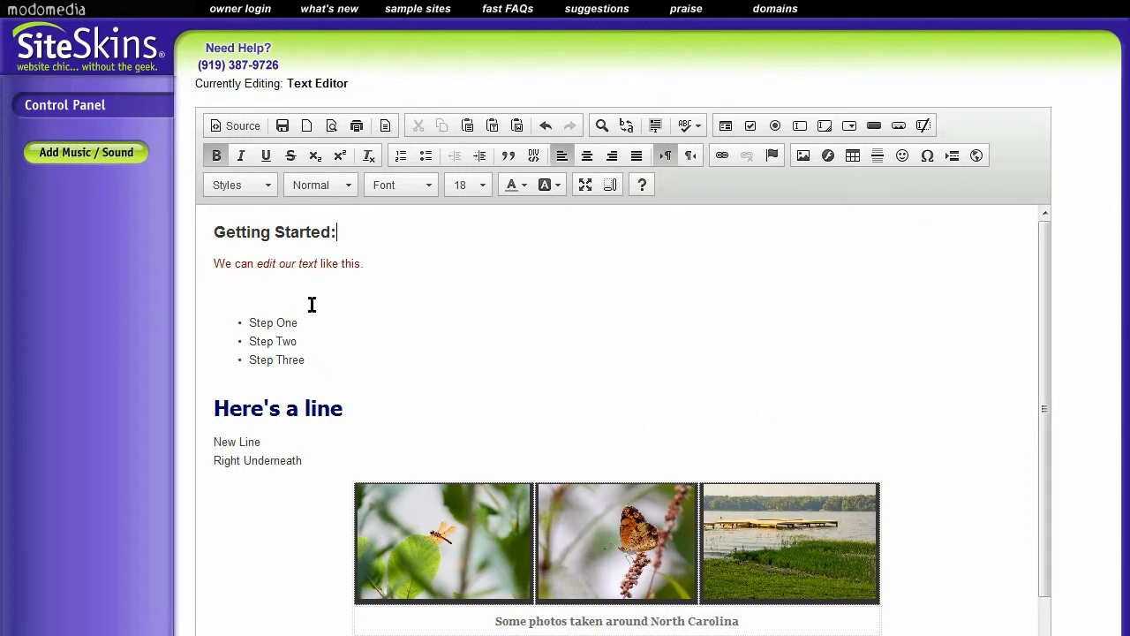
{"action": "left_click", "coordinate": [442, 542]}
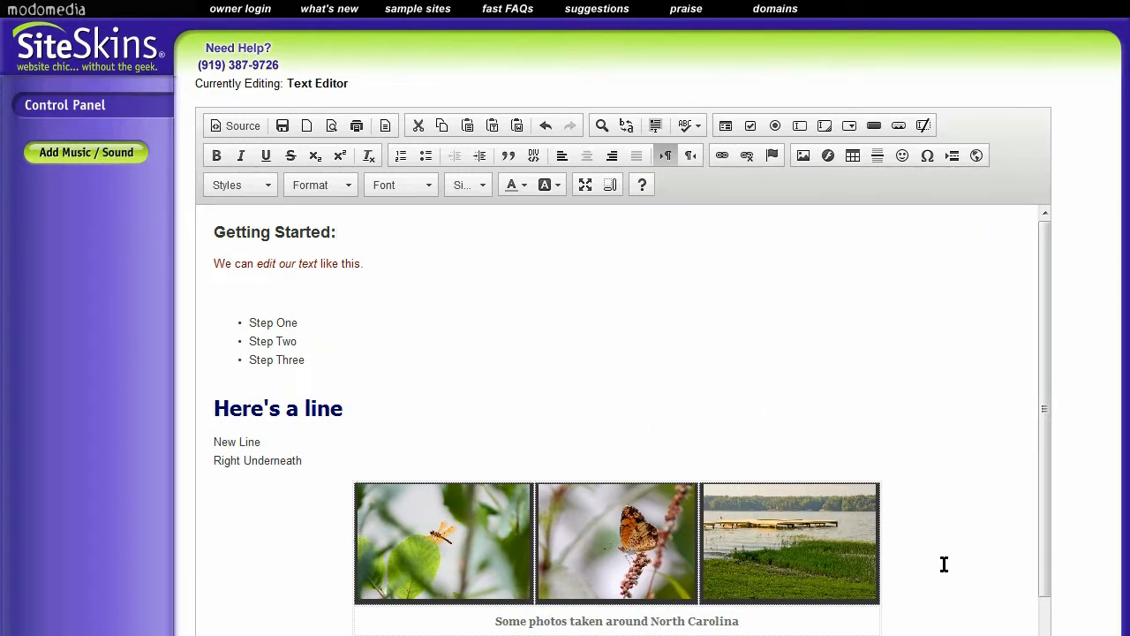
{"action": "key", "text": "Ctrl+a"}
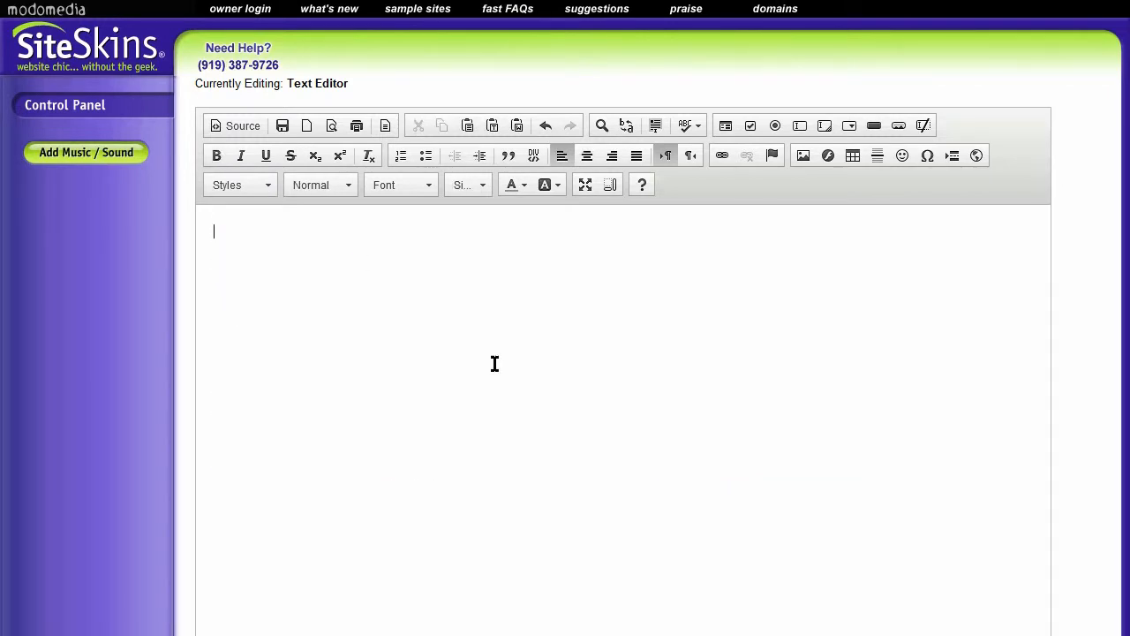
{"action": "mouse_move", "coordinate": [596, 279]}
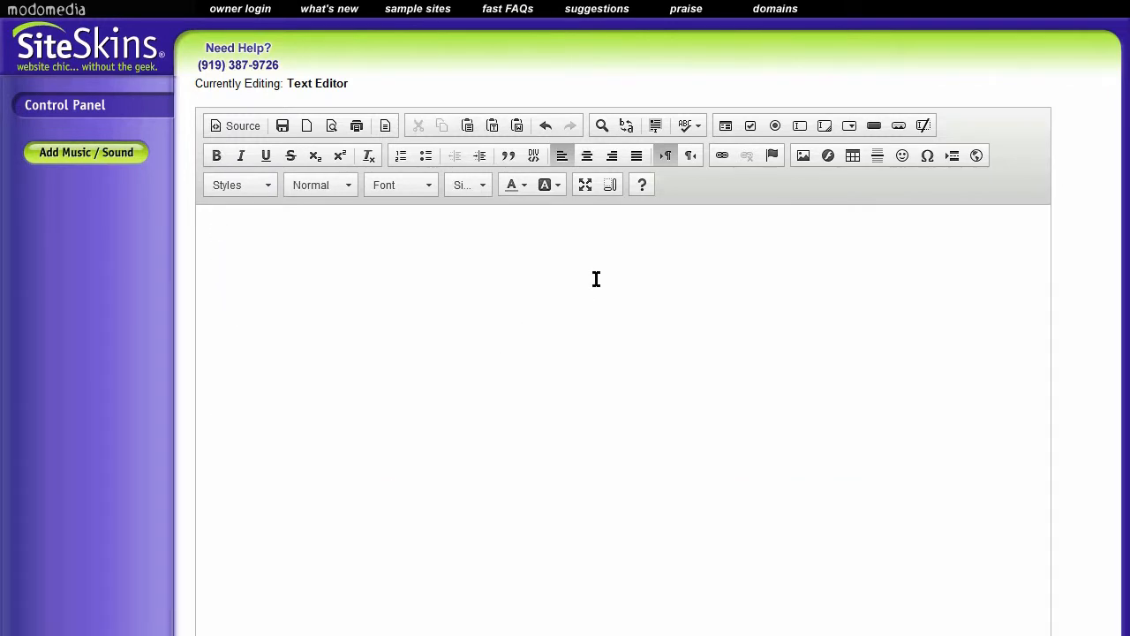
{"action": "mouse_move", "coordinate": [505, 334]}
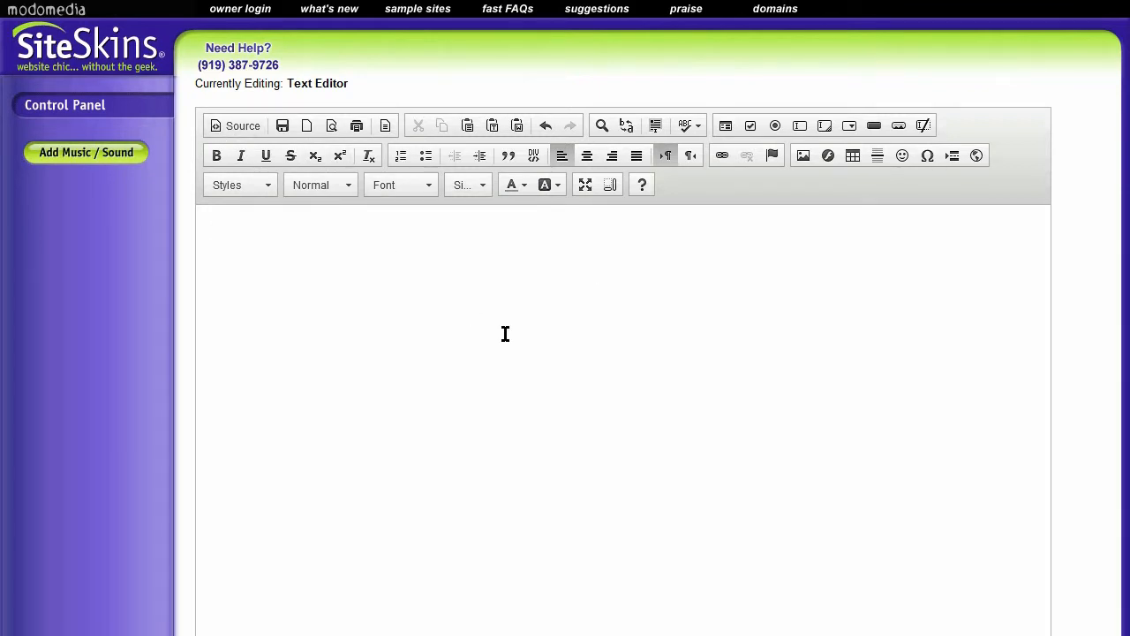
{"action": "left_click", "coordinate": [505, 300]}
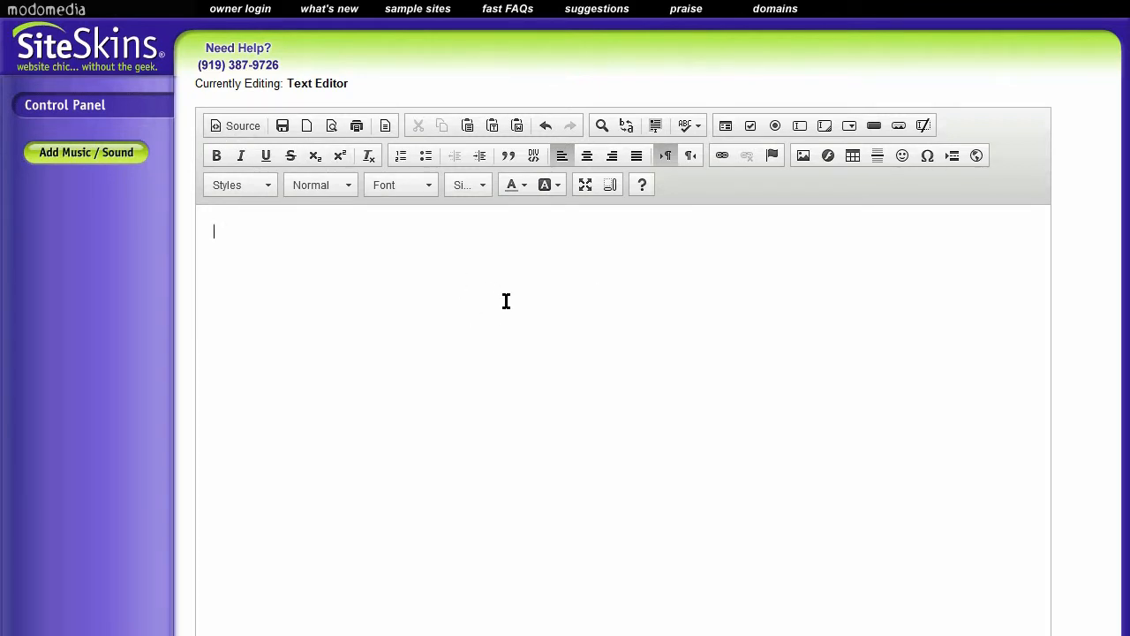
{"action": "mouse_move", "coordinate": [418, 249]}
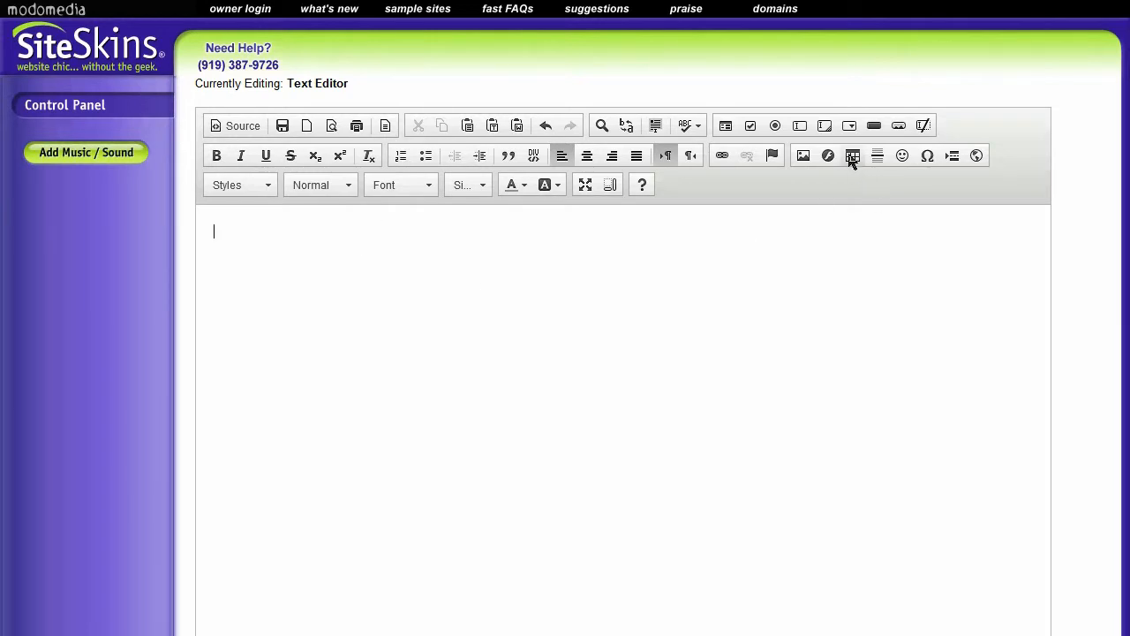
{"action": "mouse_move", "coordinate": [852, 166]}
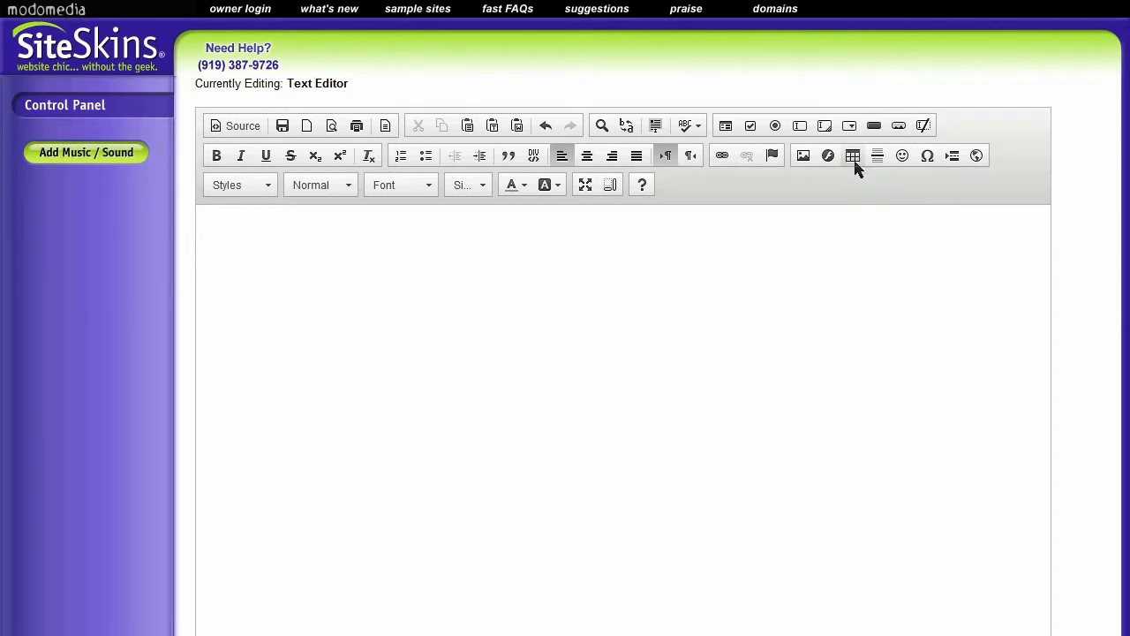
{"action": "mouse_move", "coordinate": [851, 155]}
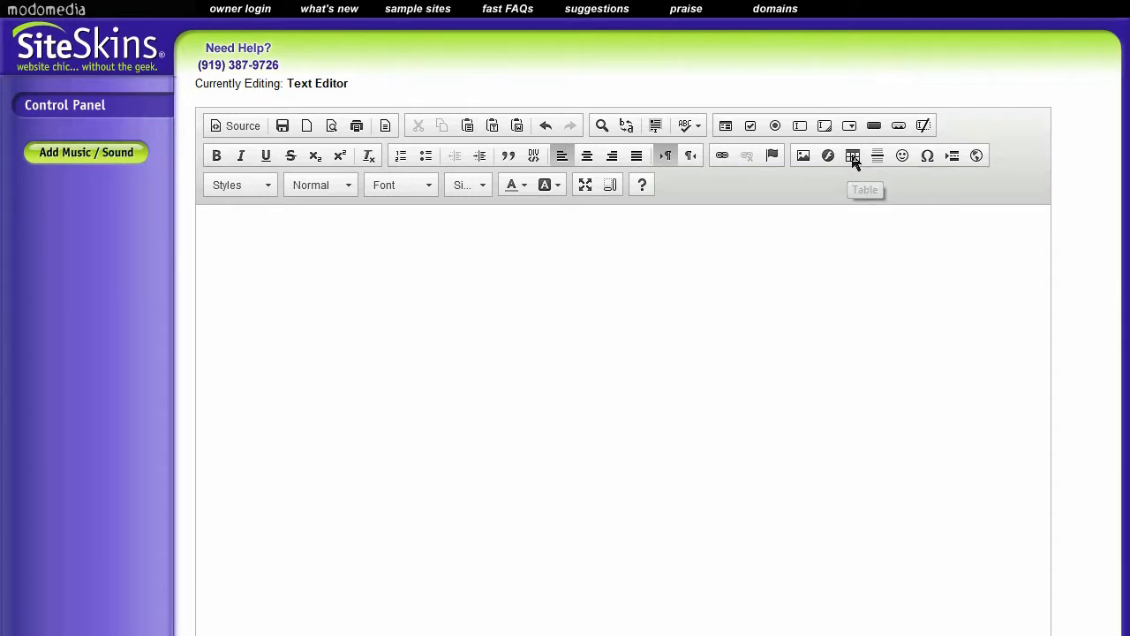
Fill in Table Properties: 2 rows, 3 columns, width 600 and Center alignment
{"action": "left_click", "coordinate": [851, 155]}
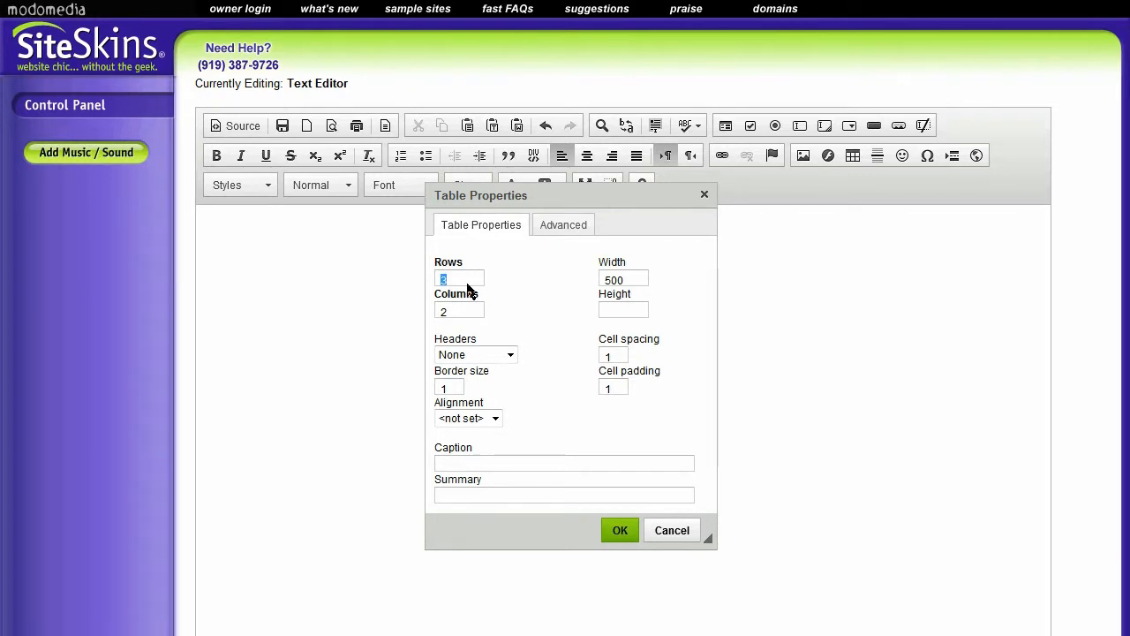
{"action": "mouse_move", "coordinate": [452, 283]}
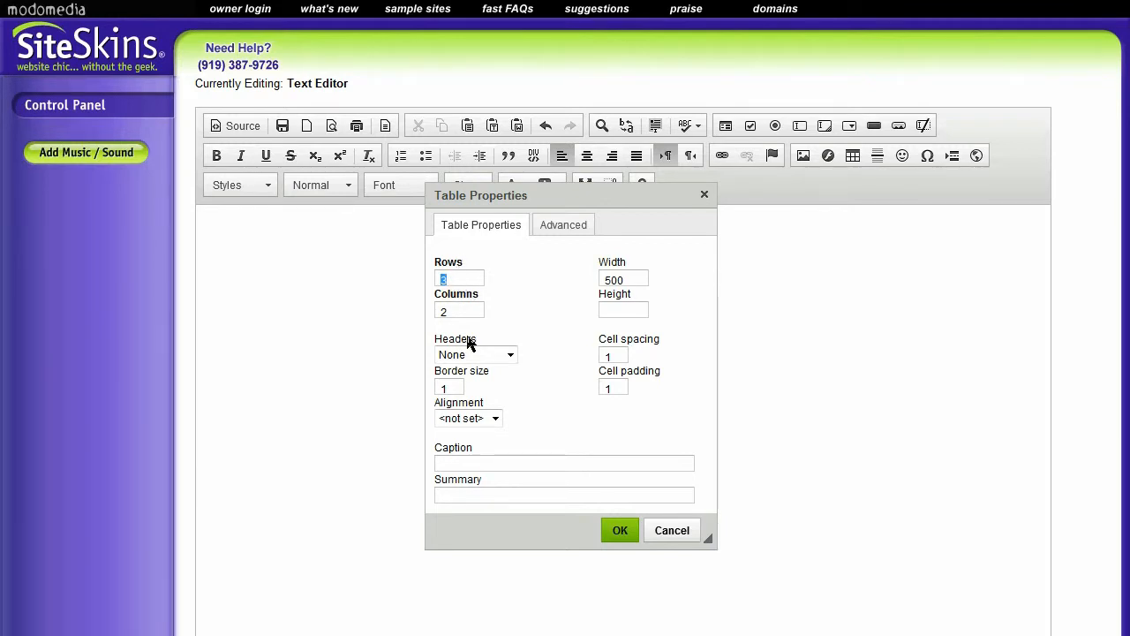
{"action": "type", "text": "3"}
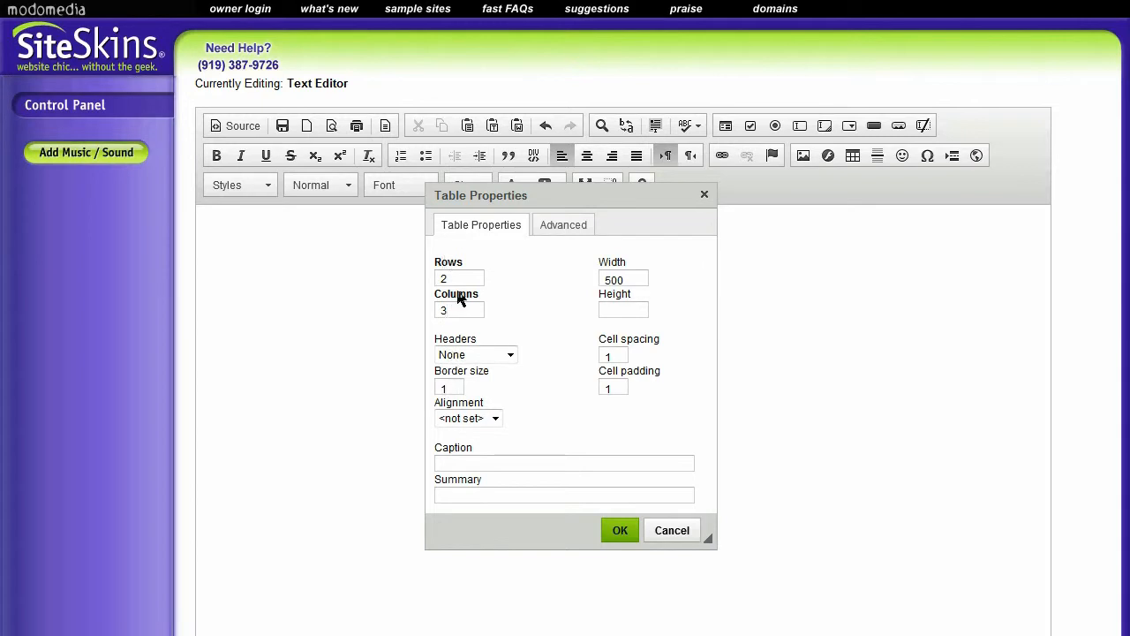
{"action": "mouse_move", "coordinate": [830, 295]}
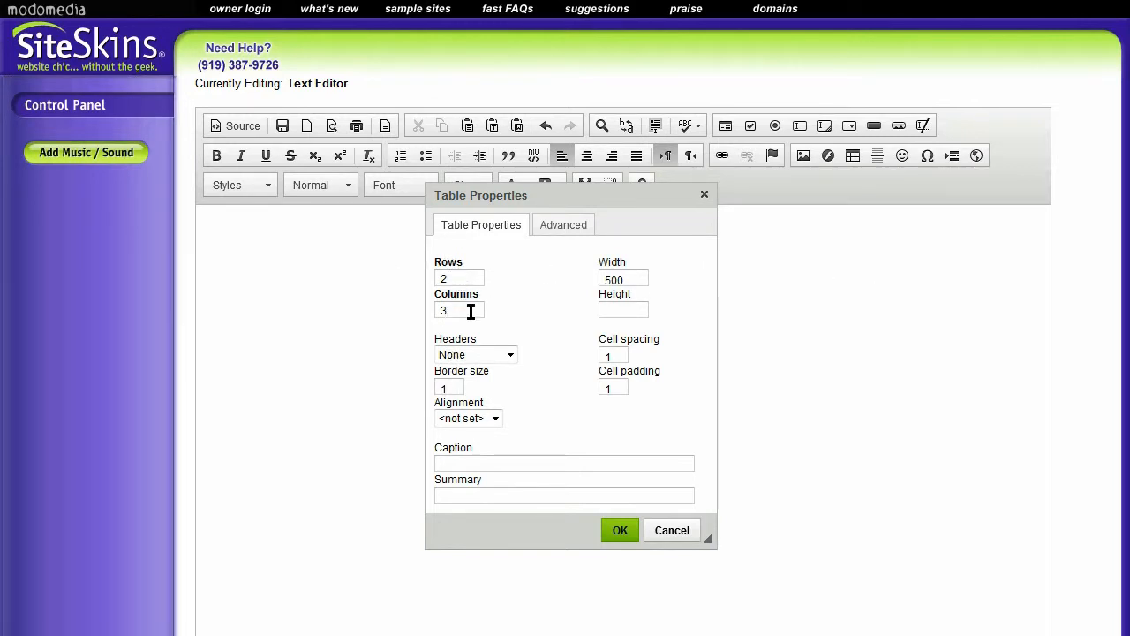
{"action": "mouse_move", "coordinate": [540, 314]}
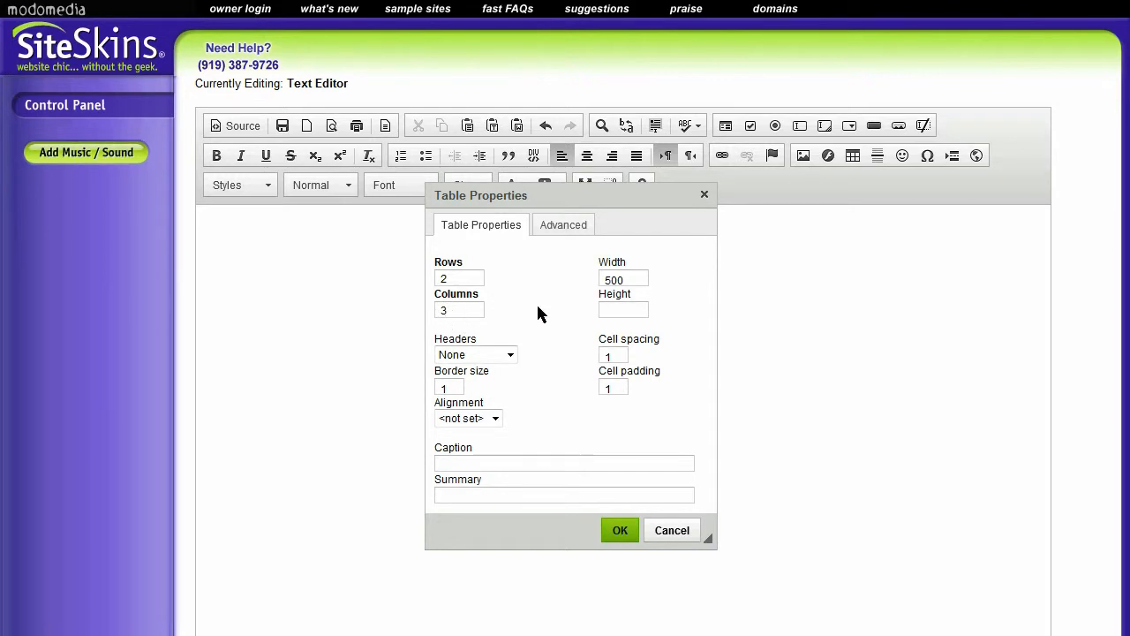
{"action": "left_click", "coordinate": [623, 279]}
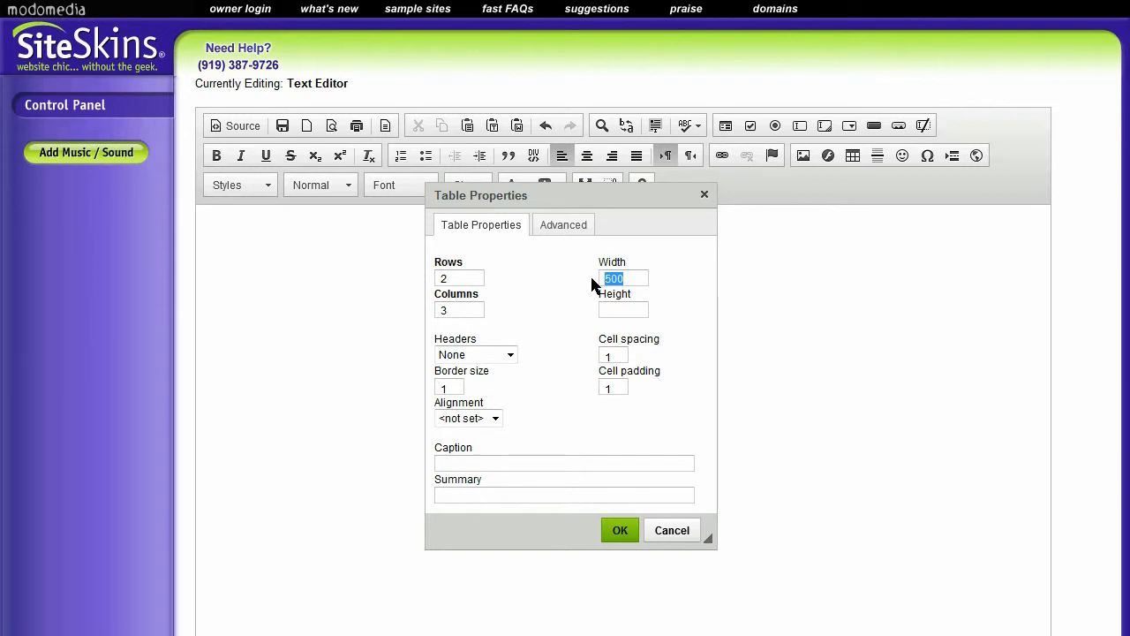
{"action": "type", "text": "600"}
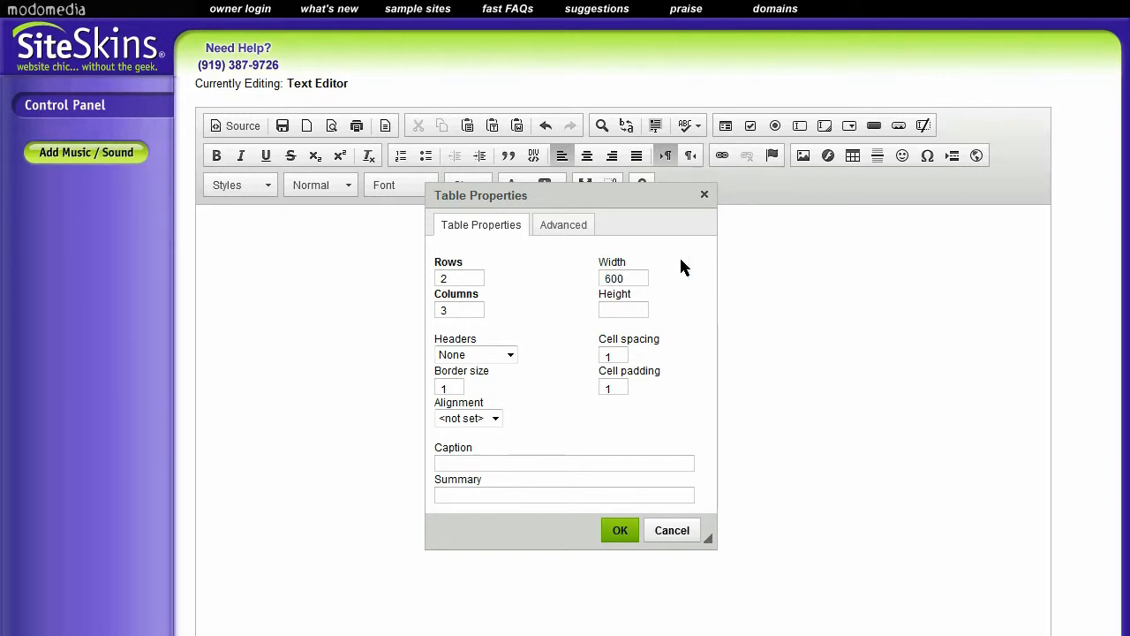
{"action": "mouse_move", "coordinate": [655, 275]}
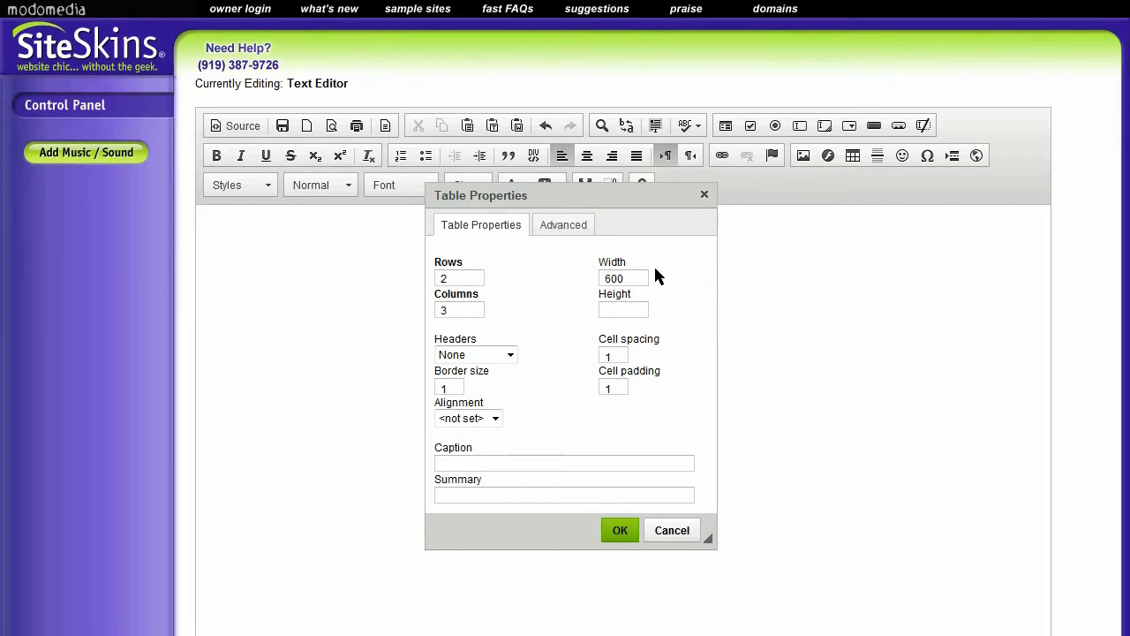
{"action": "mouse_move", "coordinate": [592, 296]}
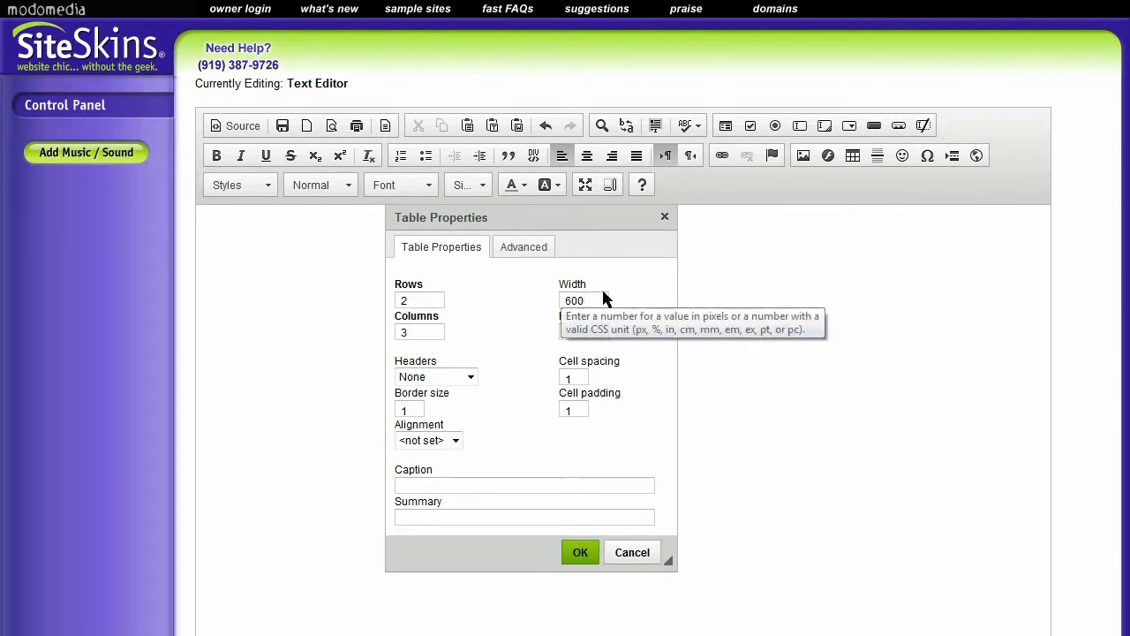
{"action": "left_click", "coordinate": [582, 300]}
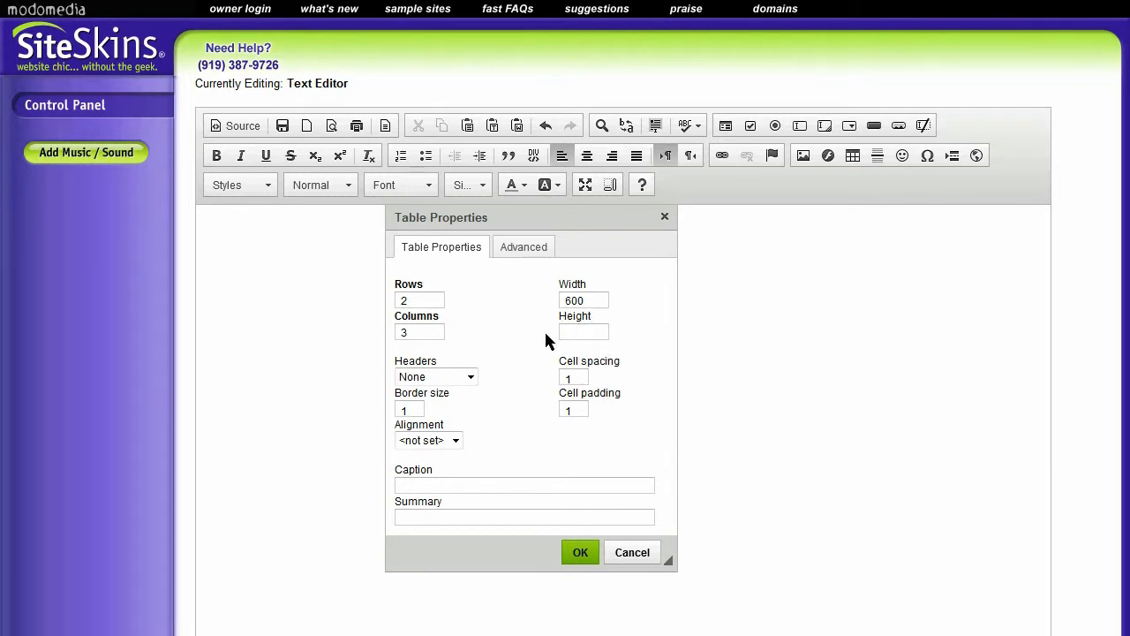
{"action": "mouse_move", "coordinate": [662, 316]}
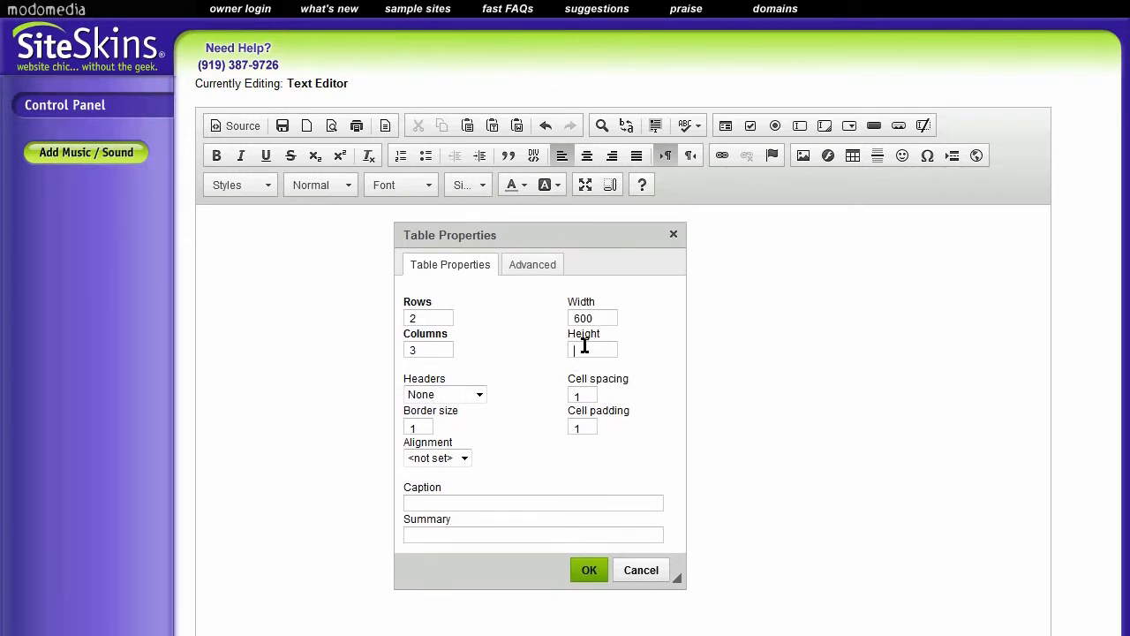
{"action": "mouse_move", "coordinate": [371, 432]}
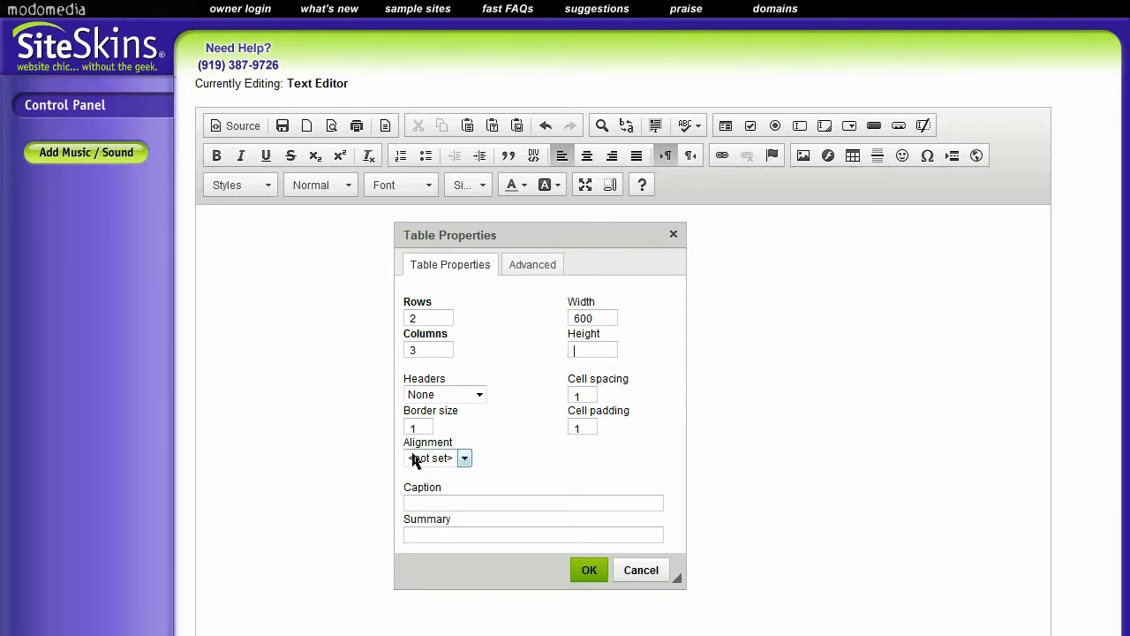
{"action": "left_click", "coordinate": [464, 457]}
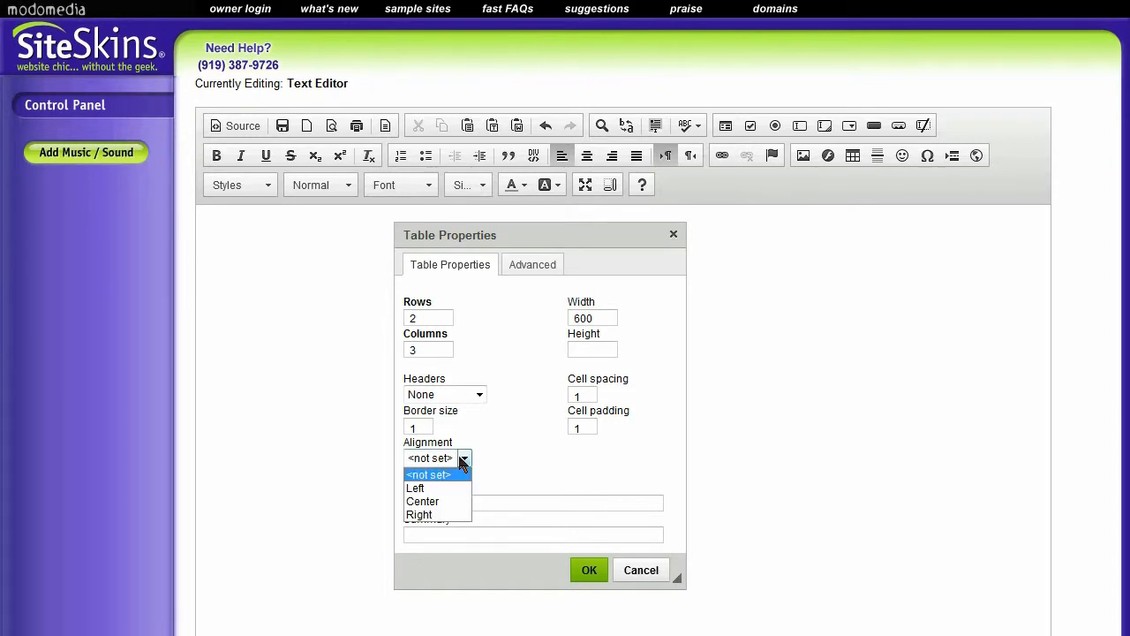
{"action": "mouse_move", "coordinate": [515, 455]}
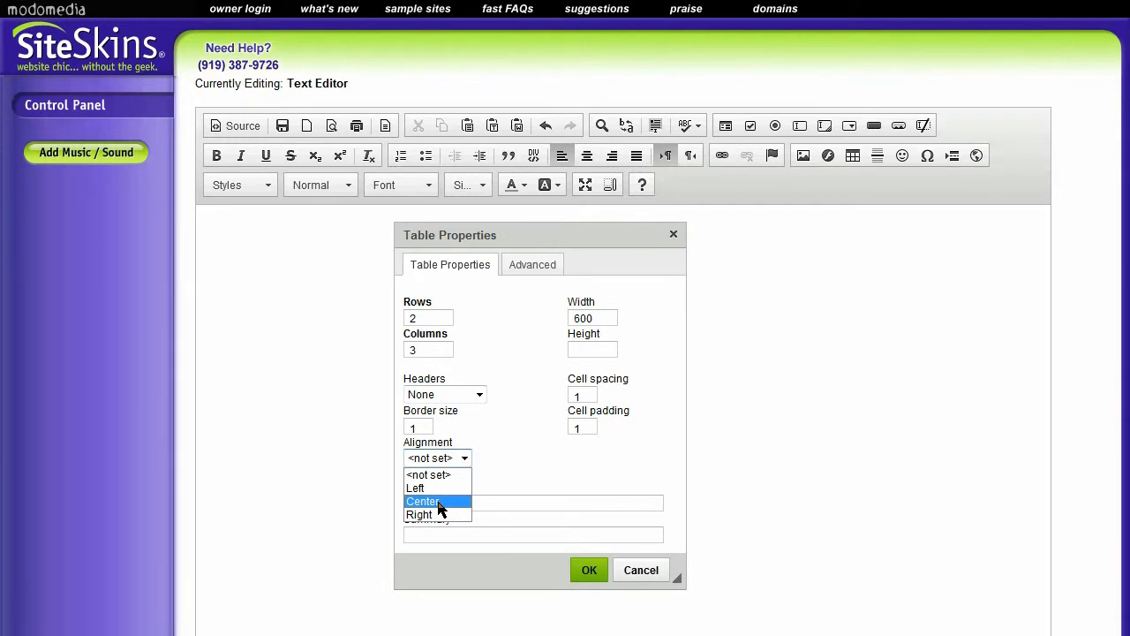
{"action": "left_click", "coordinate": [422, 502]}
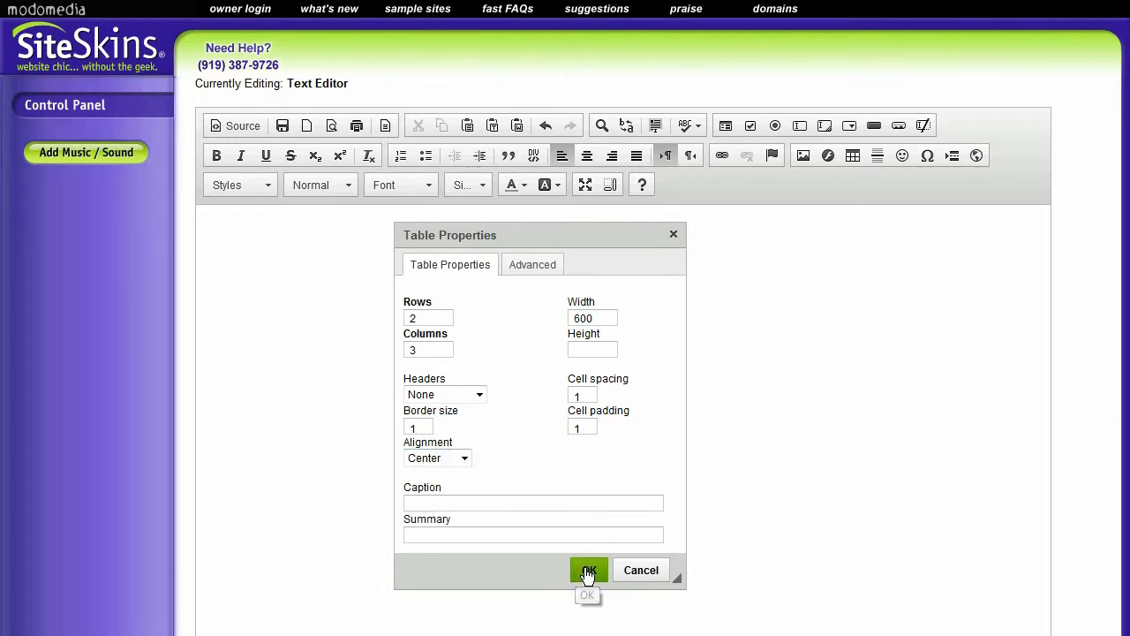
{"action": "left_click", "coordinate": [588, 568]}
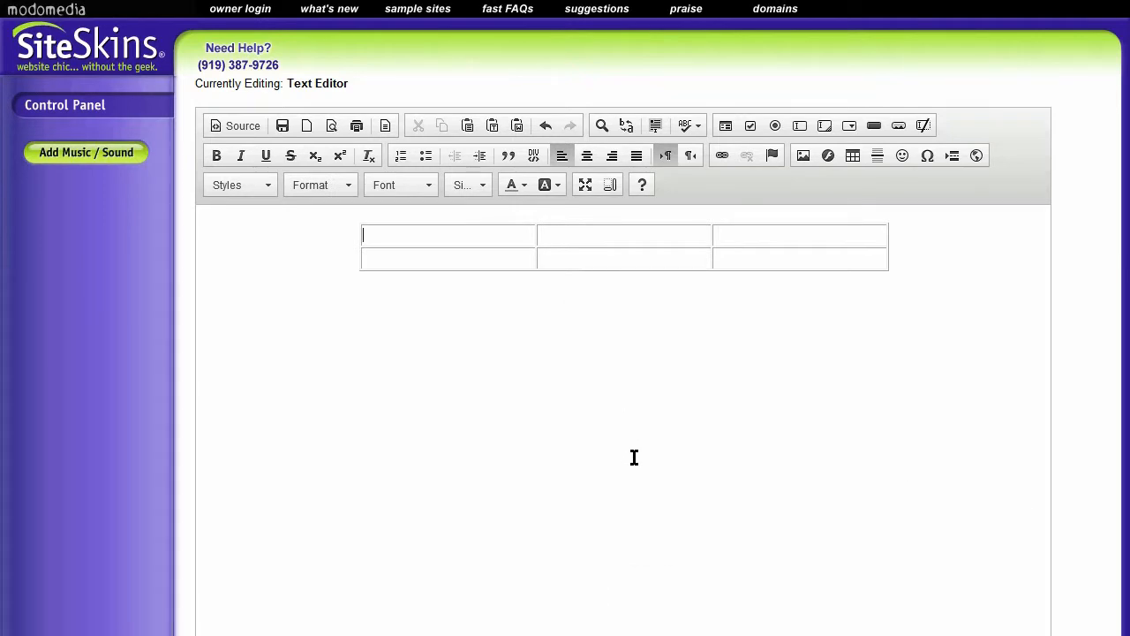
{"action": "mouse_move", "coordinate": [773, 237]}
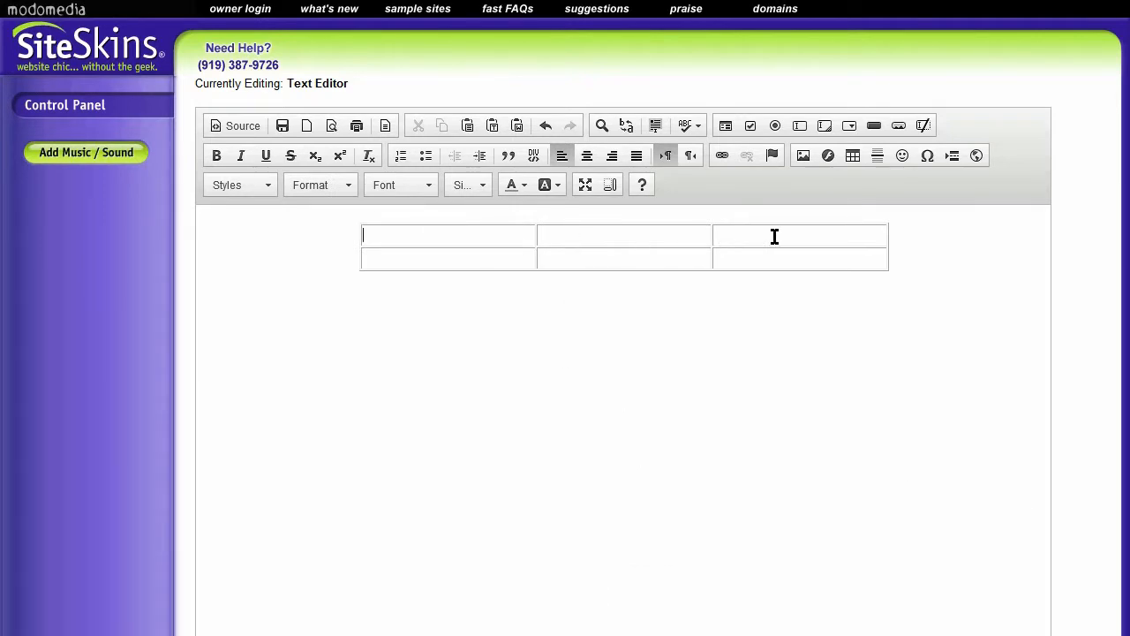
{"action": "mouse_move", "coordinate": [448, 290]}
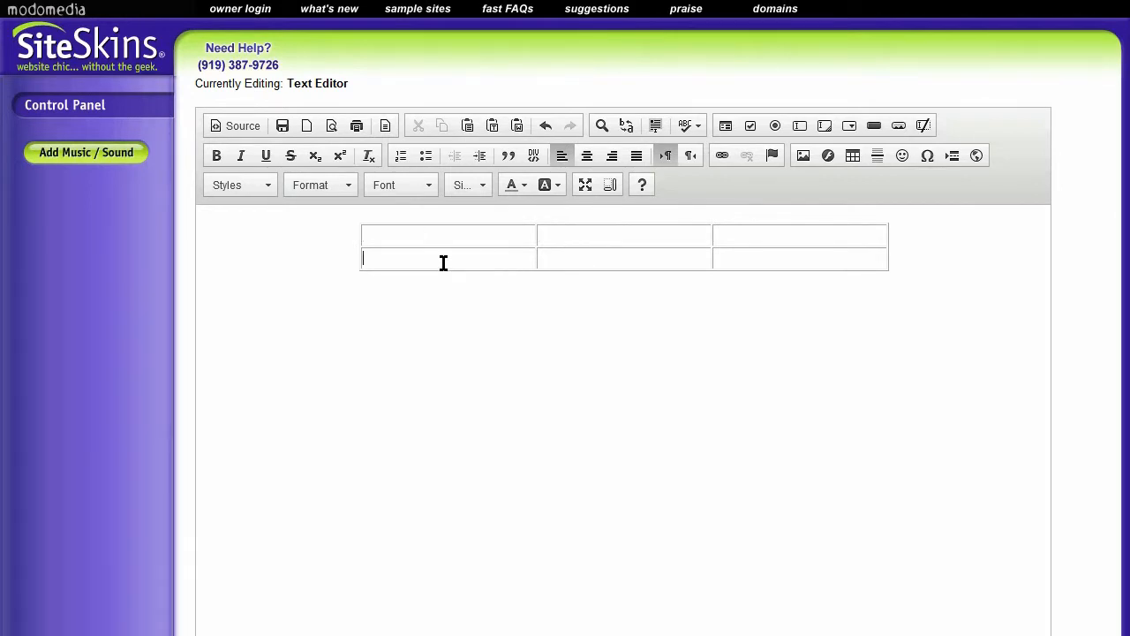
{"action": "mouse_move", "coordinate": [459, 300]}
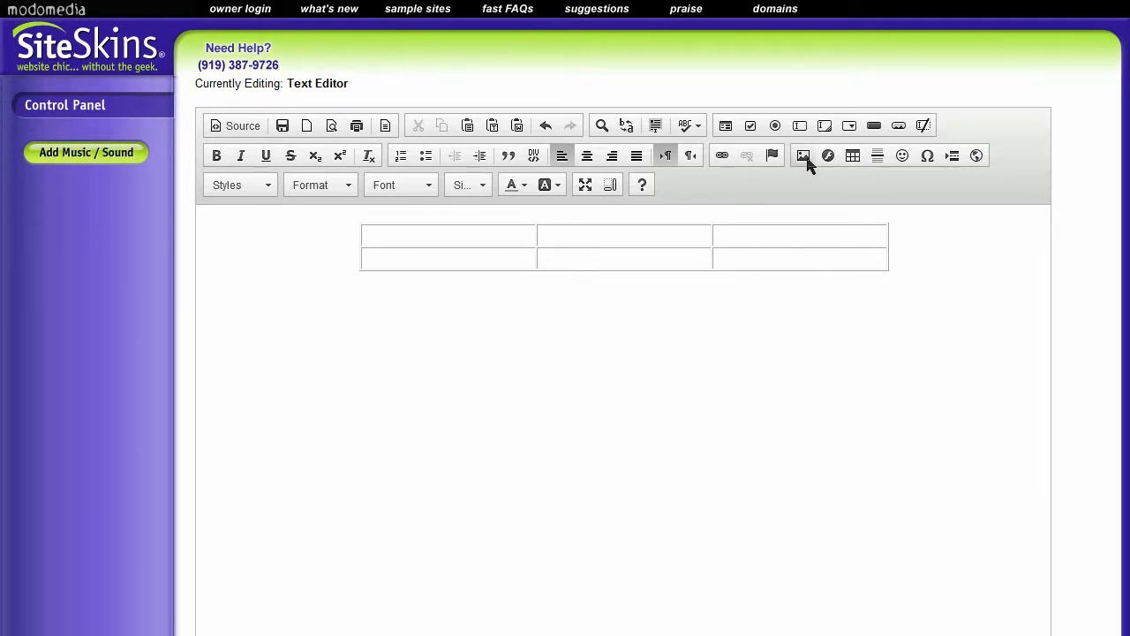
Start an image insert and browse the server's Images folder listing seven photos
{"action": "left_click", "coordinate": [802, 156]}
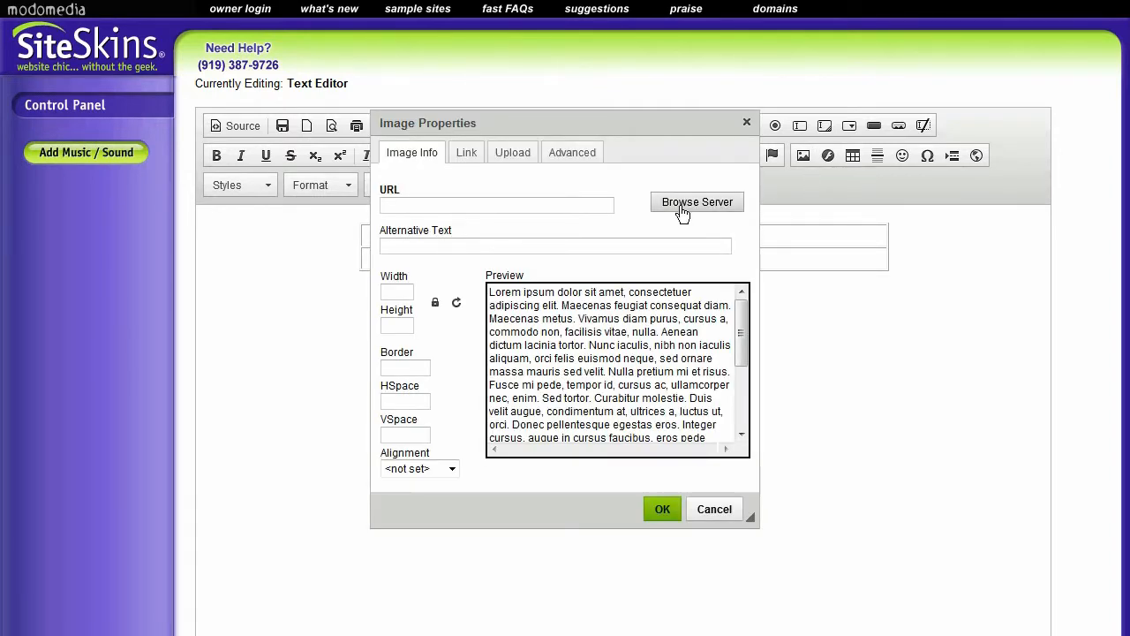
{"action": "left_click", "coordinate": [696, 201]}
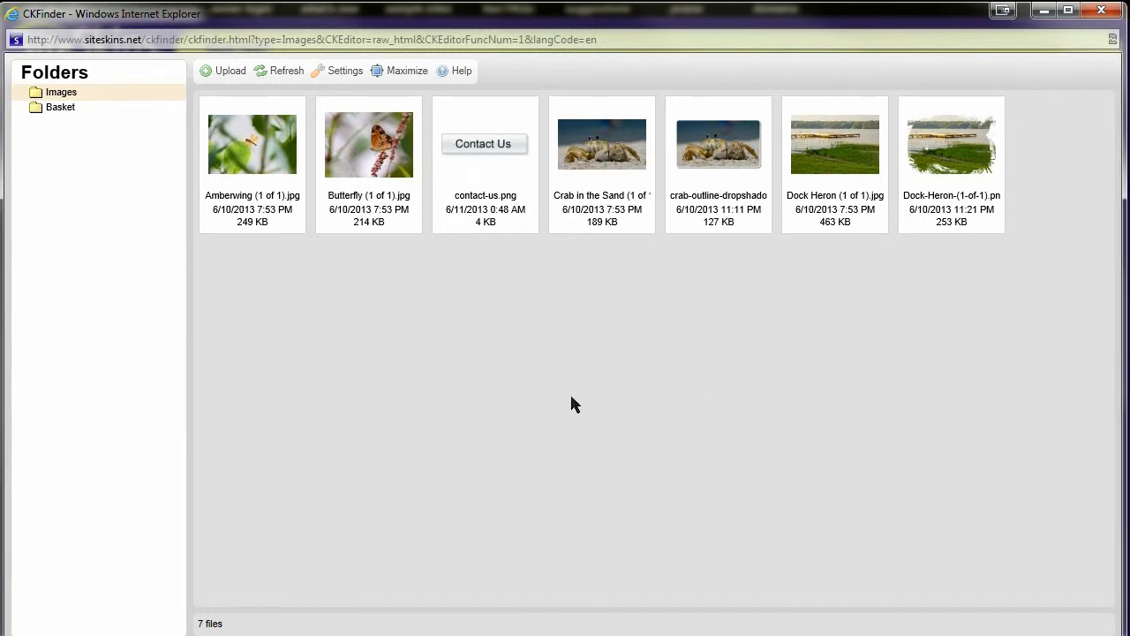
{"action": "left_click", "coordinate": [367, 145]}
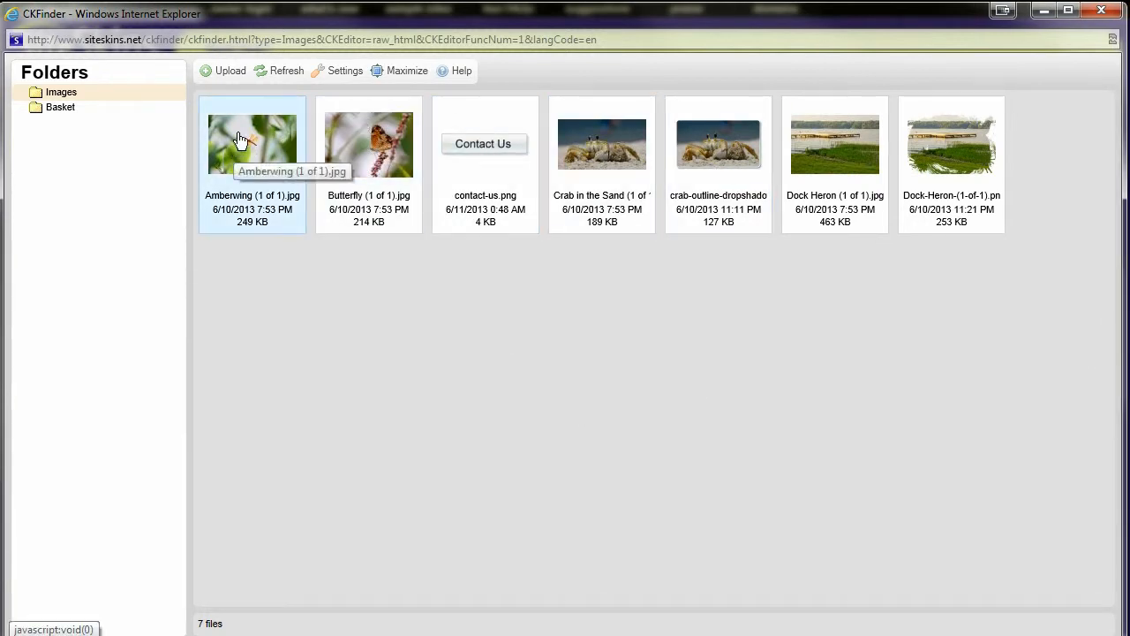
Insert Amberwing (1 of 1).jpg at width 195 into the table's first cell
{"action": "double_click", "coordinate": [251, 143]}
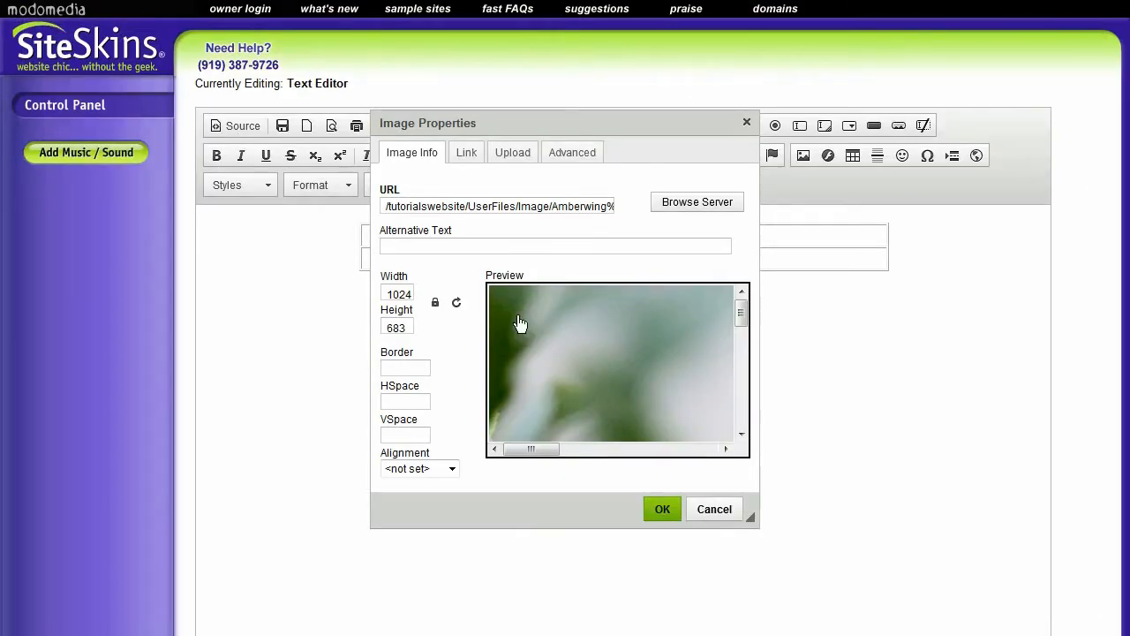
{"action": "mouse_move", "coordinate": [541, 120]}
{"action": "type", "text": "200"}
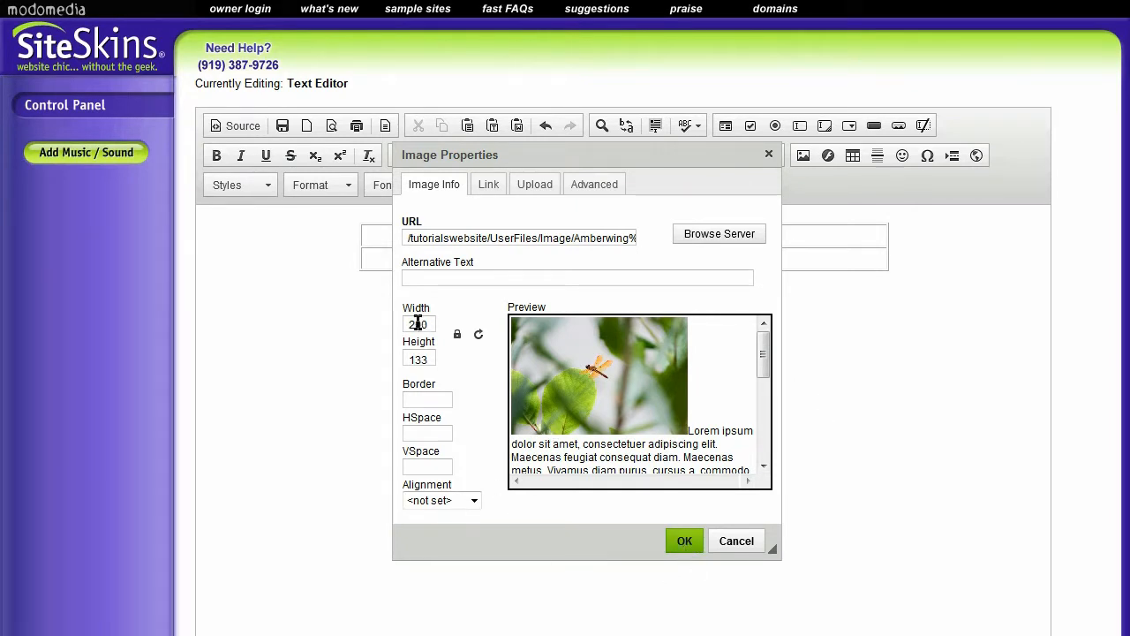
{"action": "triple_click", "coordinate": [418, 325]}
{"action": "type", "text": "195"}
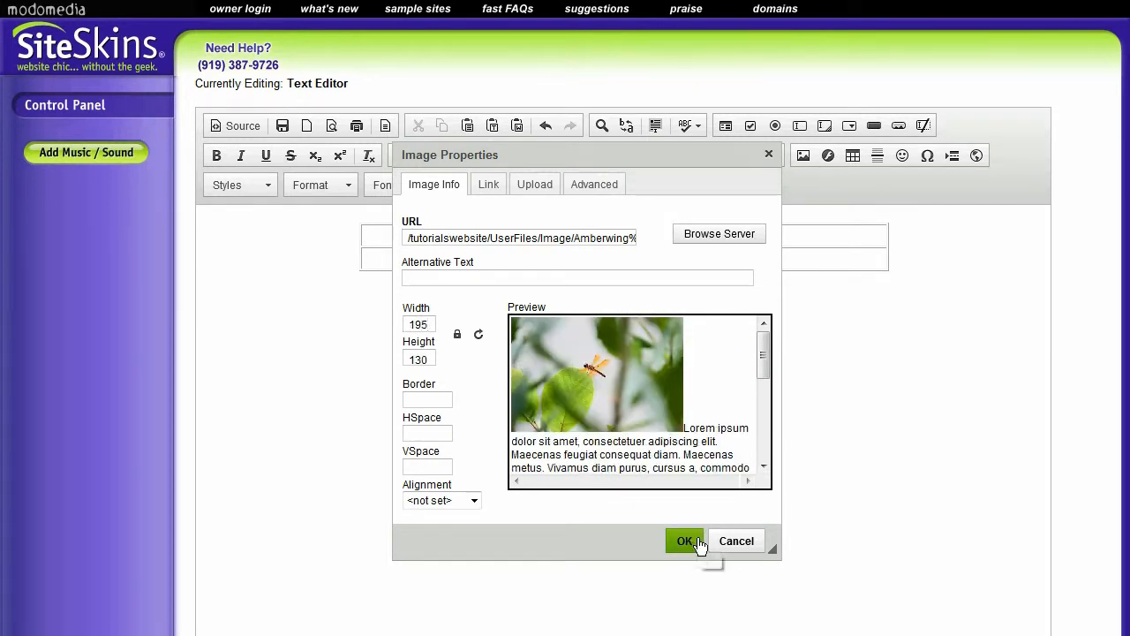
{"action": "left_click", "coordinate": [685, 540]}
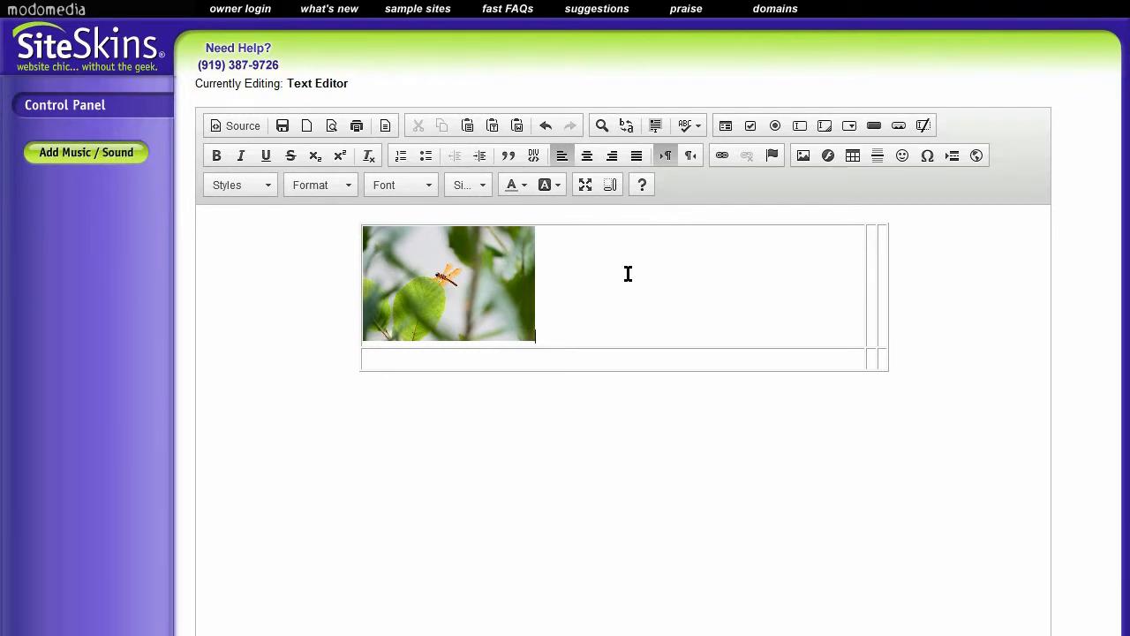
{"action": "mouse_move", "coordinate": [876, 254]}
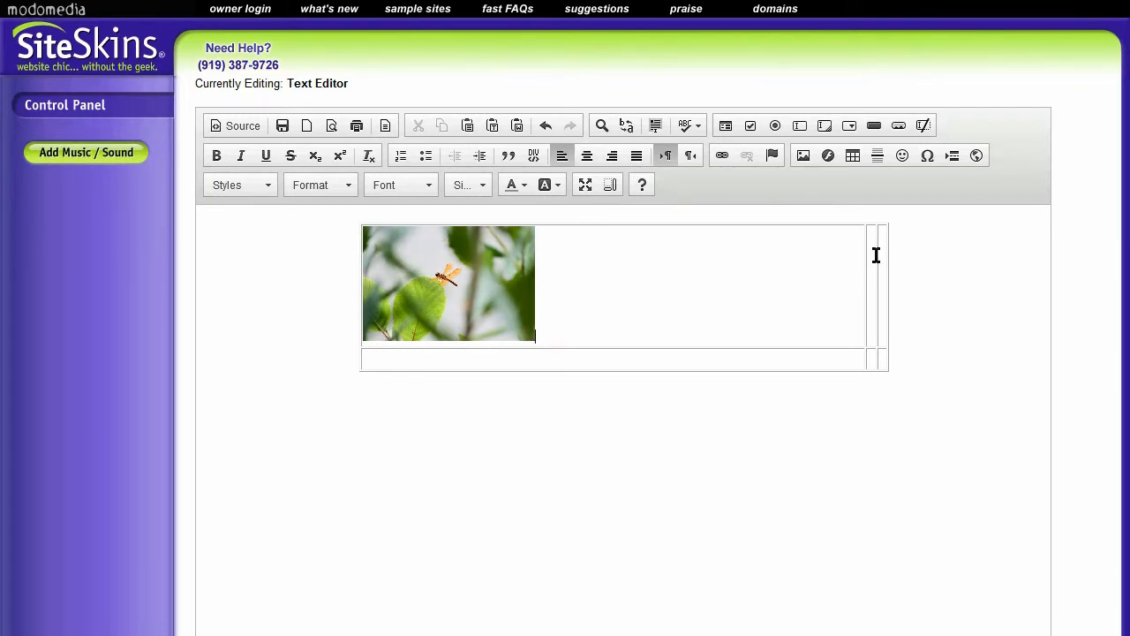
{"action": "mouse_move", "coordinate": [513, 265]}
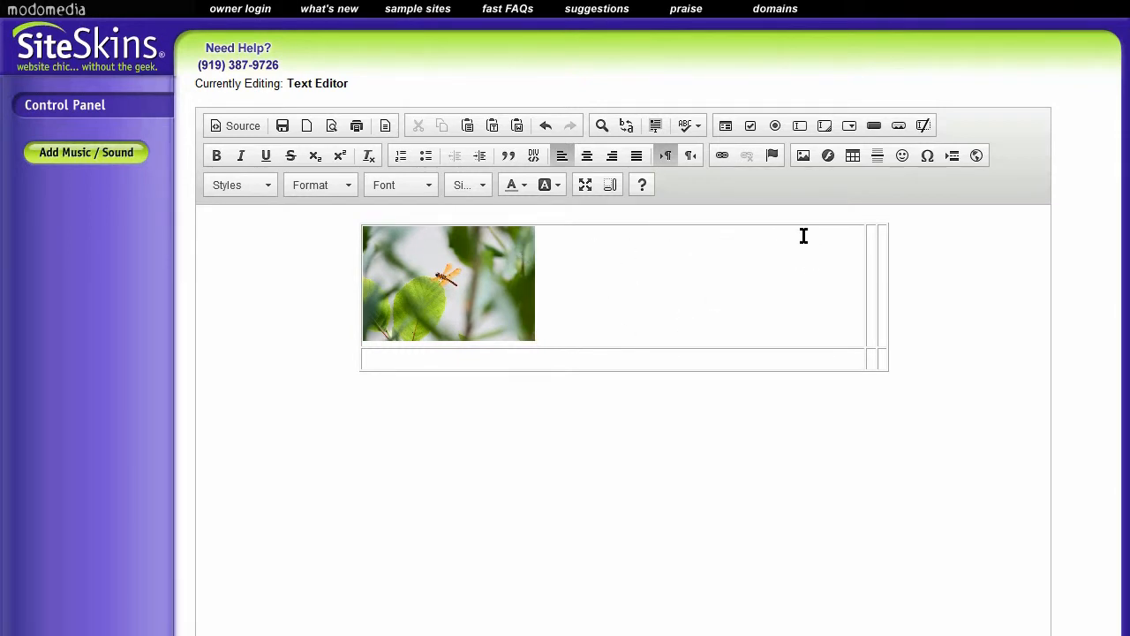
{"action": "mouse_move", "coordinate": [877, 263]}
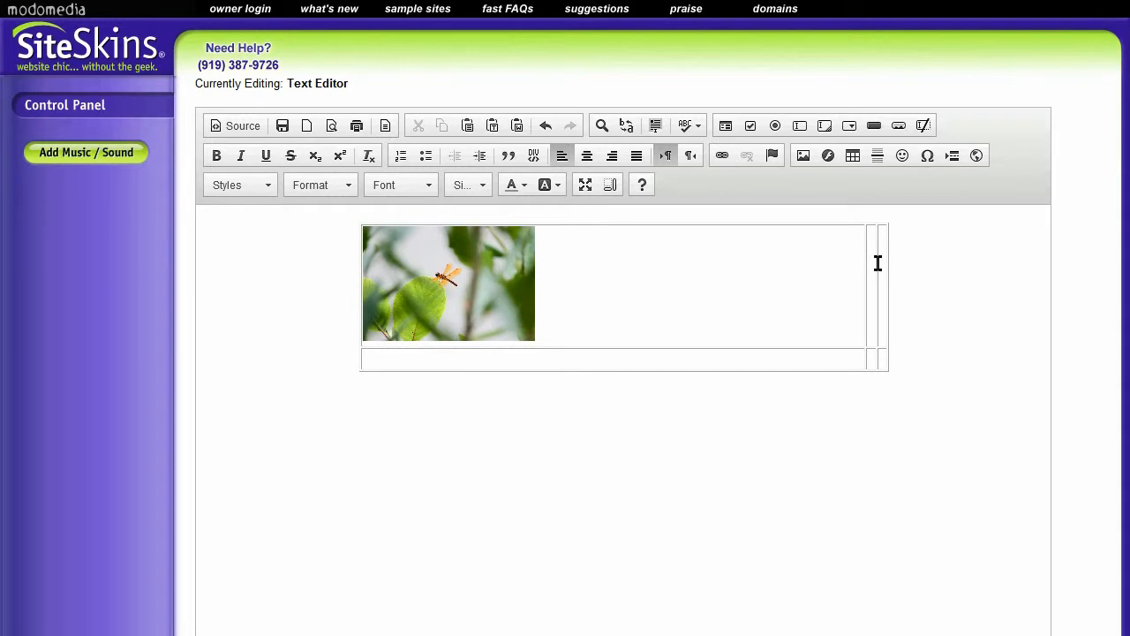
{"action": "mouse_move", "coordinate": [876, 258]}
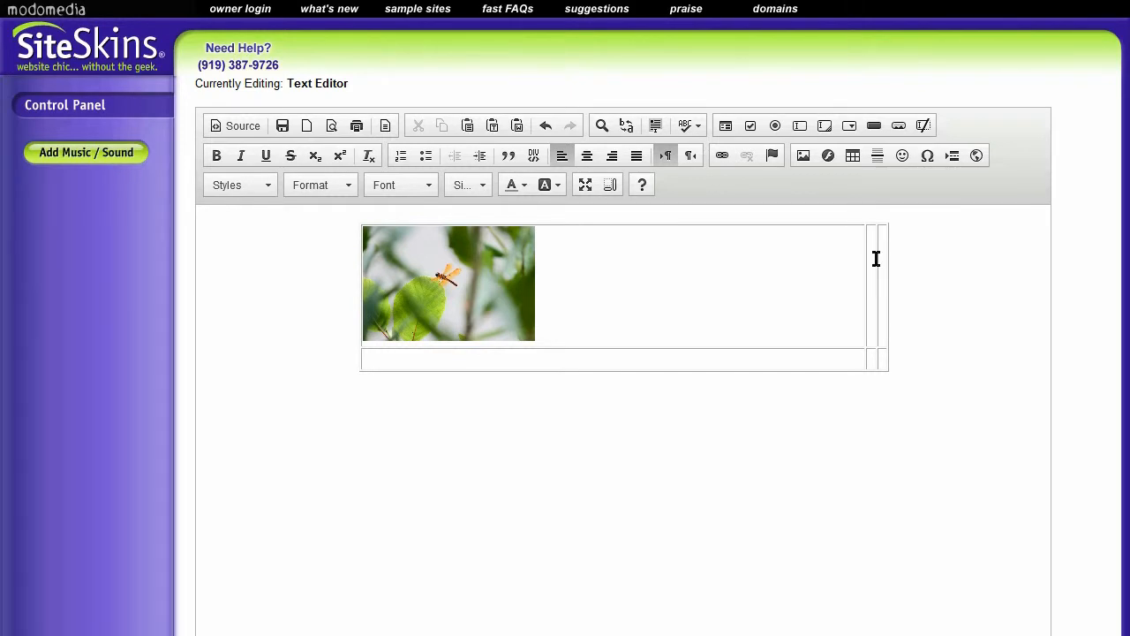
{"action": "mouse_move", "coordinate": [869, 290]}
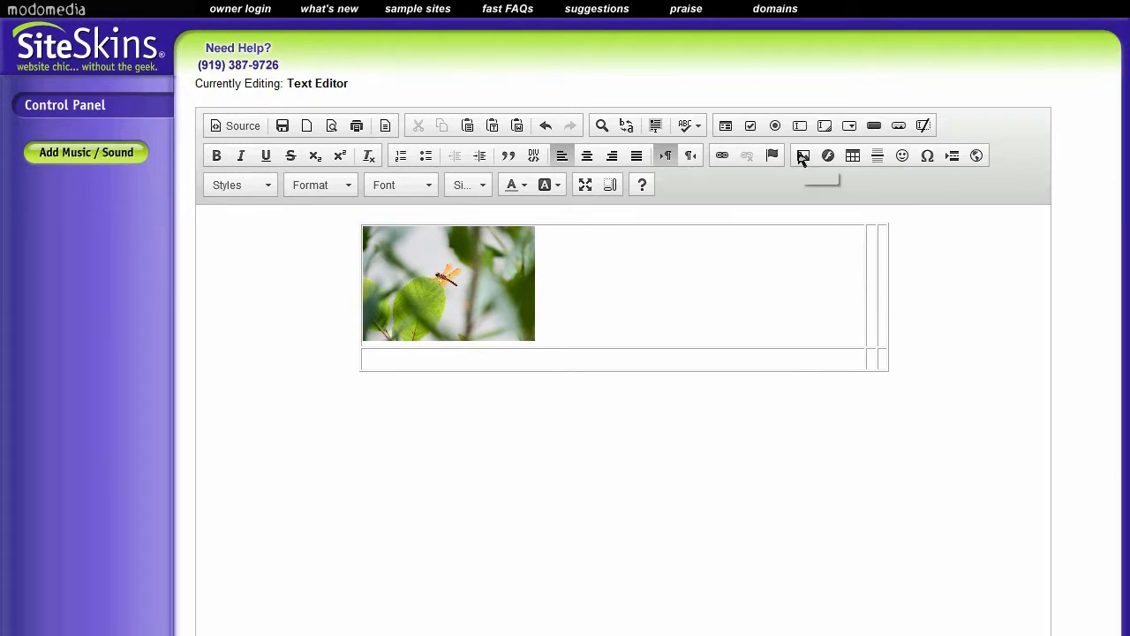
Insert Butterfly (1 of 1).jpg at width 195 into the second cell beside the dragonfly
{"action": "left_click", "coordinate": [802, 155]}
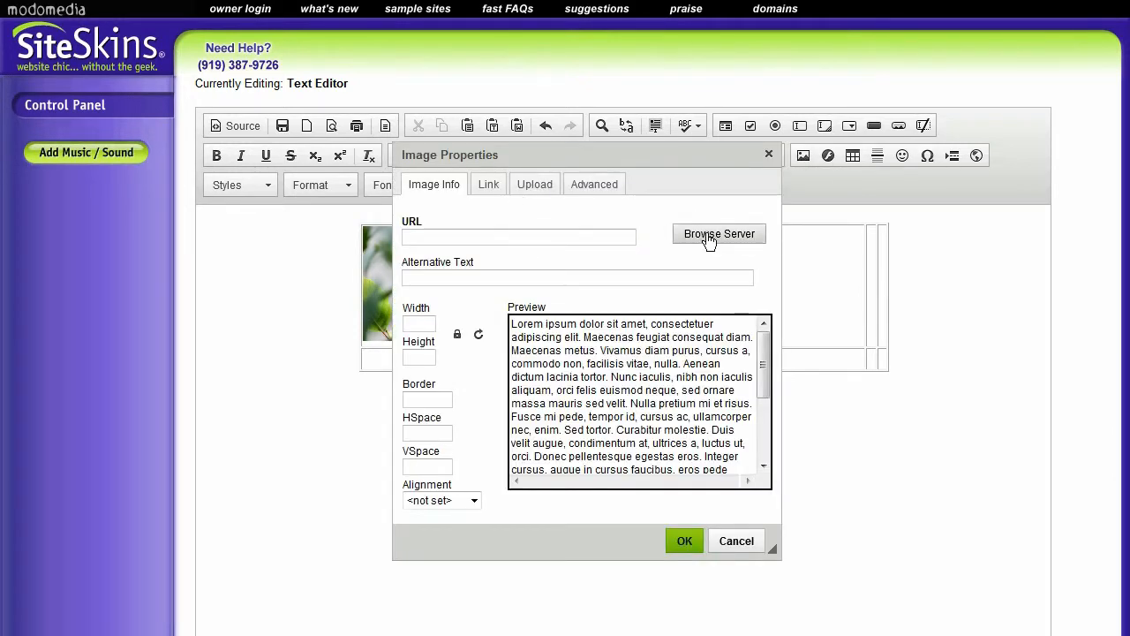
{"action": "left_click", "coordinate": [719, 233]}
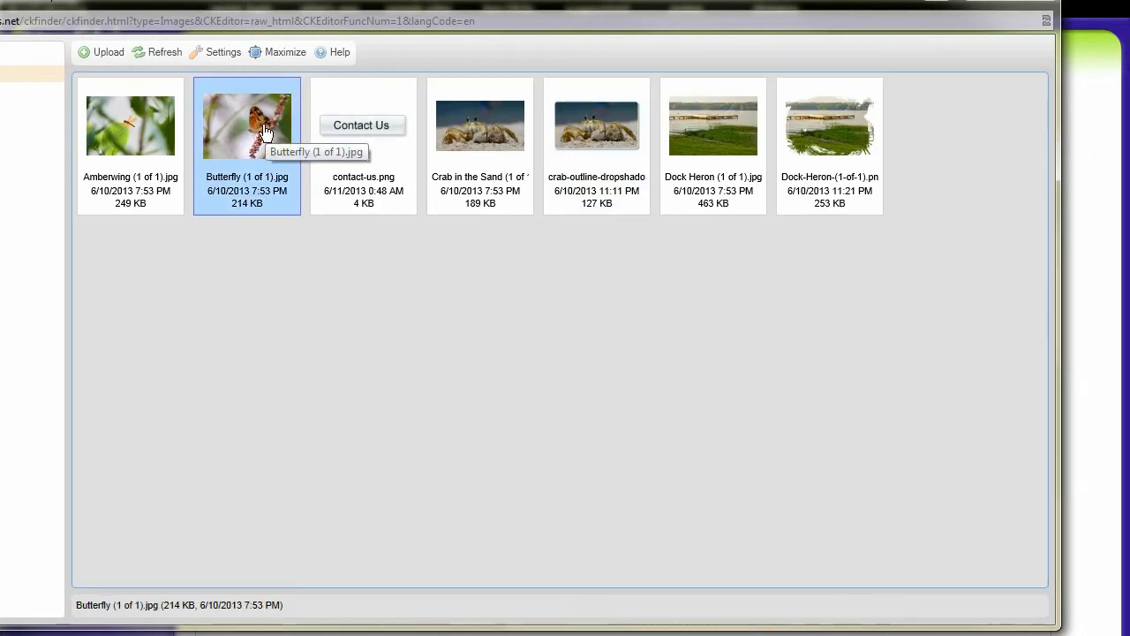
{"action": "double_click", "coordinate": [247, 124]}
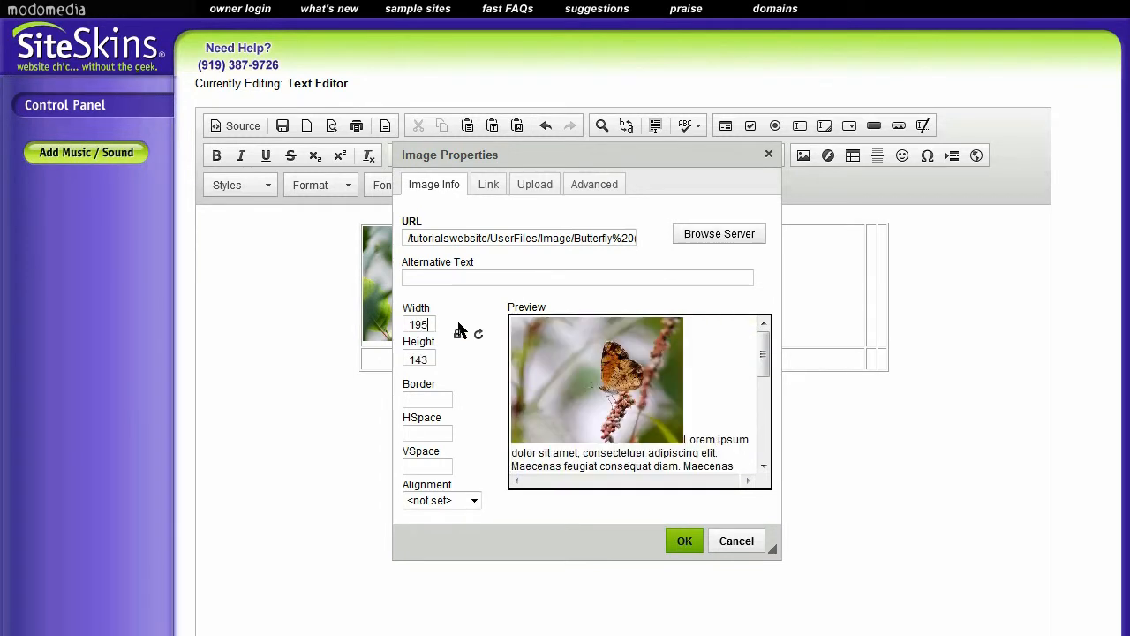
{"action": "left_click", "coordinate": [685, 540]}
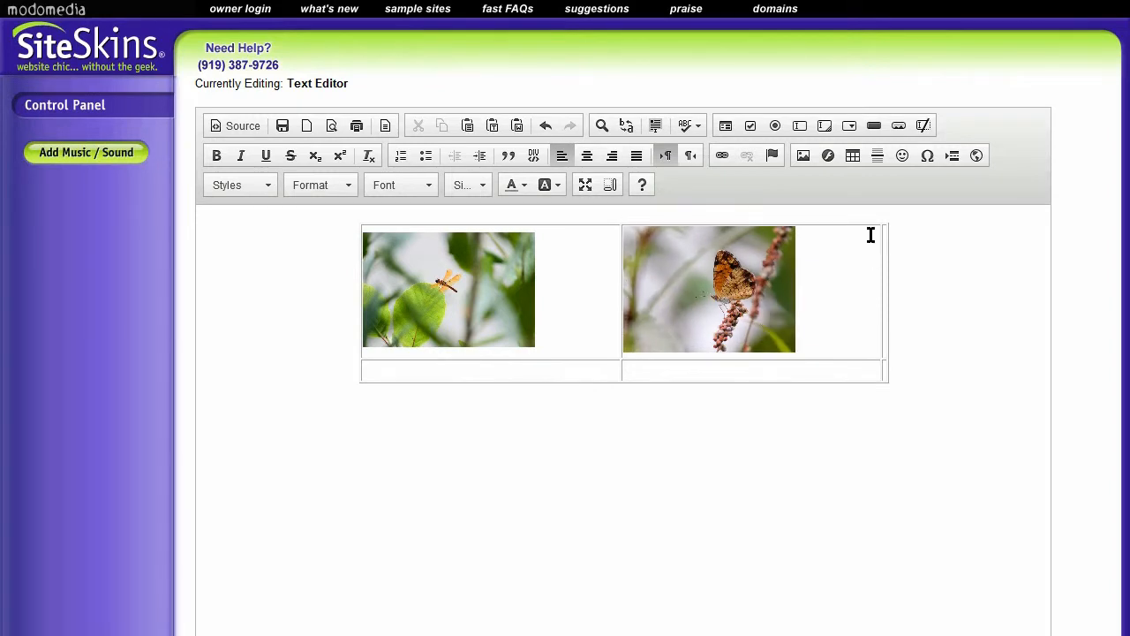
{"action": "mouse_move", "coordinate": [884, 290]}
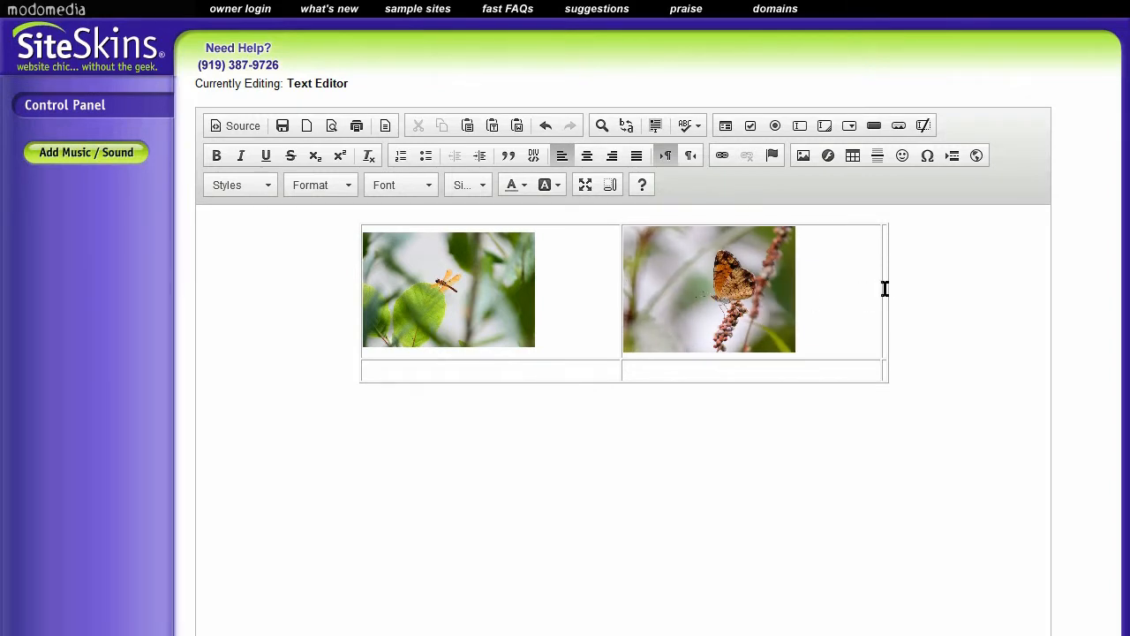
{"action": "mouse_move", "coordinate": [802, 155]}
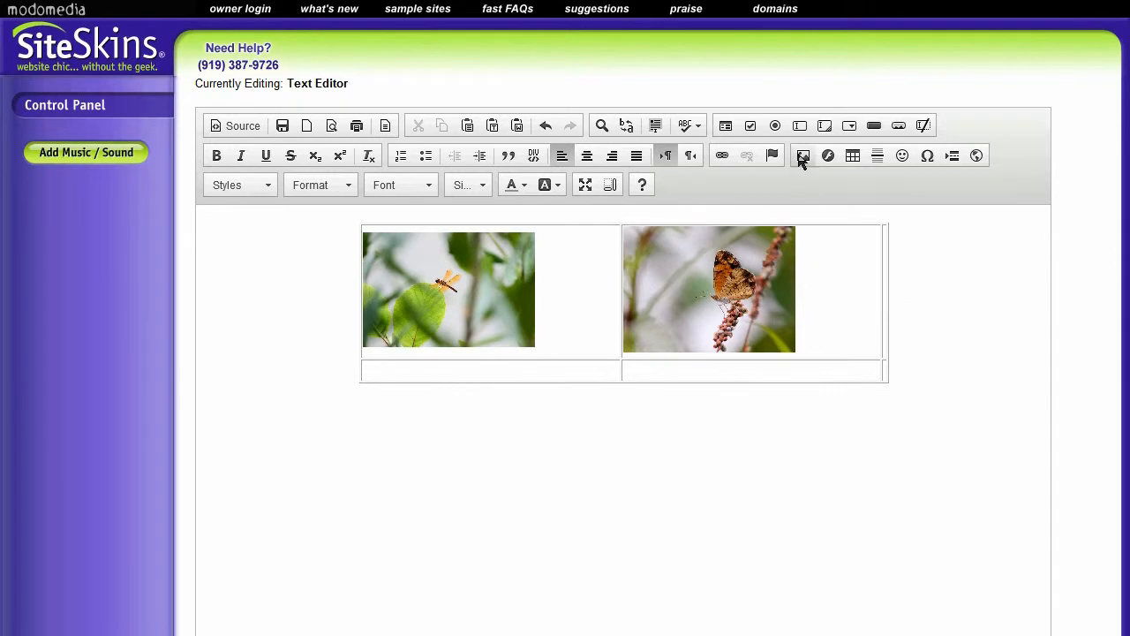
{"action": "mouse_move", "coordinate": [886, 276]}
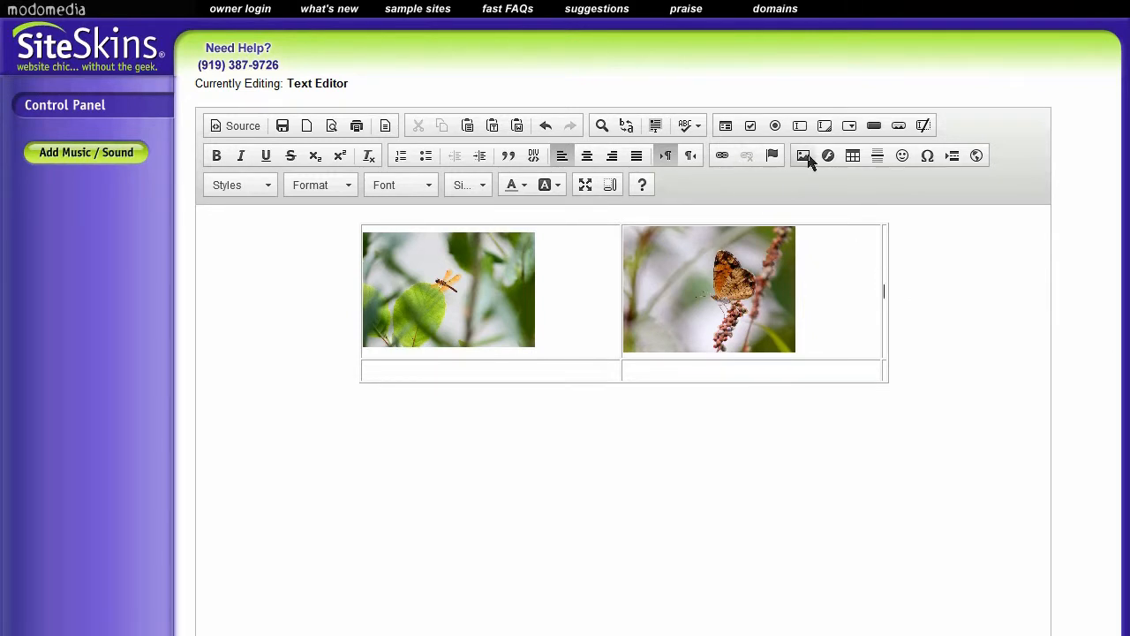
Insert the Crab in the Sand photo at about 195 wide into the third cell
{"action": "left_click", "coordinate": [804, 156]}
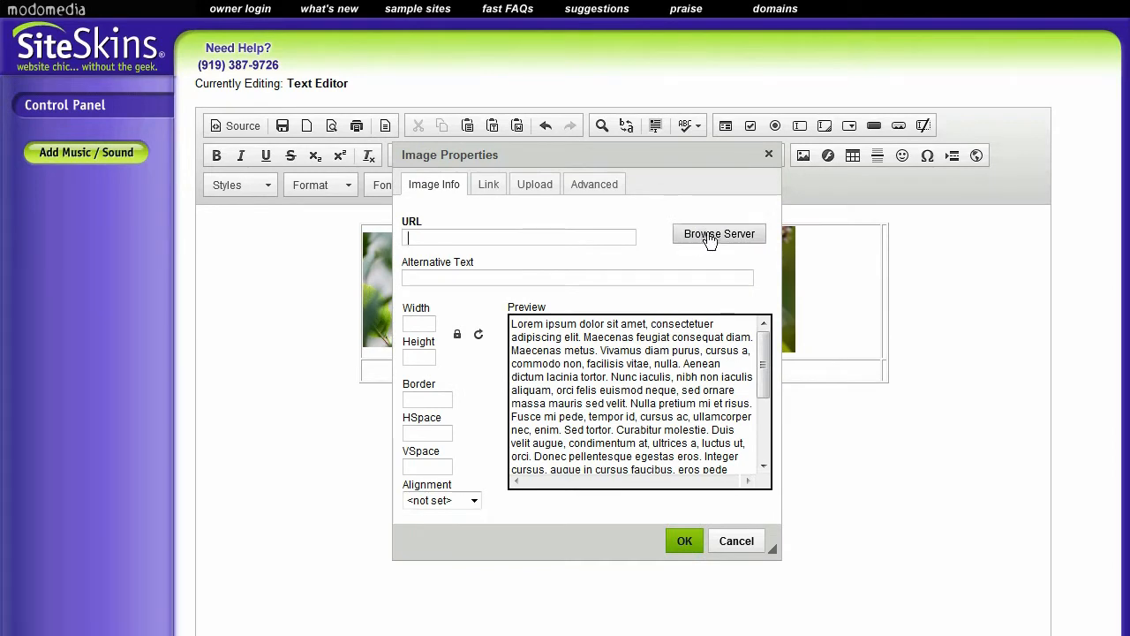
{"action": "left_click", "coordinate": [719, 234]}
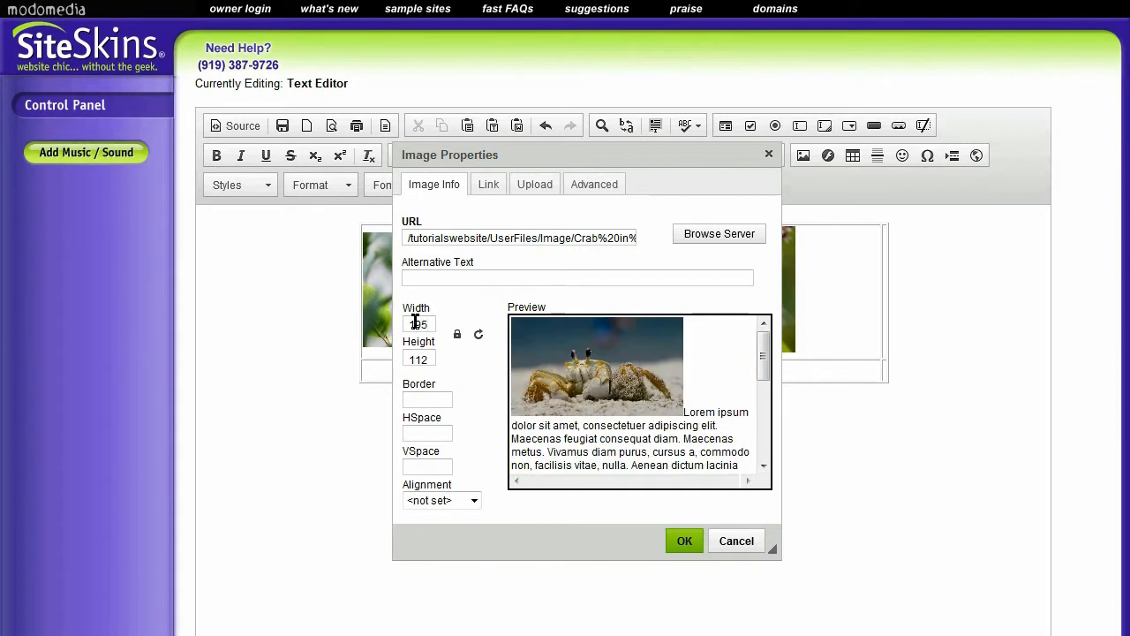
{"action": "left_click", "coordinate": [683, 540]}
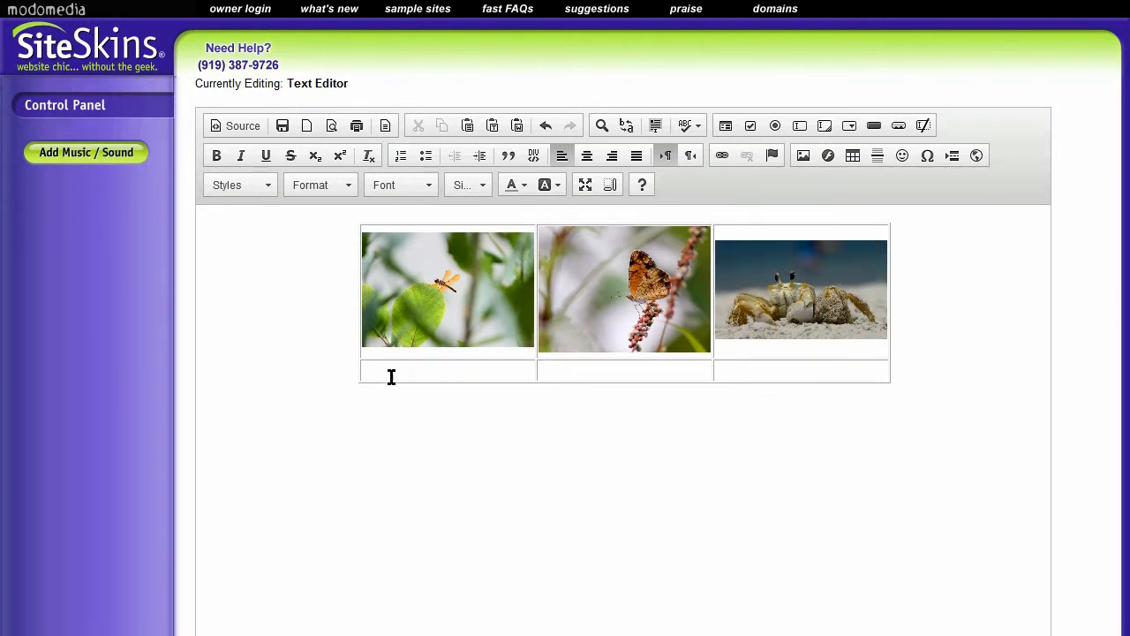
{"action": "mouse_move", "coordinate": [459, 374]}
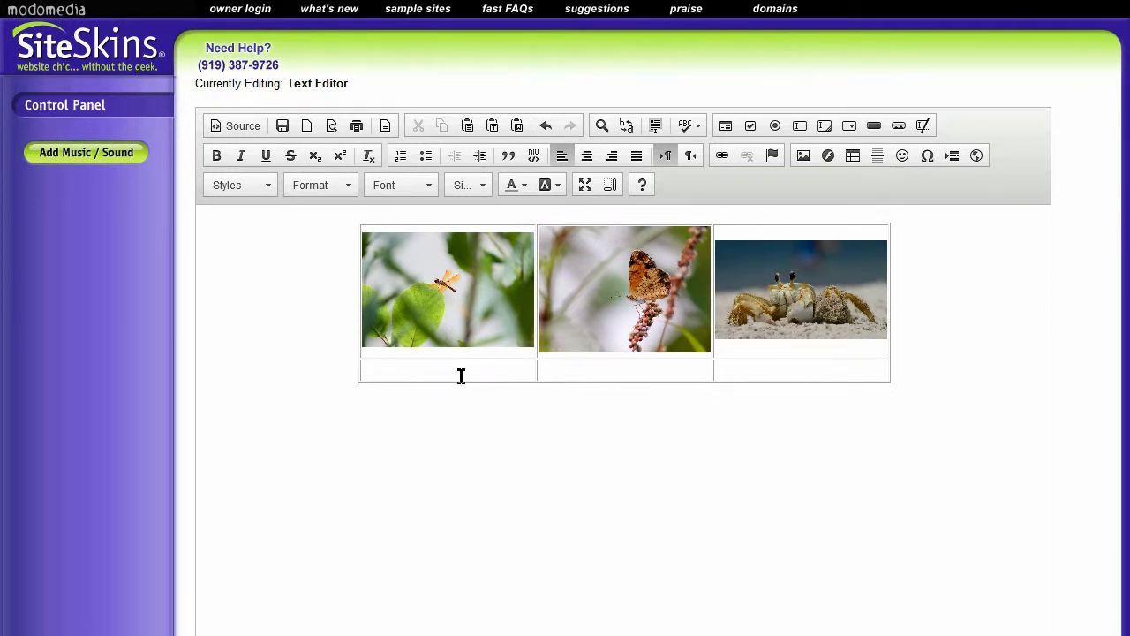
Type the captions Amberwing Dragonfly, Fritillary Butterfly and Sand Crab under the photos
{"action": "type", "text": "Amberwing D"}
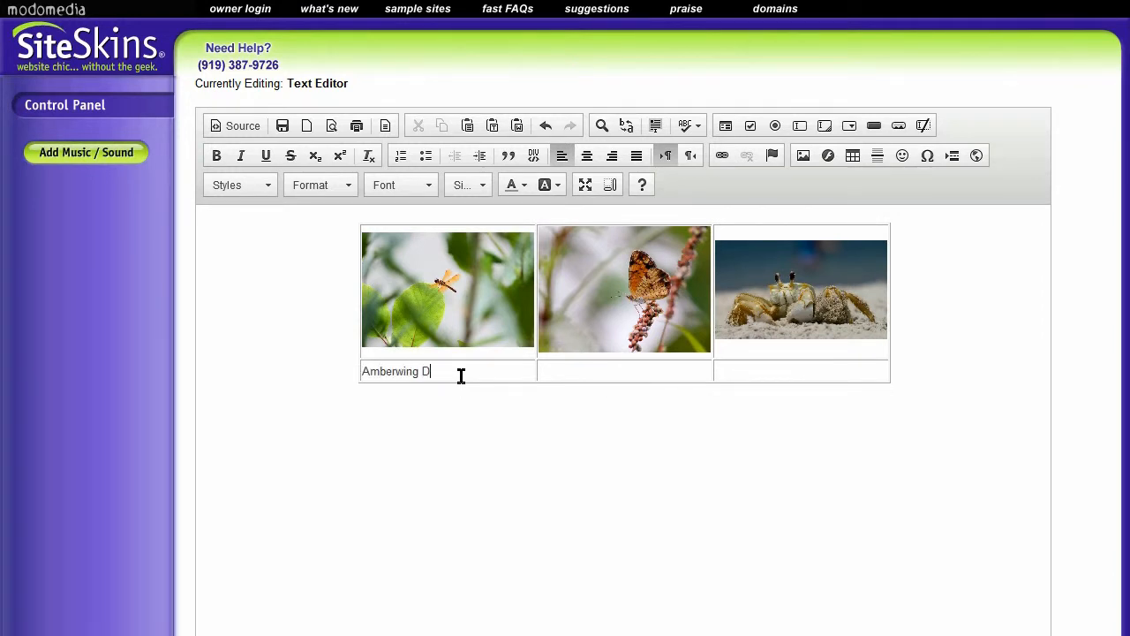
{"action": "type", "text": "ragonfly"}
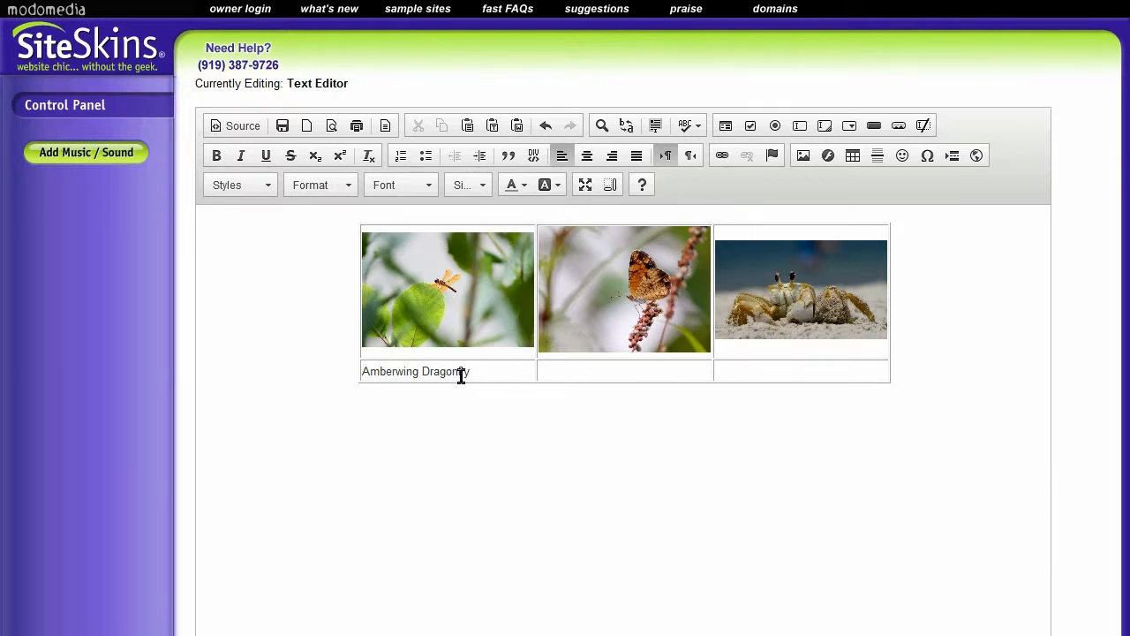
{"action": "type", "text": "Friti"}
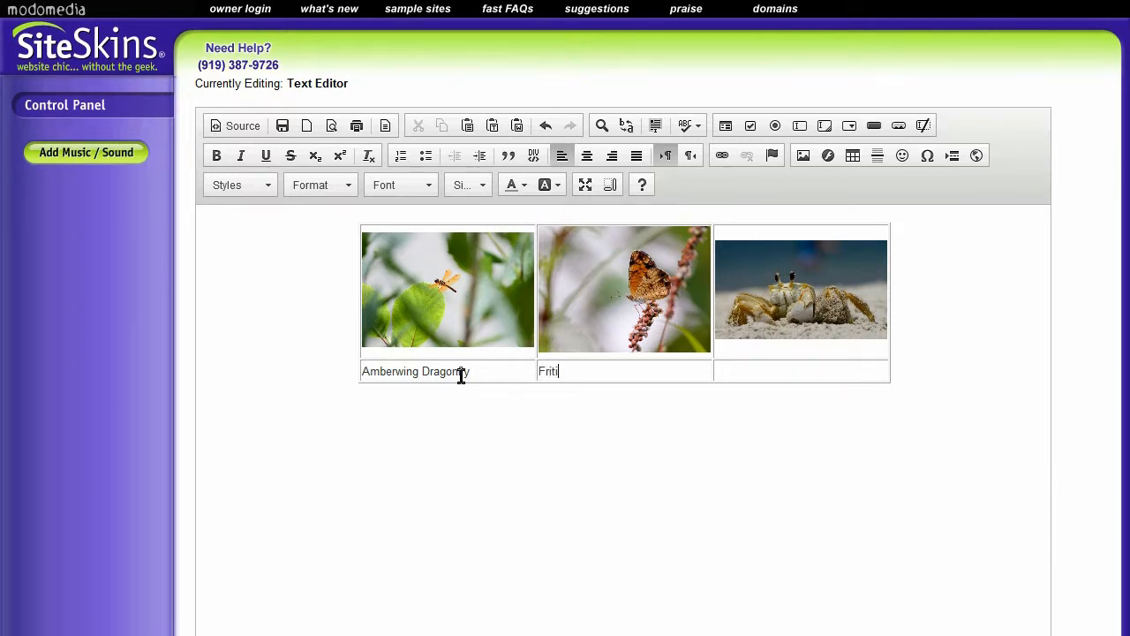
{"action": "type", "text": "llary Butterfly"}
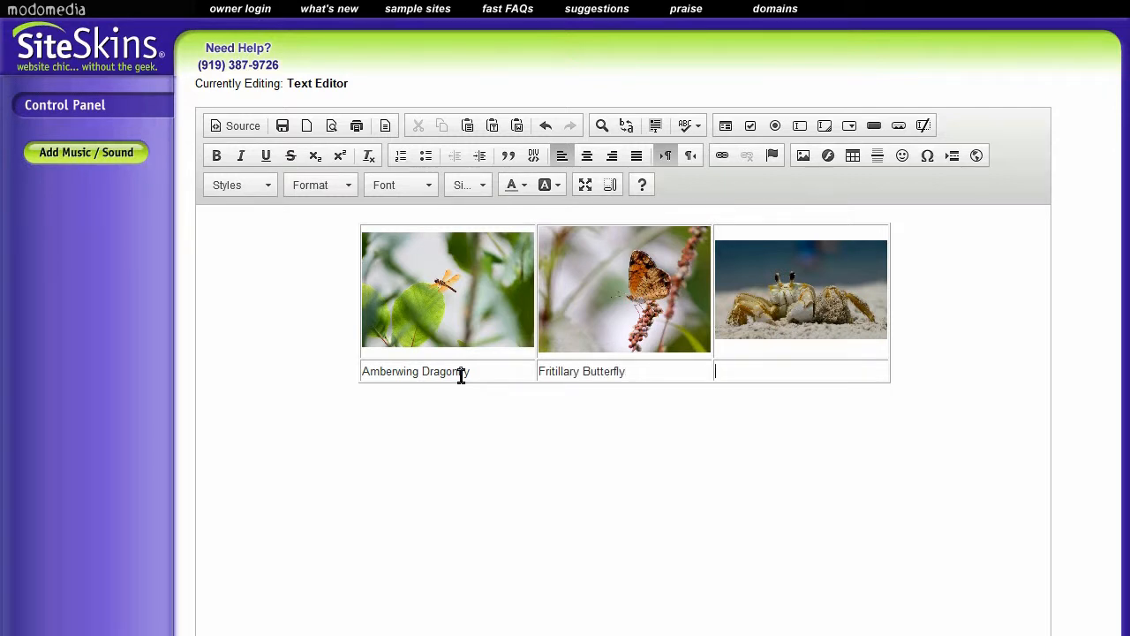
{"action": "type", "text": "Sand Crab"}
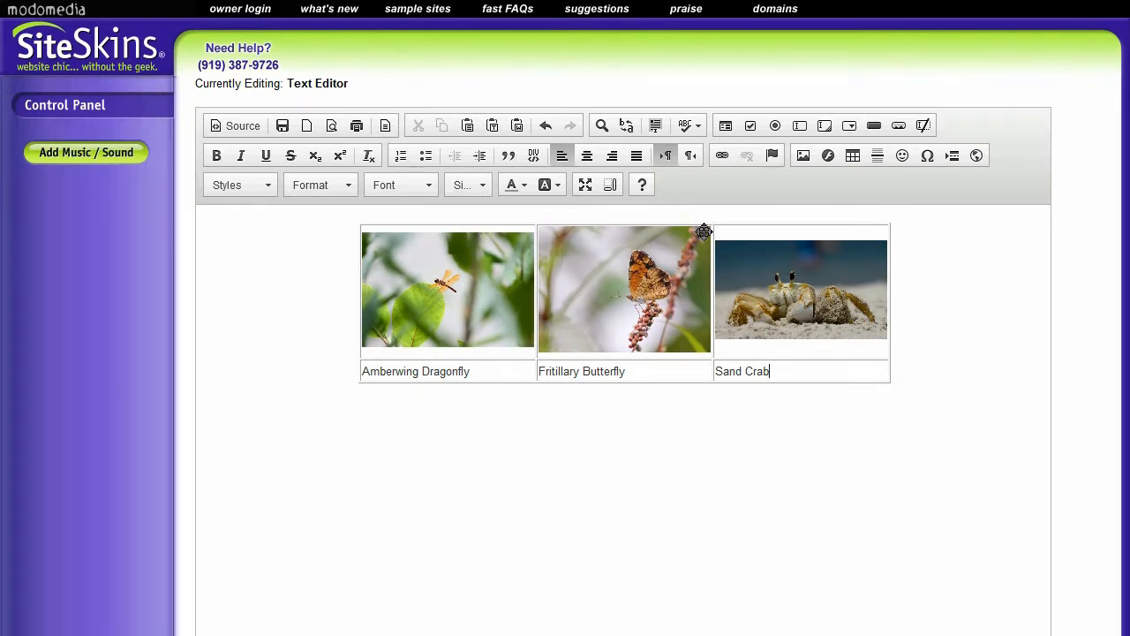
{"action": "mouse_move", "coordinate": [432, 227]}
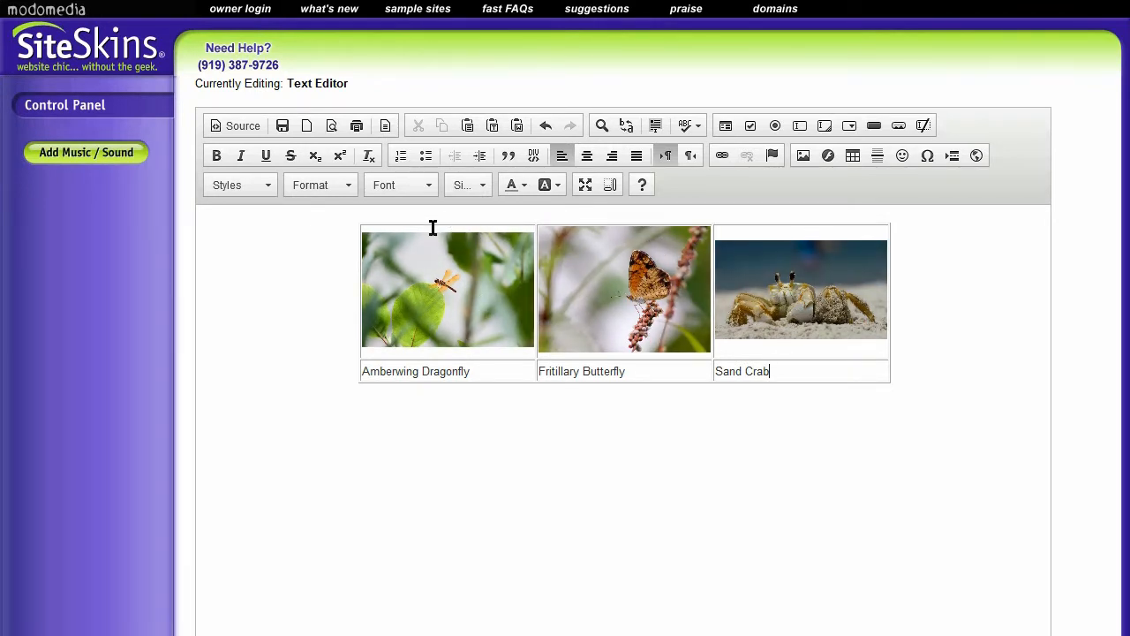
{"action": "mouse_move", "coordinate": [335, 244]}
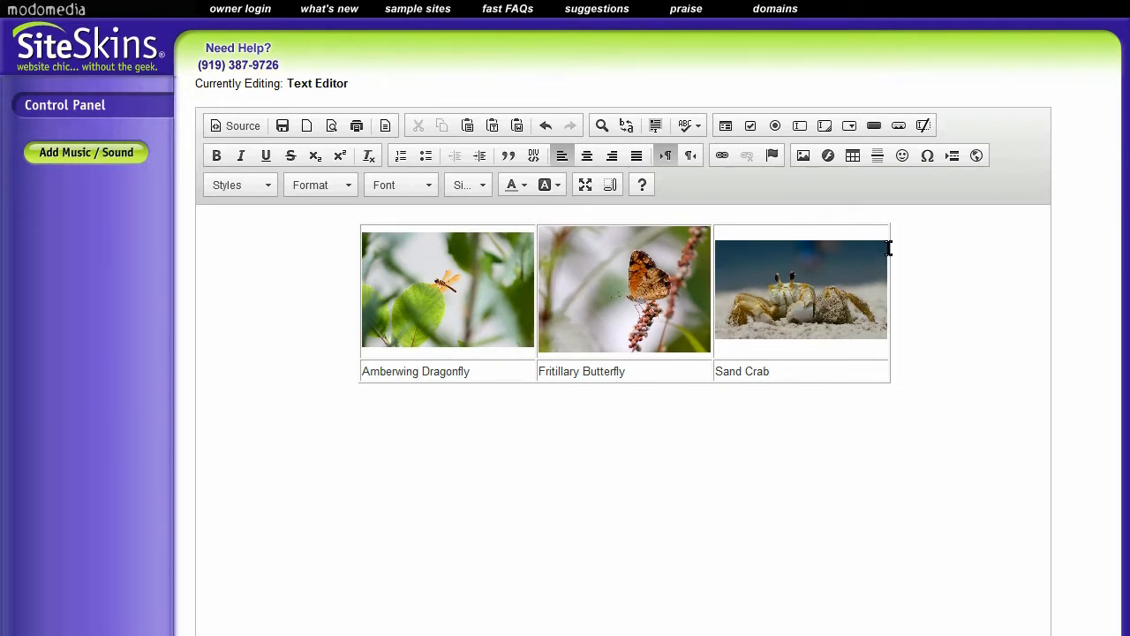
{"action": "mouse_move", "coordinate": [523, 257]}
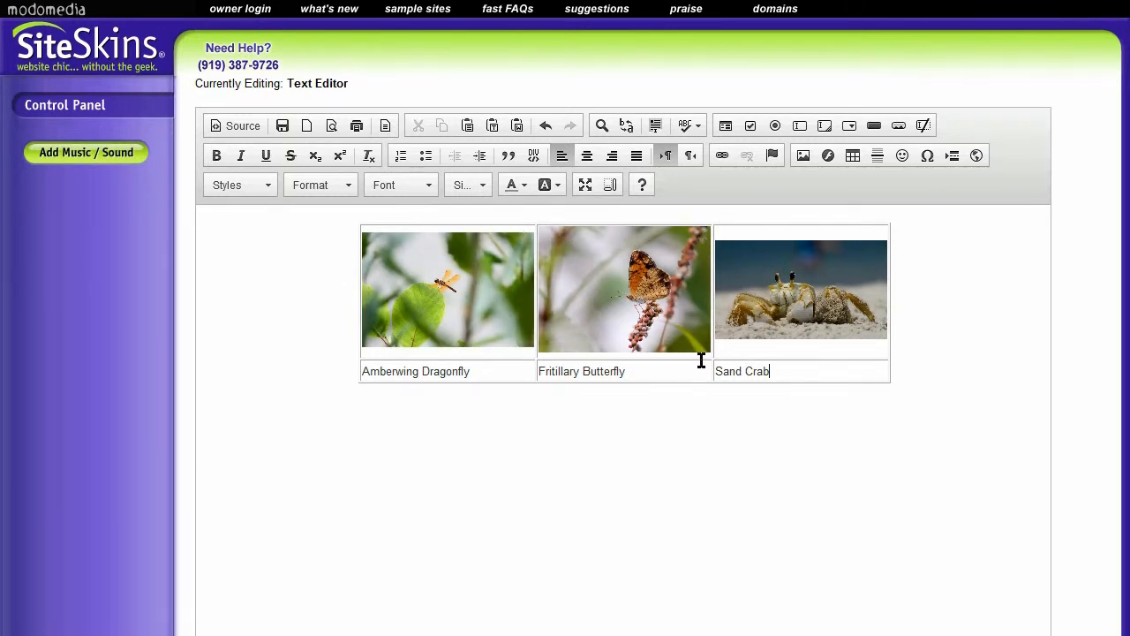
{"action": "mouse_move", "coordinate": [745, 245]}
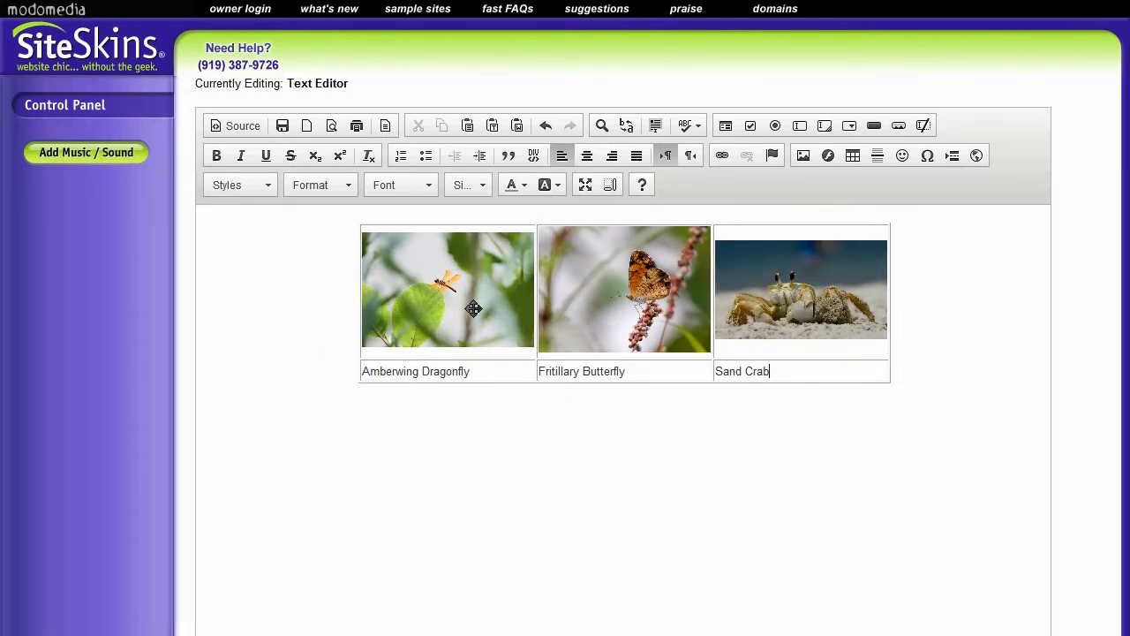
Resize the dragonfly photo to 180 by 120 through its Image Properties
{"action": "left_click", "coordinate": [473, 289]}
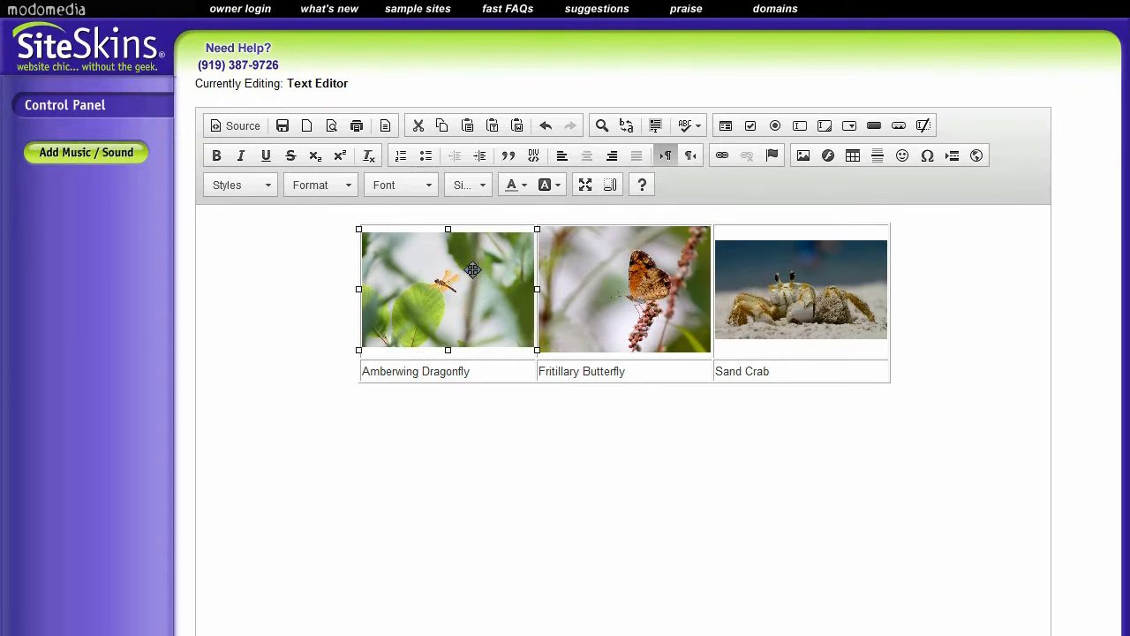
{"action": "mouse_move", "coordinate": [498, 254]}
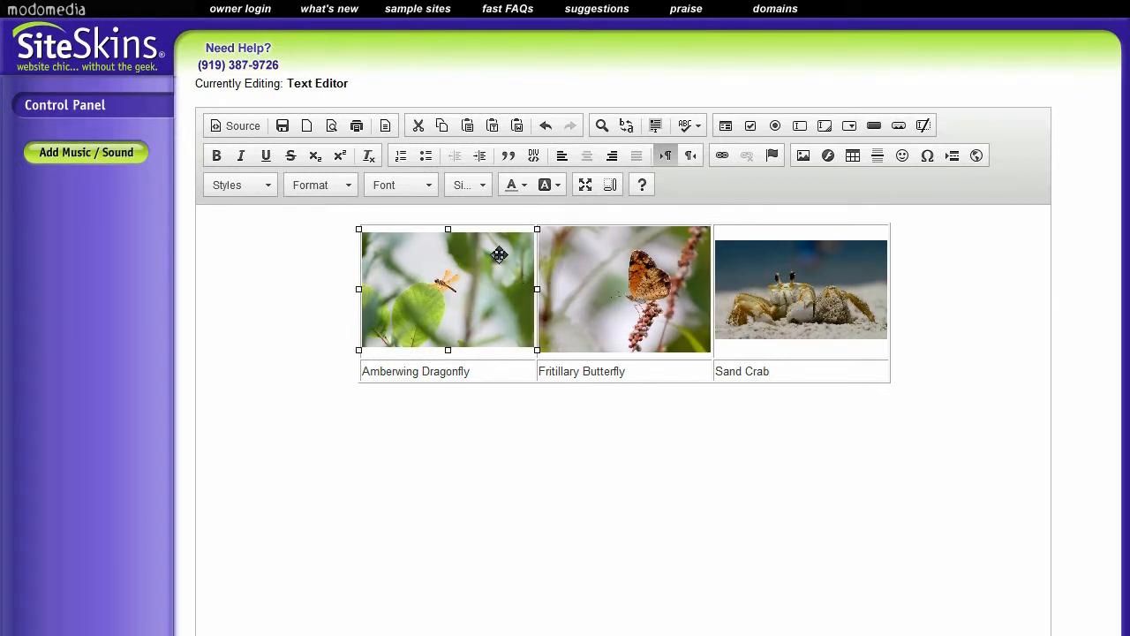
{"action": "right_click", "coordinate": [498, 254]}
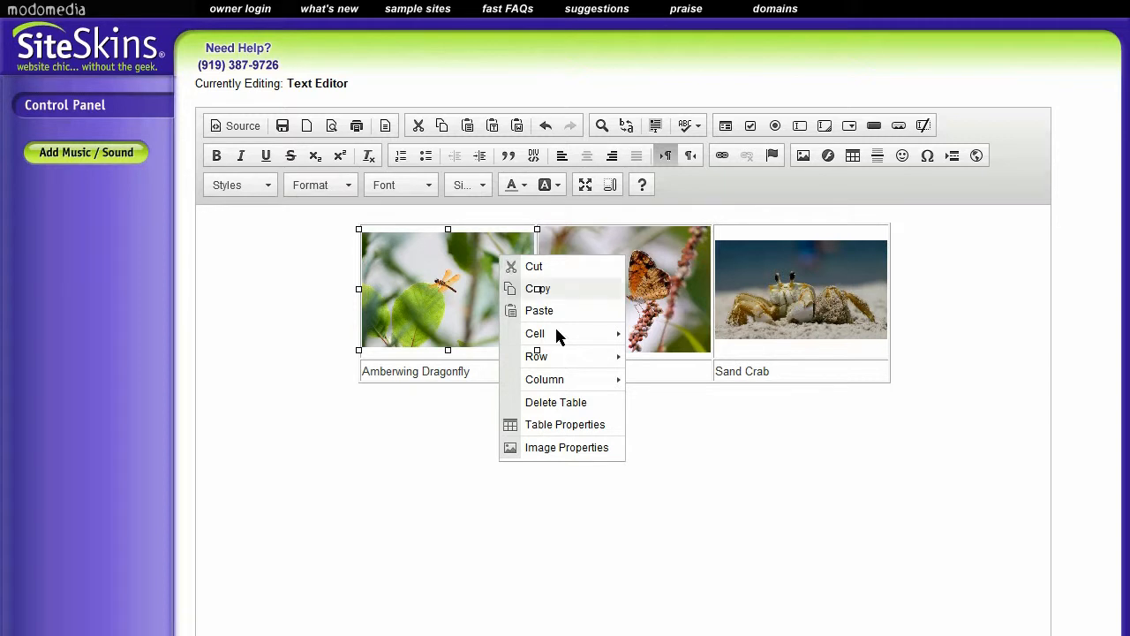
{"action": "left_click", "coordinate": [567, 449]}
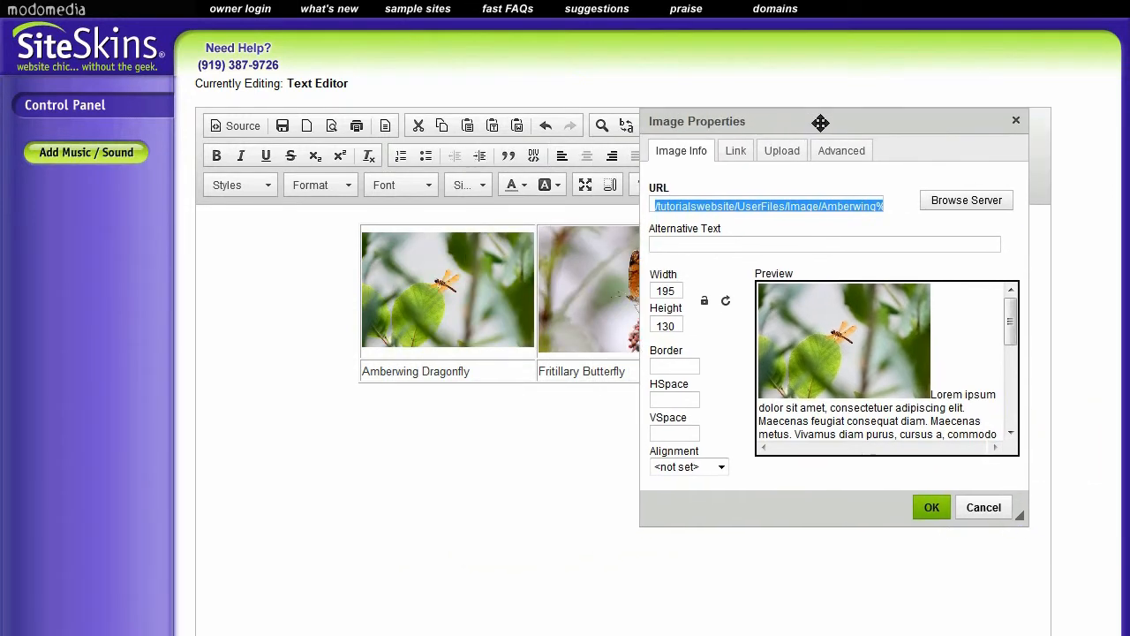
{"action": "left_click_drag", "start_coordinate": [819, 120], "coordinate": [466, 64]}
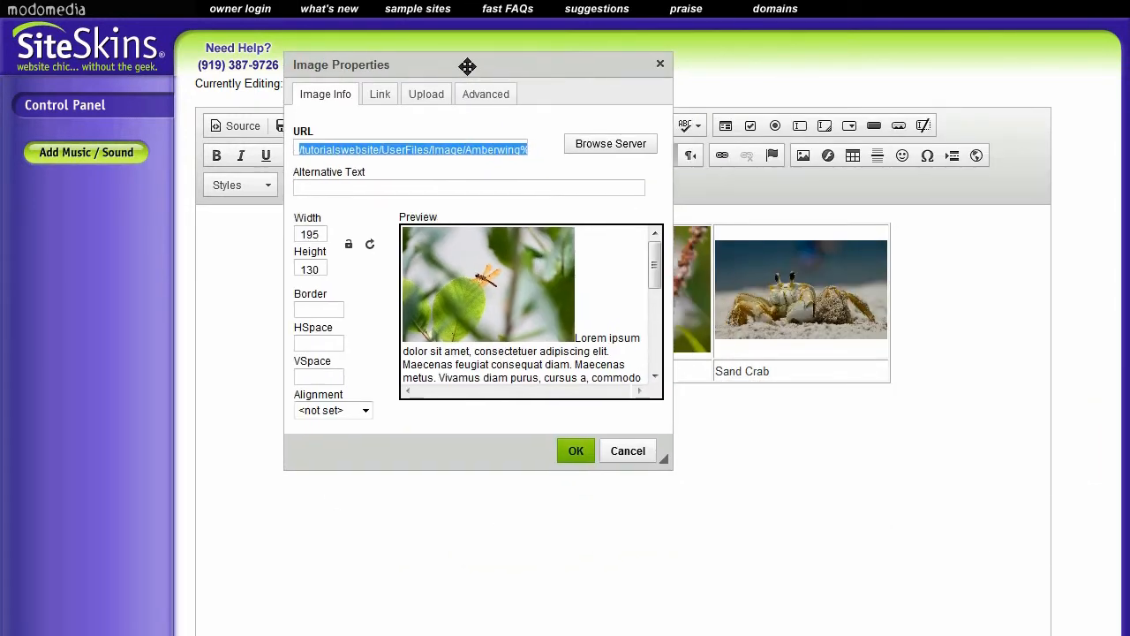
{"action": "left_click_drag", "start_coordinate": [466, 64], "coordinate": [517, 120]}
{"action": "type", "text": "180"}
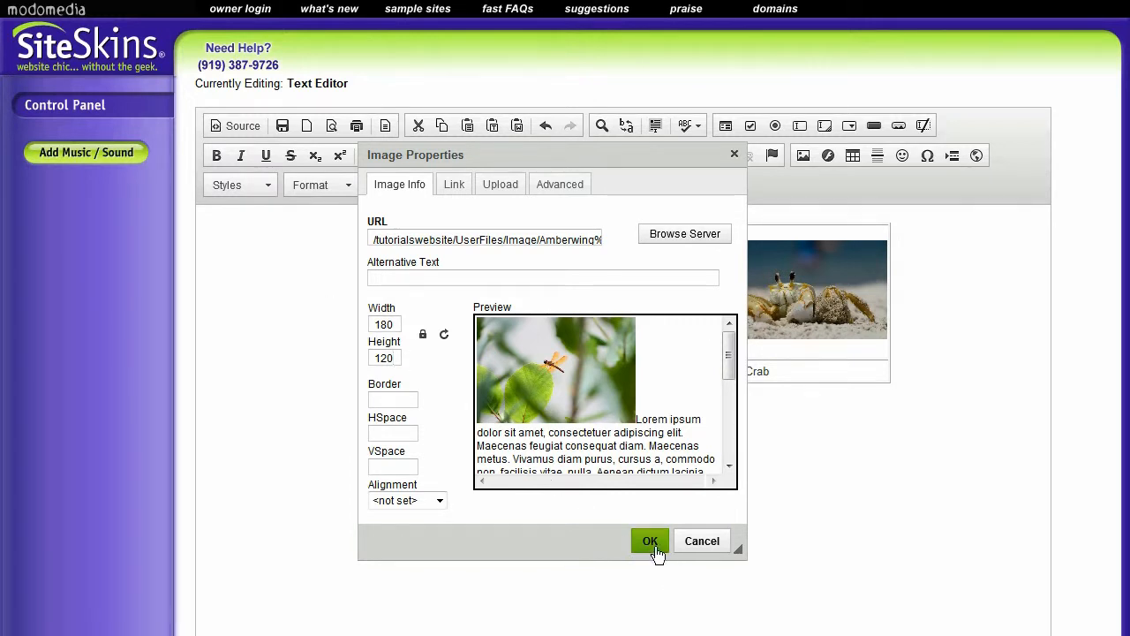
{"action": "left_click", "coordinate": [649, 540]}
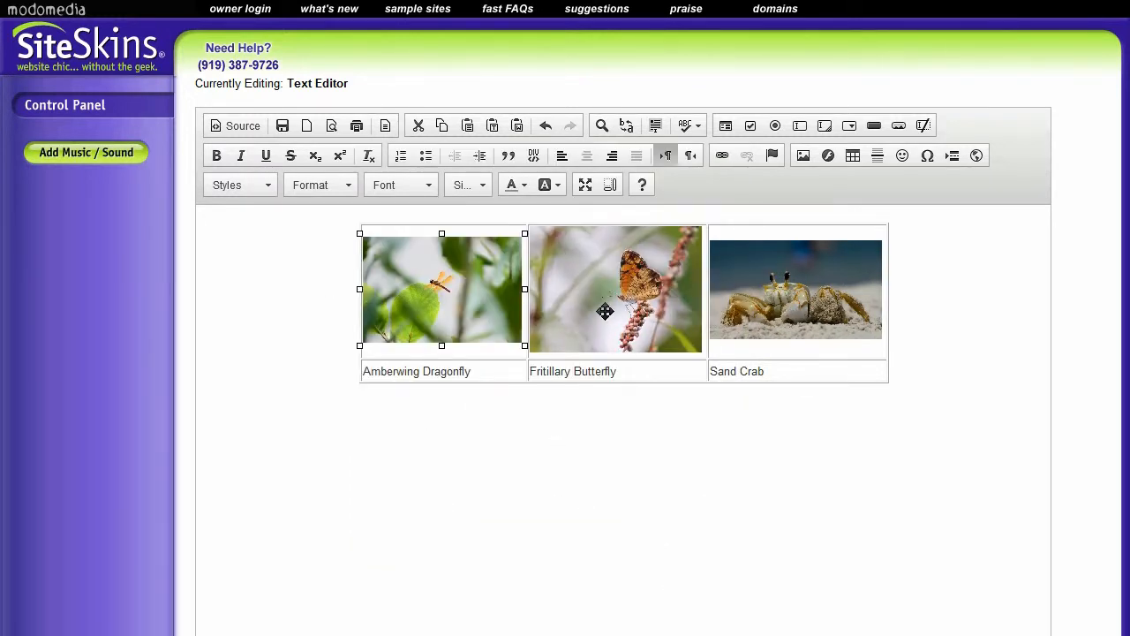
Set the butterfly photo's height to 120 so it becomes 163 by 120
{"action": "right_click", "coordinate": [604, 311]}
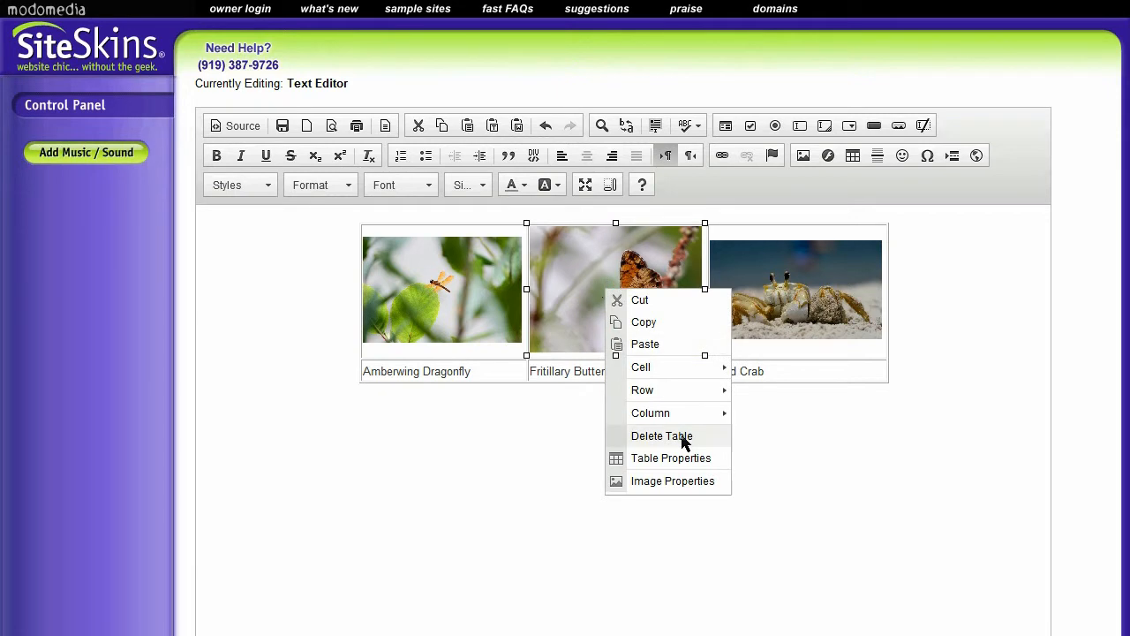
{"action": "left_click", "coordinate": [671, 480]}
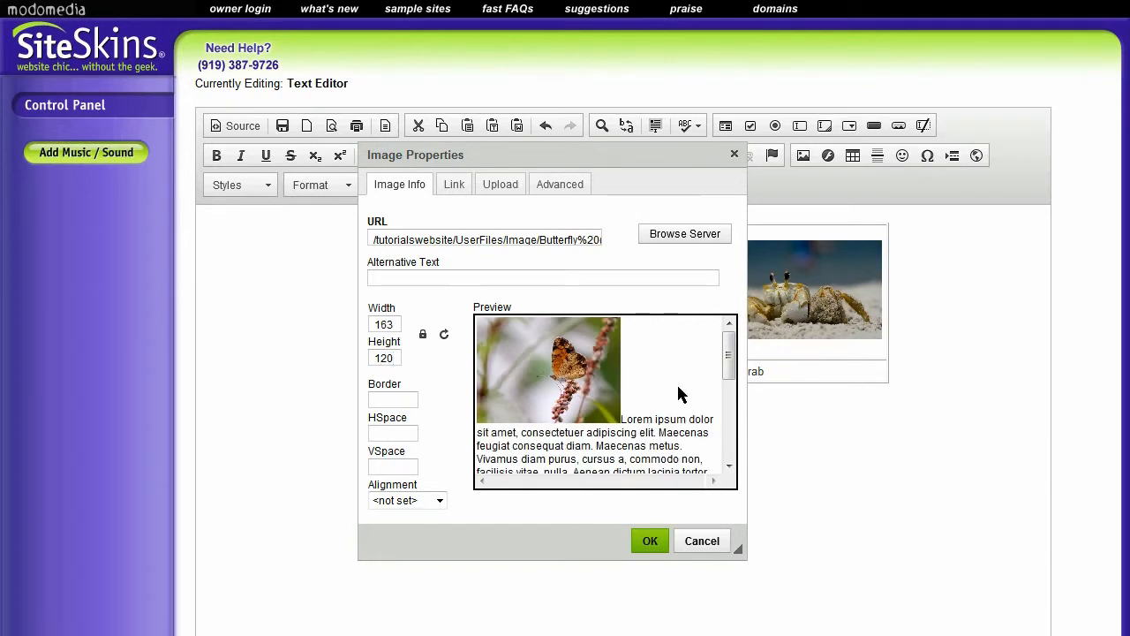
{"action": "left_click", "coordinate": [649, 540]}
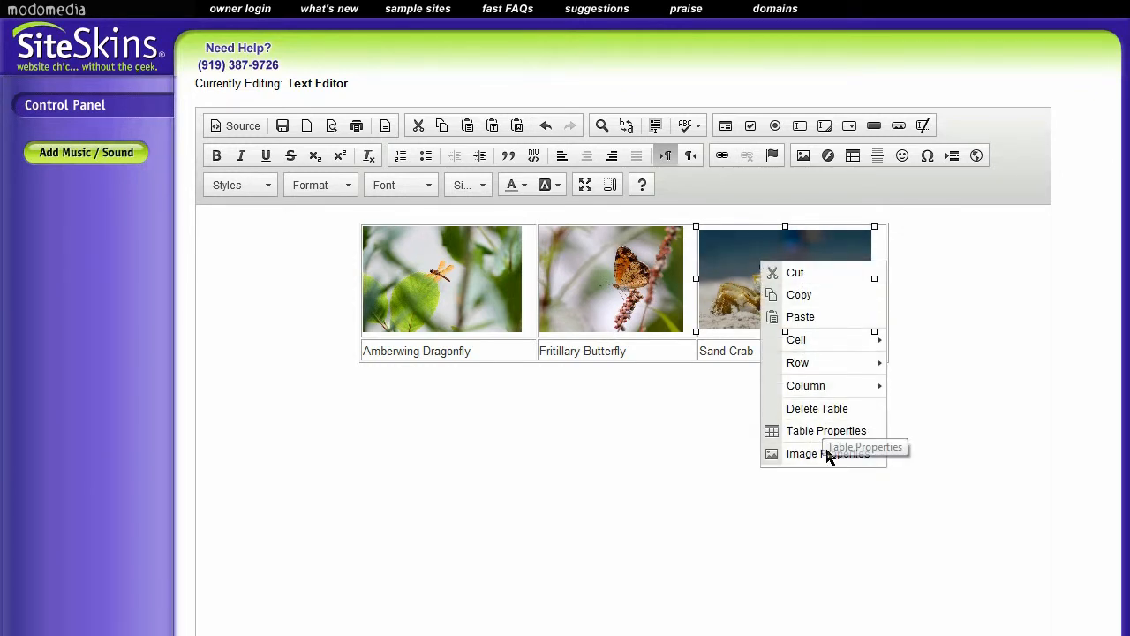
Adjust the crab photo's size and height in Image Properties to match the others
{"action": "left_click", "coordinate": [784, 279]}
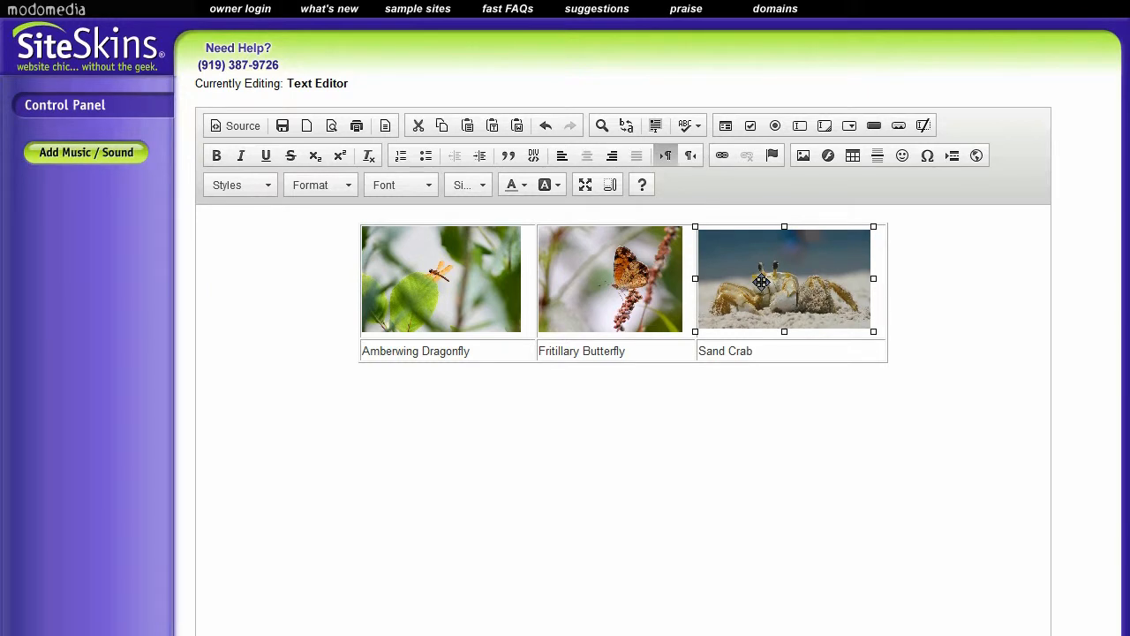
{"action": "double_click", "coordinate": [783, 279]}
{"action": "type", "text": "120"}
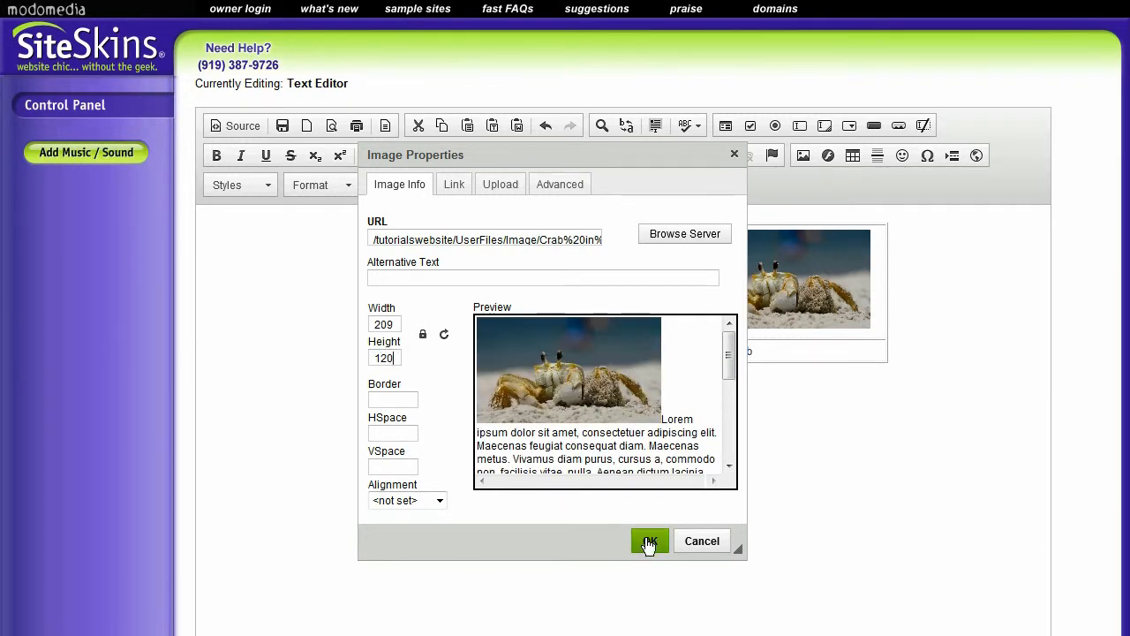
{"action": "left_click", "coordinate": [650, 540]}
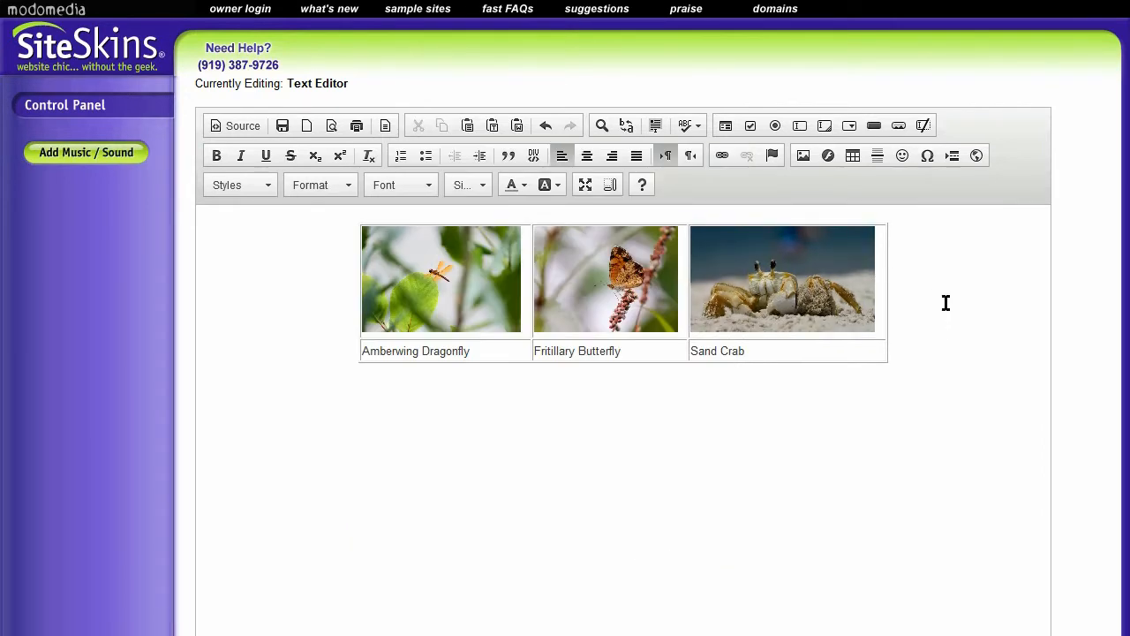
{"action": "mouse_move", "coordinate": [554, 231]}
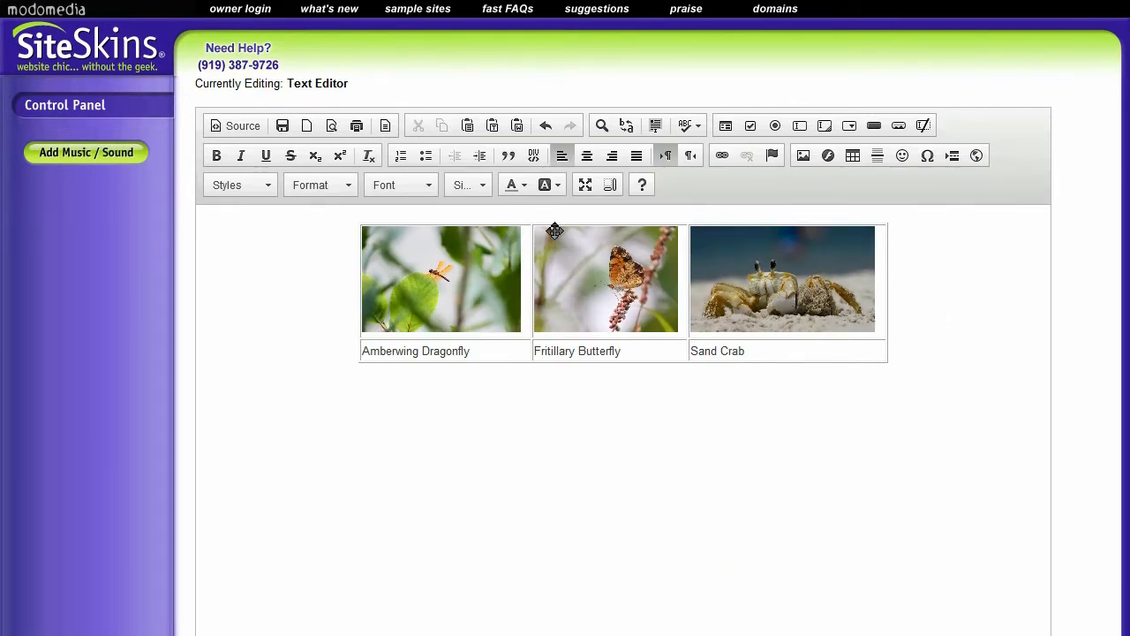
{"action": "mouse_move", "coordinate": [766, 279]}
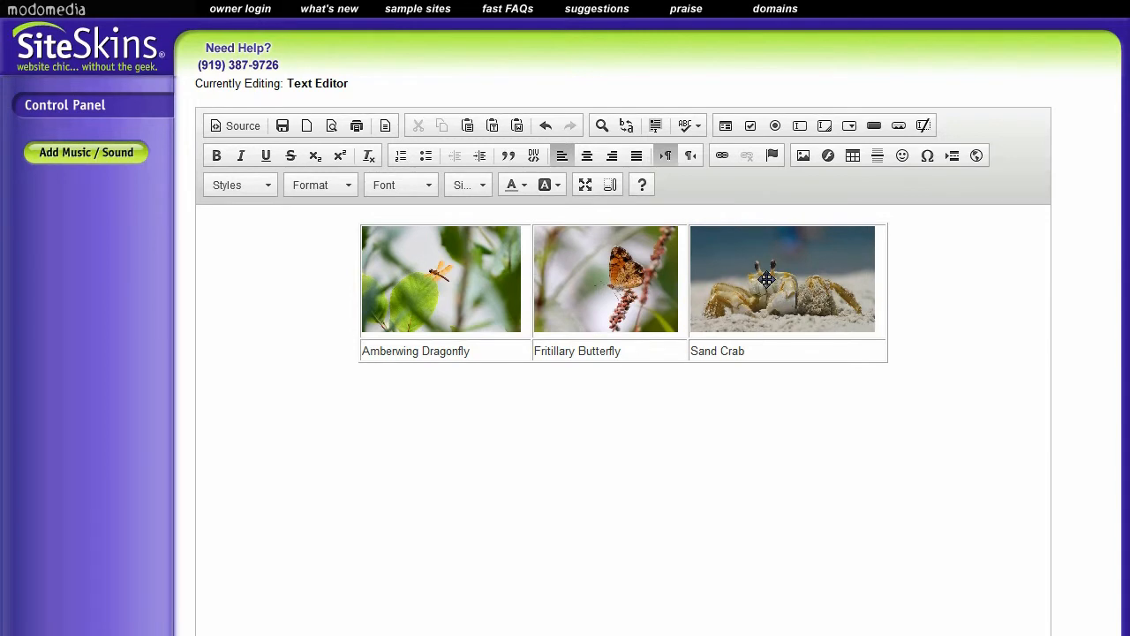
{"action": "mouse_move", "coordinate": [585, 244]}
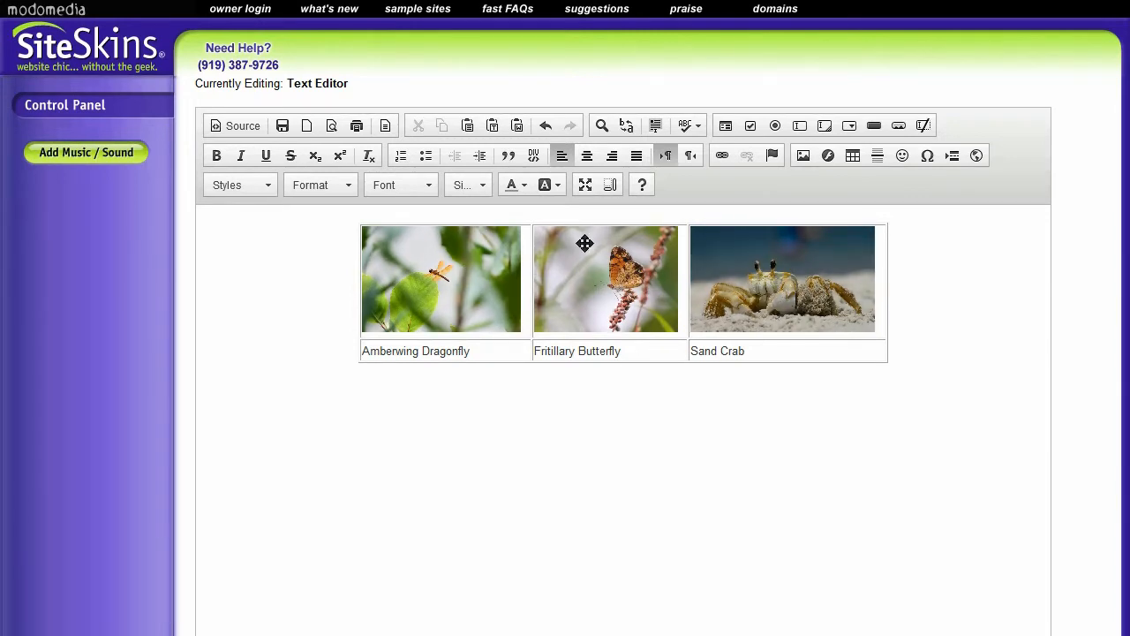
{"action": "mouse_move", "coordinate": [434, 271]}
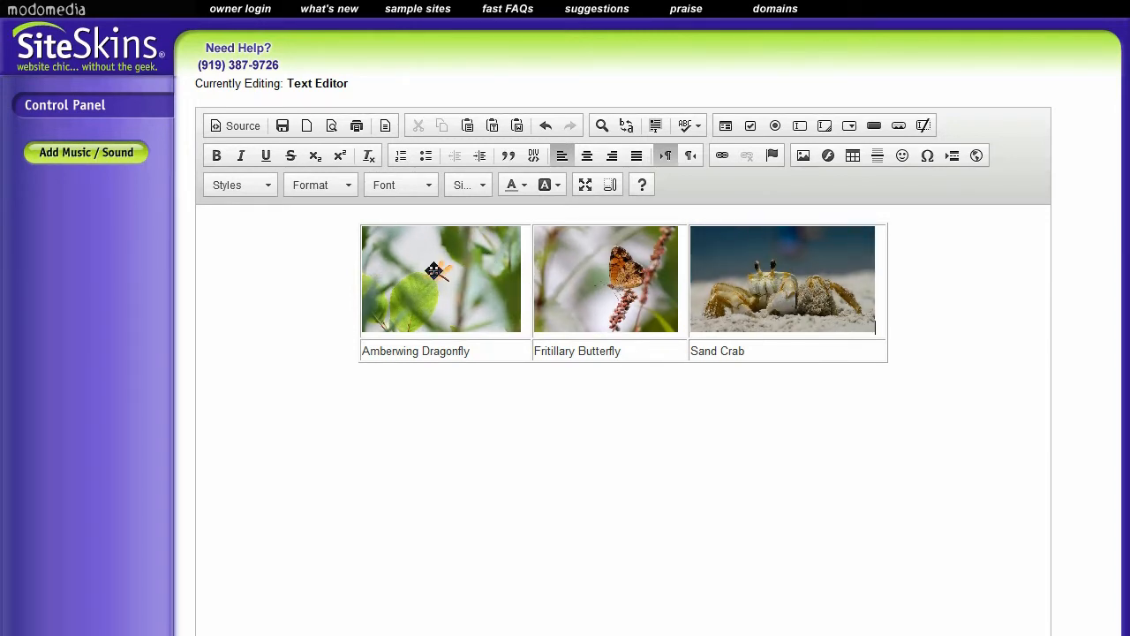
{"action": "right_click", "coordinate": [780, 279]}
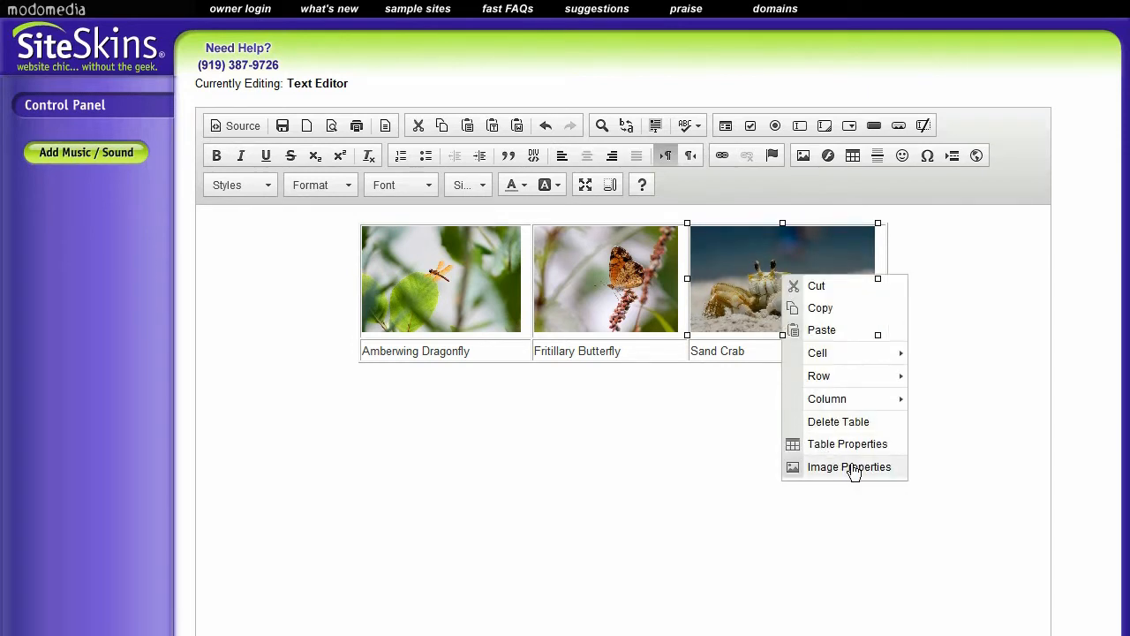
{"action": "left_click", "coordinate": [847, 466]}
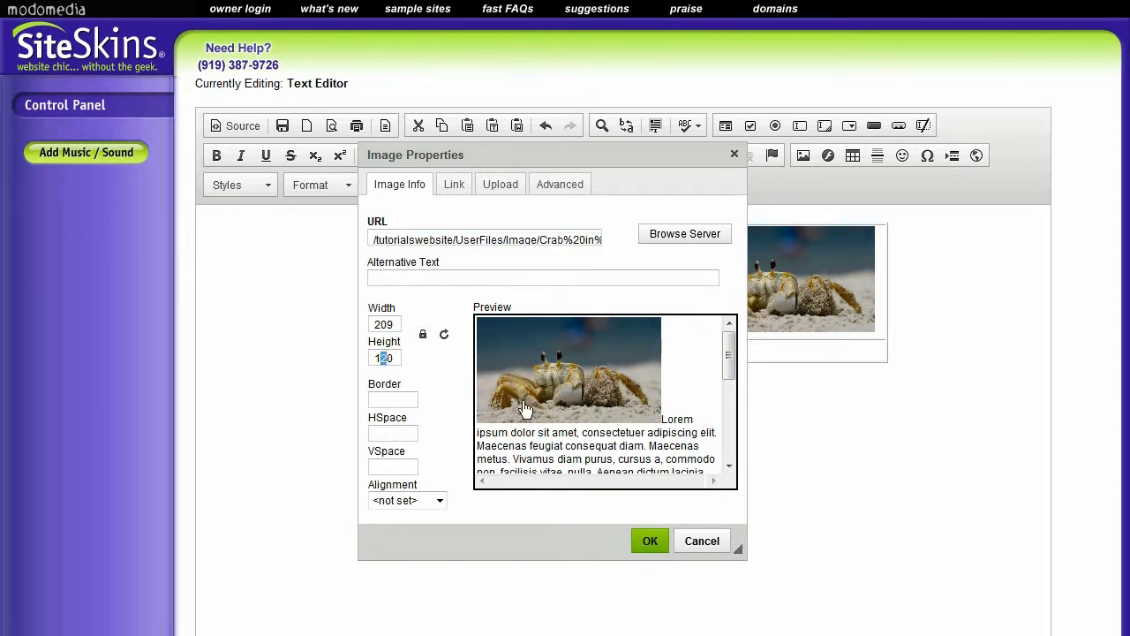
{"action": "left_click", "coordinate": [650, 540]}
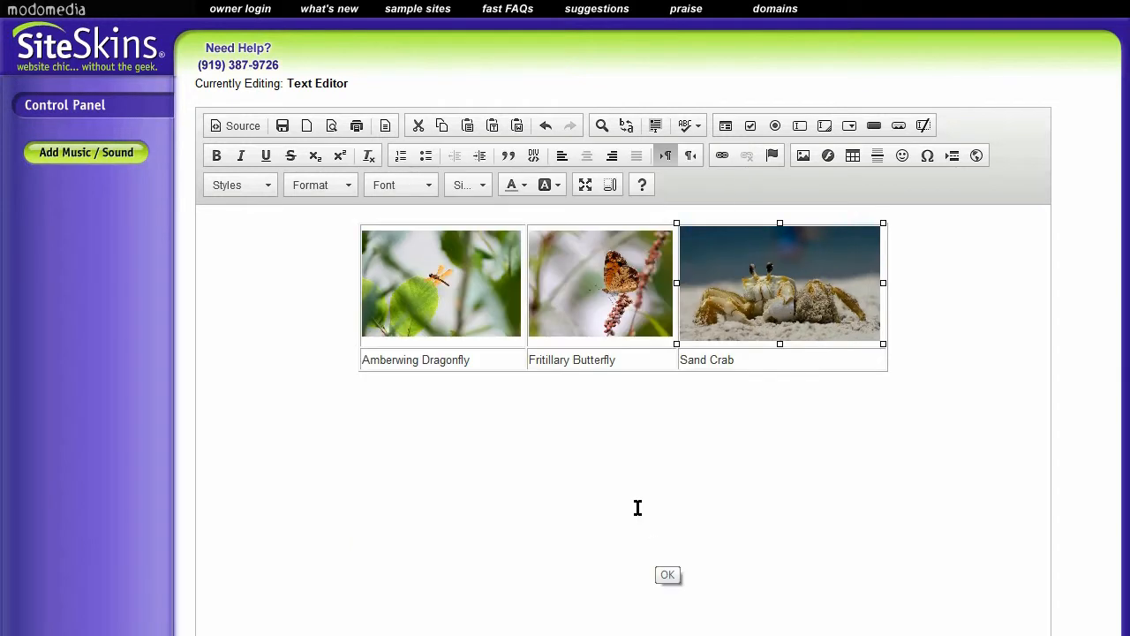
Raise the butterfly's height to about 130 and restore the dragonfly to 195 by 130
{"action": "right_click", "coordinate": [601, 282]}
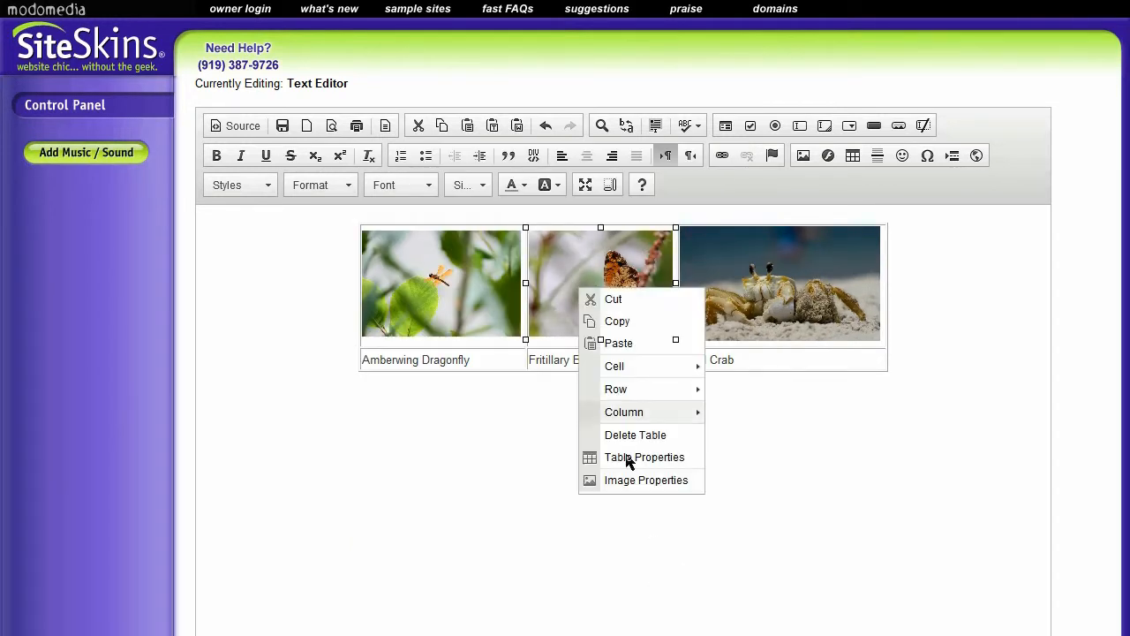
{"action": "left_click", "coordinate": [646, 480]}
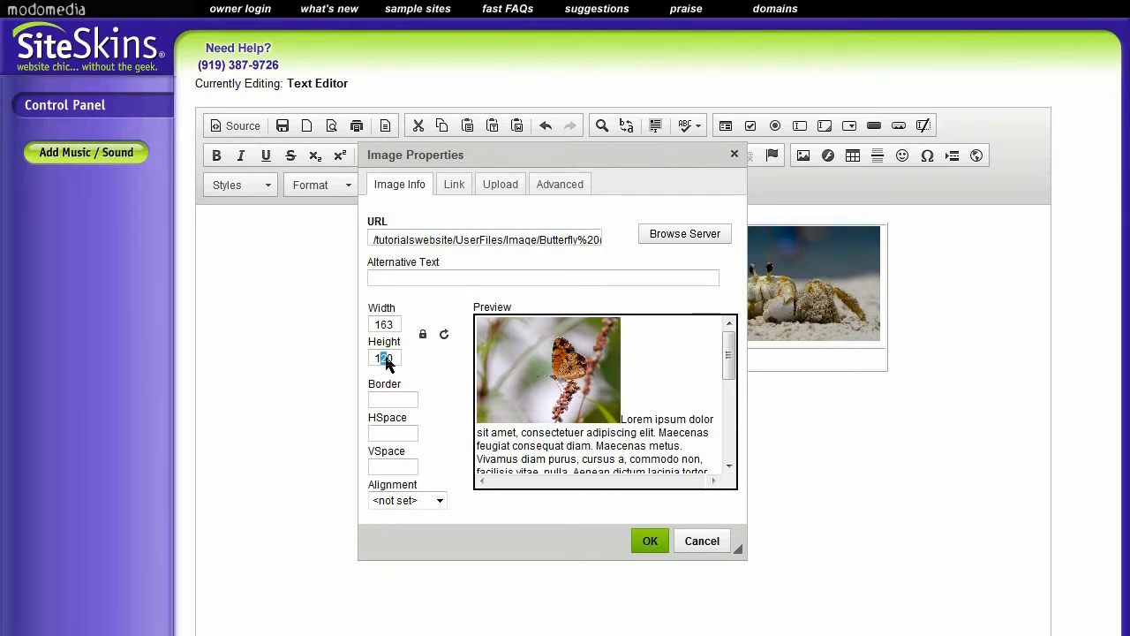
{"action": "left_click", "coordinate": [650, 540]}
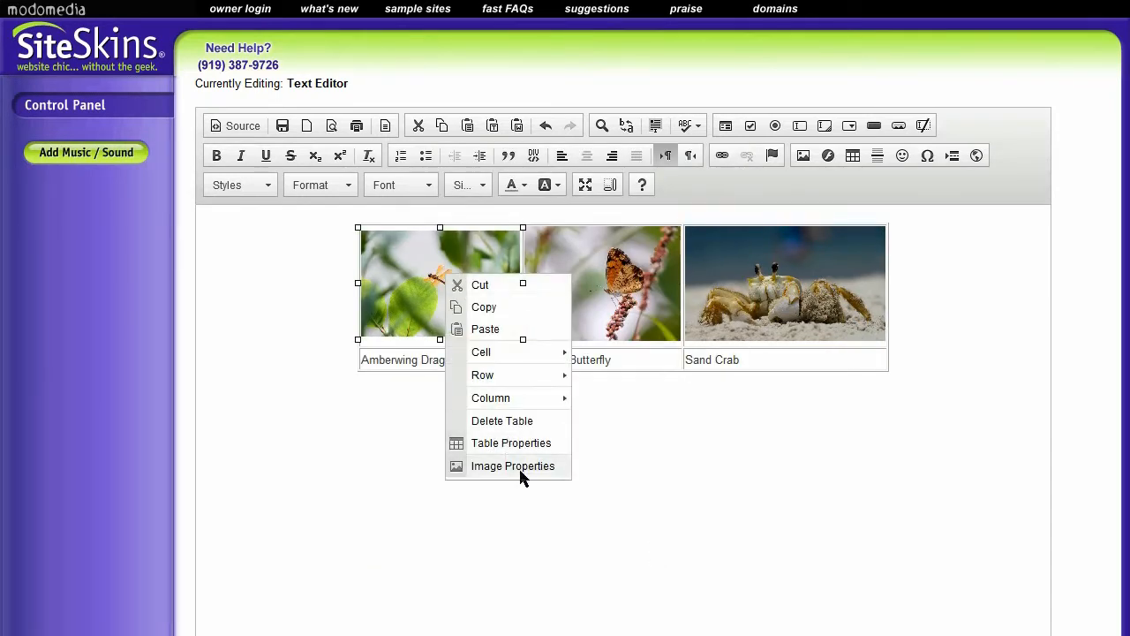
{"action": "left_click", "coordinate": [512, 466]}
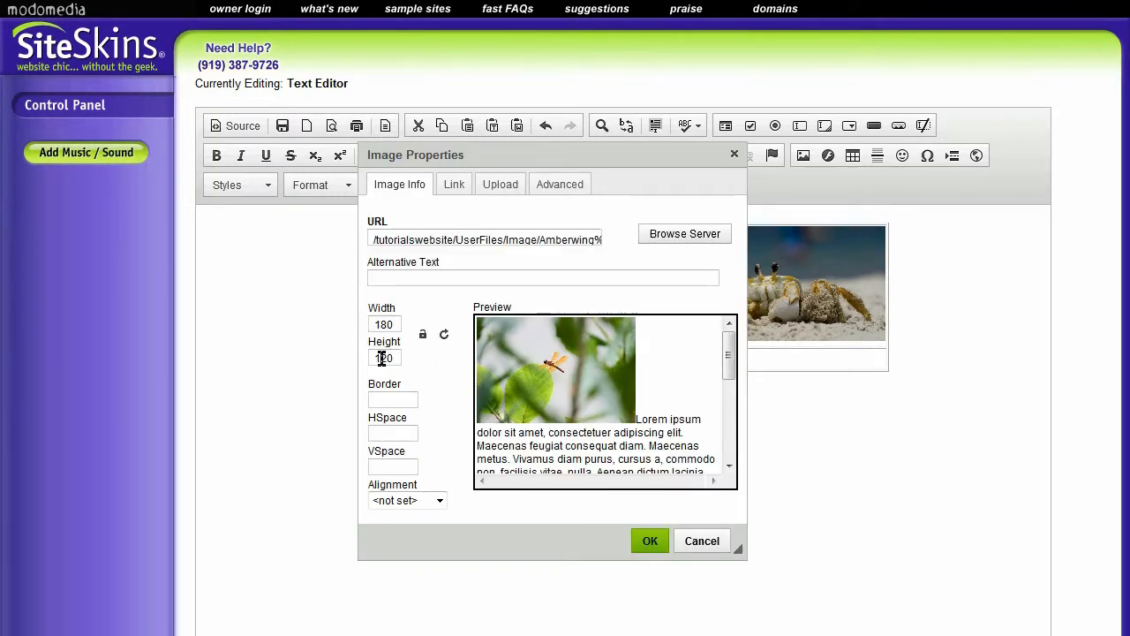
{"action": "left_click", "coordinate": [385, 357]}
{"action": "type", "text": "130"}
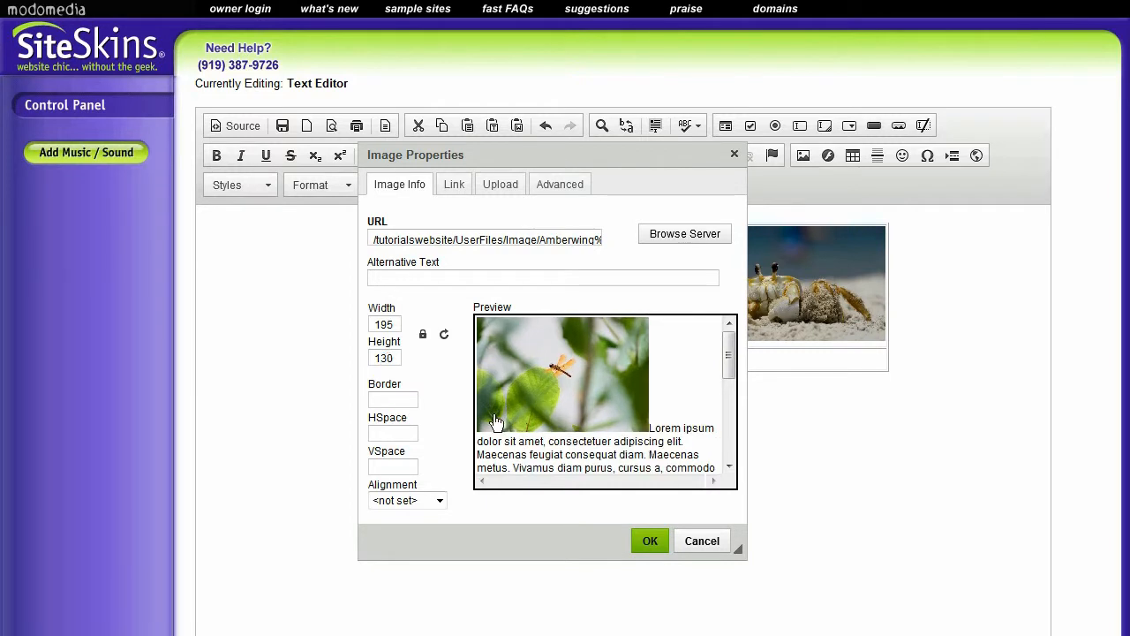
{"action": "left_click", "coordinate": [650, 540]}
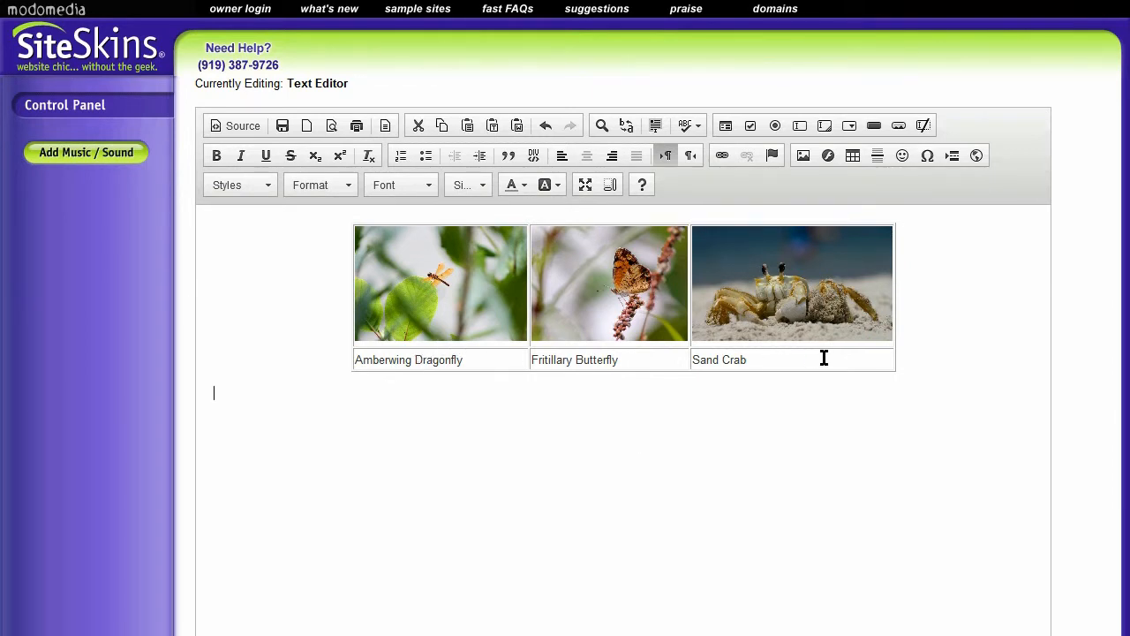
{"action": "mouse_move", "coordinate": [509, 357]}
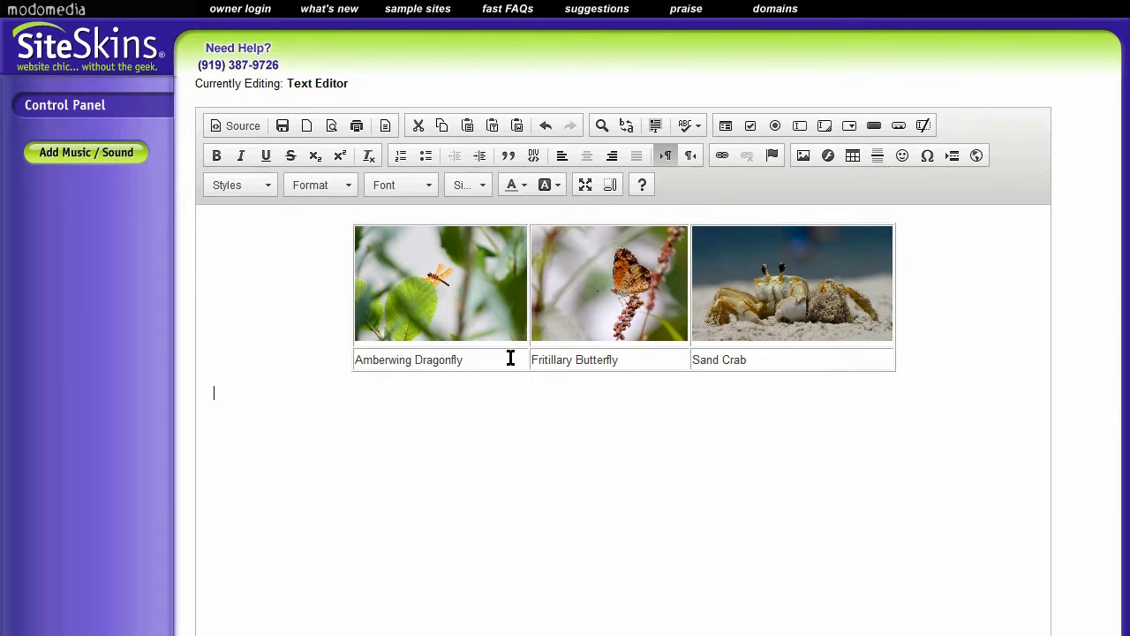
{"action": "mouse_move", "coordinate": [498, 353]}
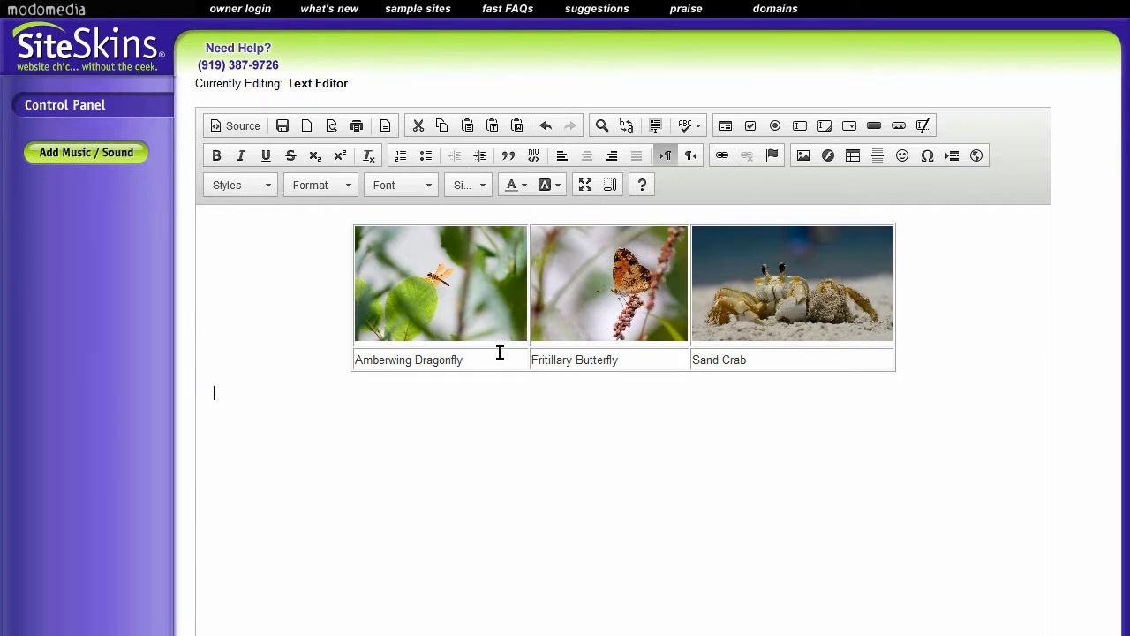
{"action": "mouse_move", "coordinate": [780, 298]}
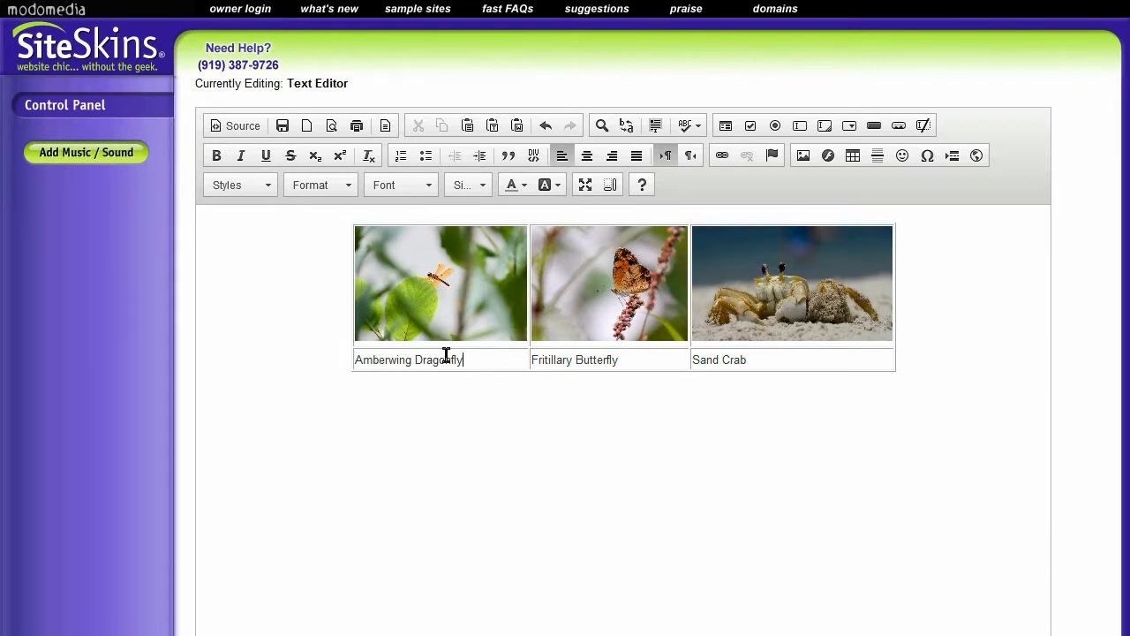
{"action": "mouse_move", "coordinate": [388, 360]}
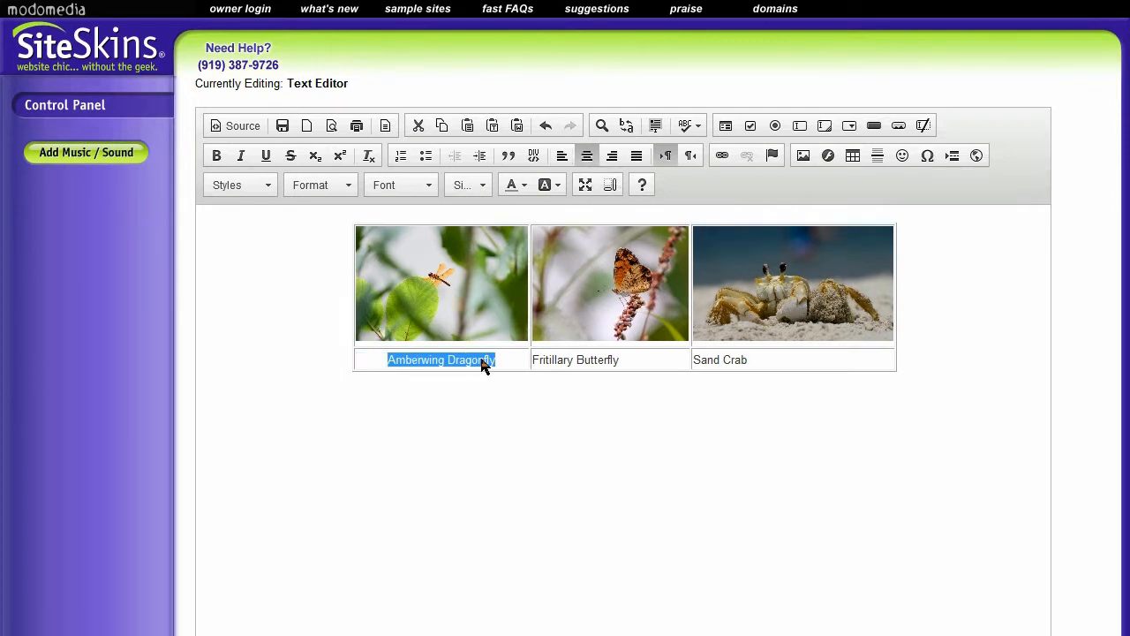
{"action": "left_click", "coordinate": [530, 339]}
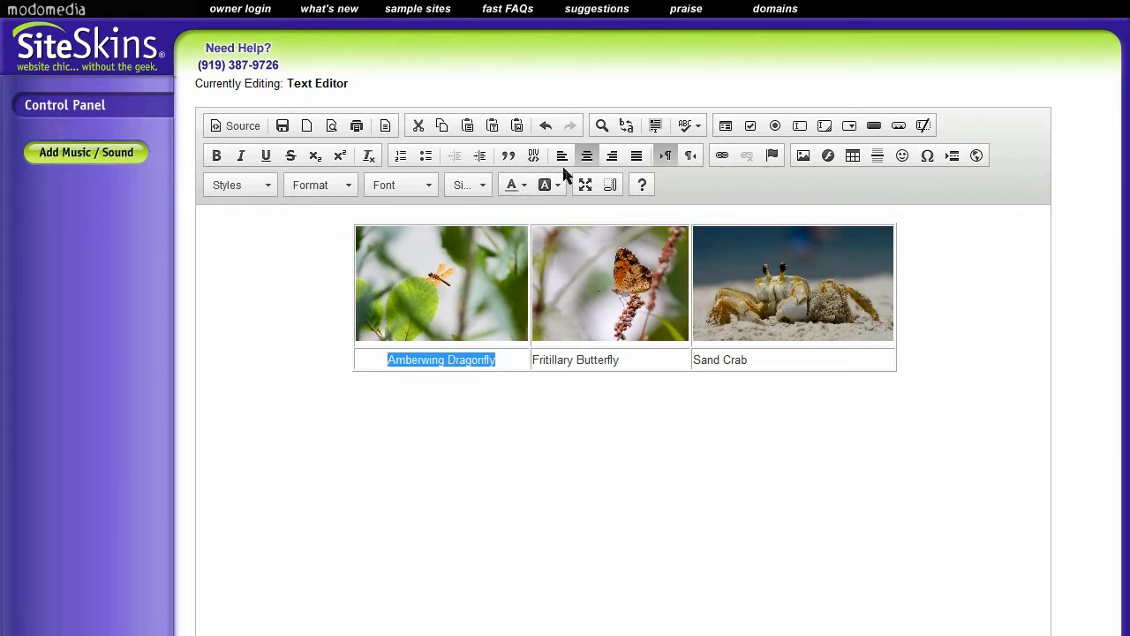
{"action": "left_click", "coordinate": [492, 360]}
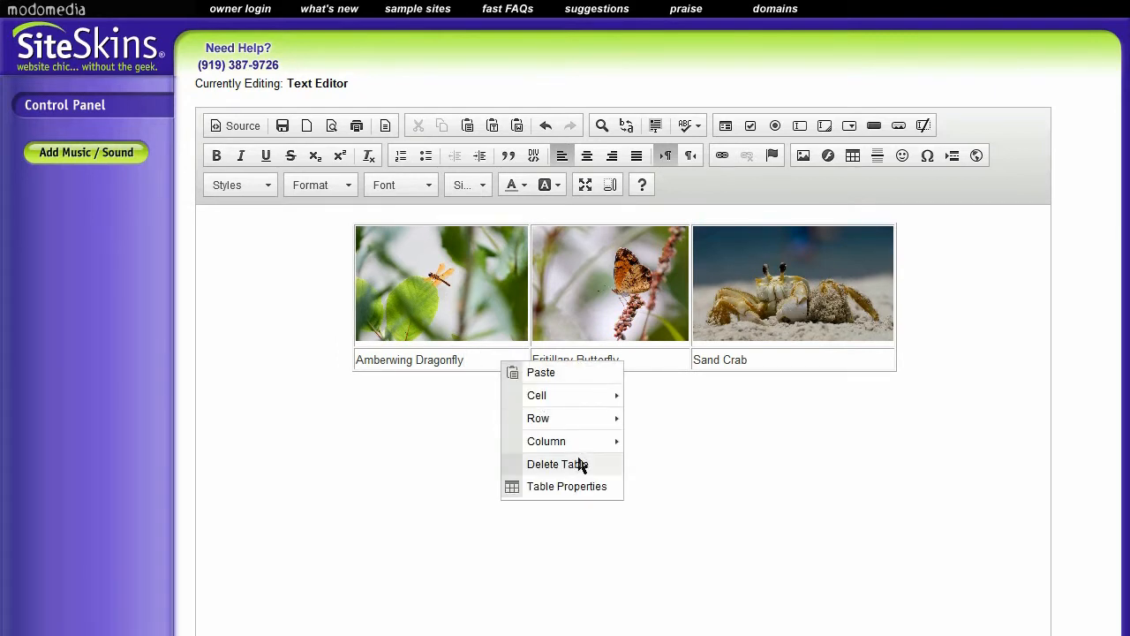
{"action": "mouse_move", "coordinate": [536, 396]}
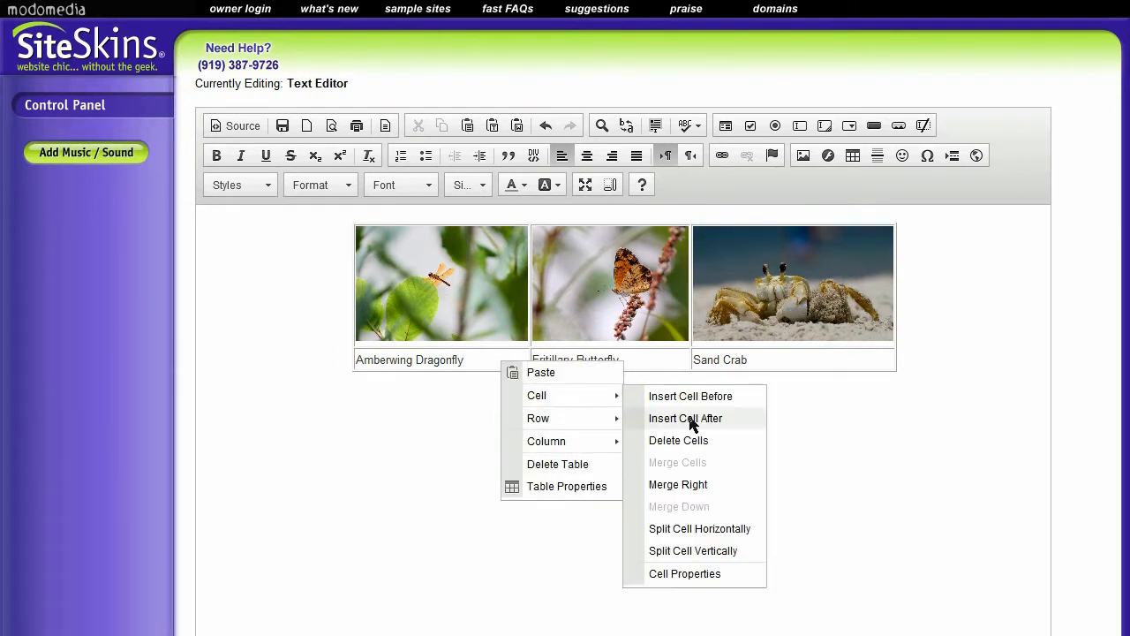
Set Horizontal Alignment to Center in Cell Properties for all three caption cells
{"action": "left_click", "coordinate": [685, 572]}
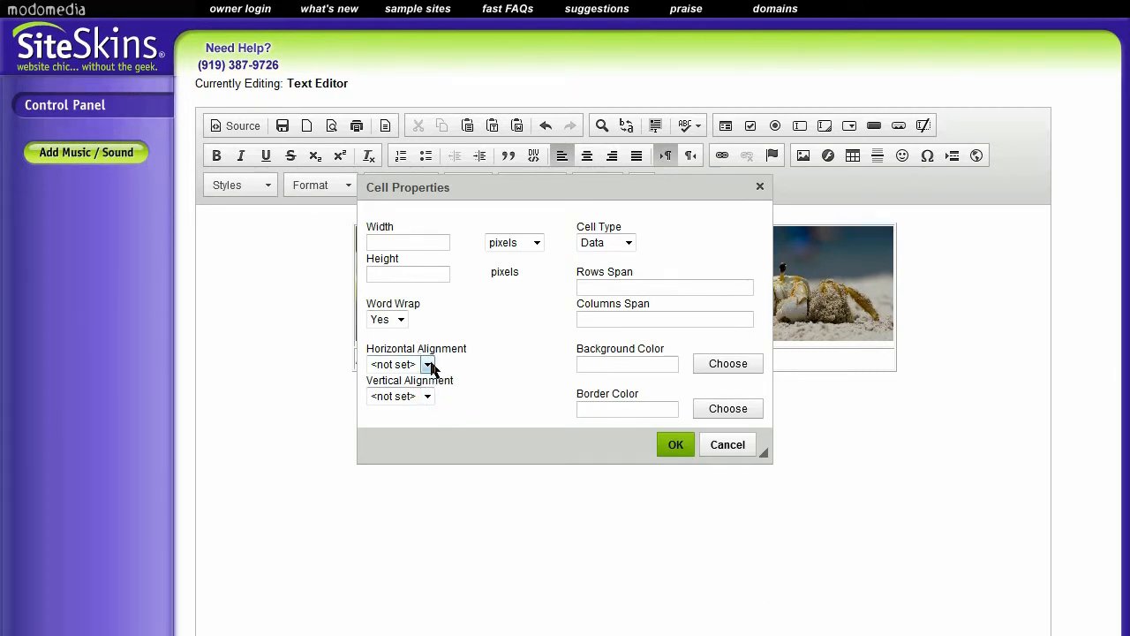
{"action": "left_click", "coordinate": [427, 364]}
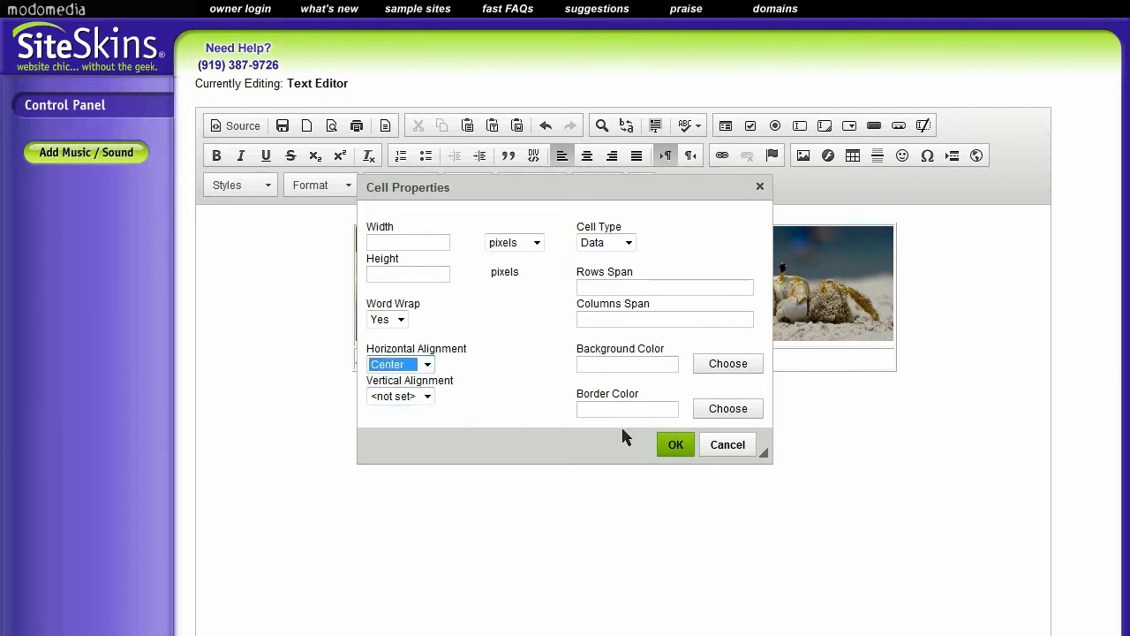
{"action": "left_click", "coordinate": [674, 445]}
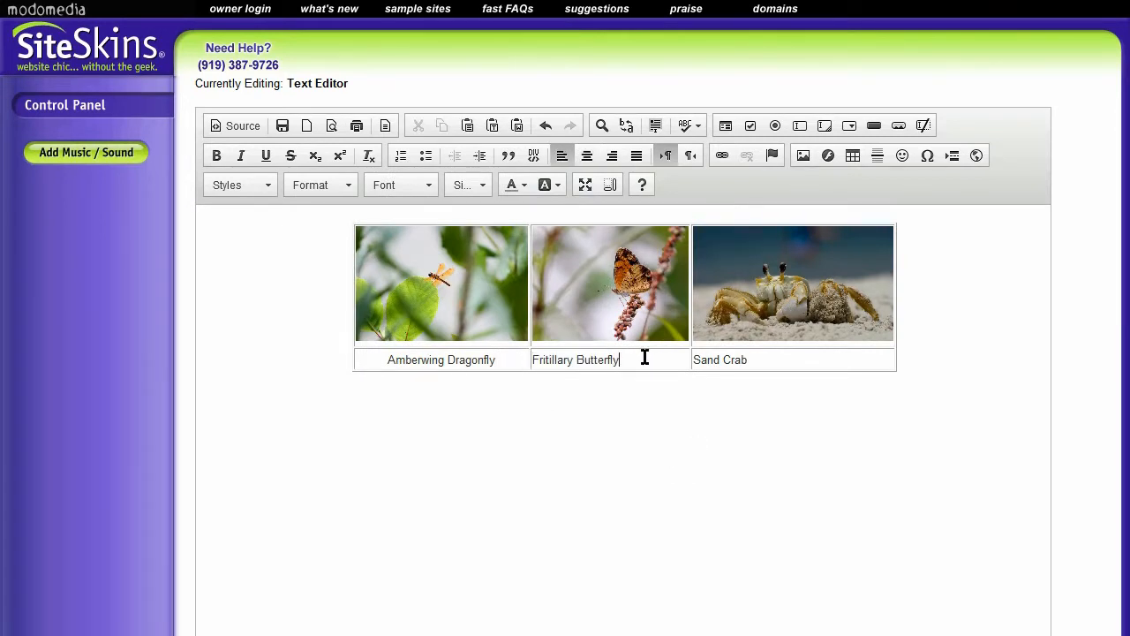
{"action": "right_click", "coordinate": [644, 360]}
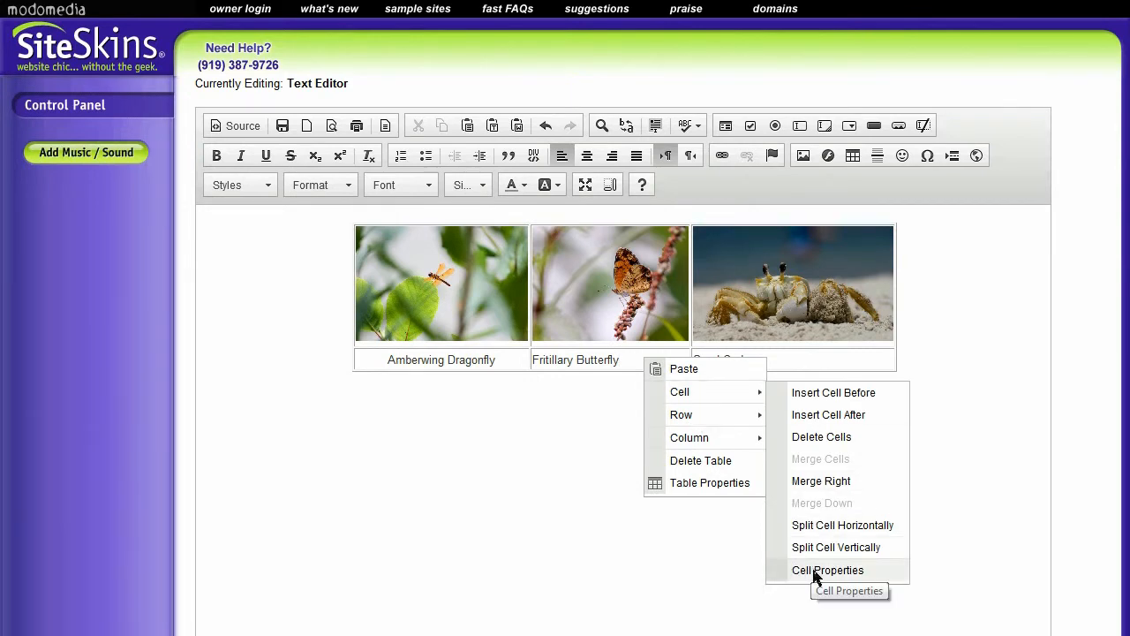
{"action": "left_click", "coordinate": [826, 569]}
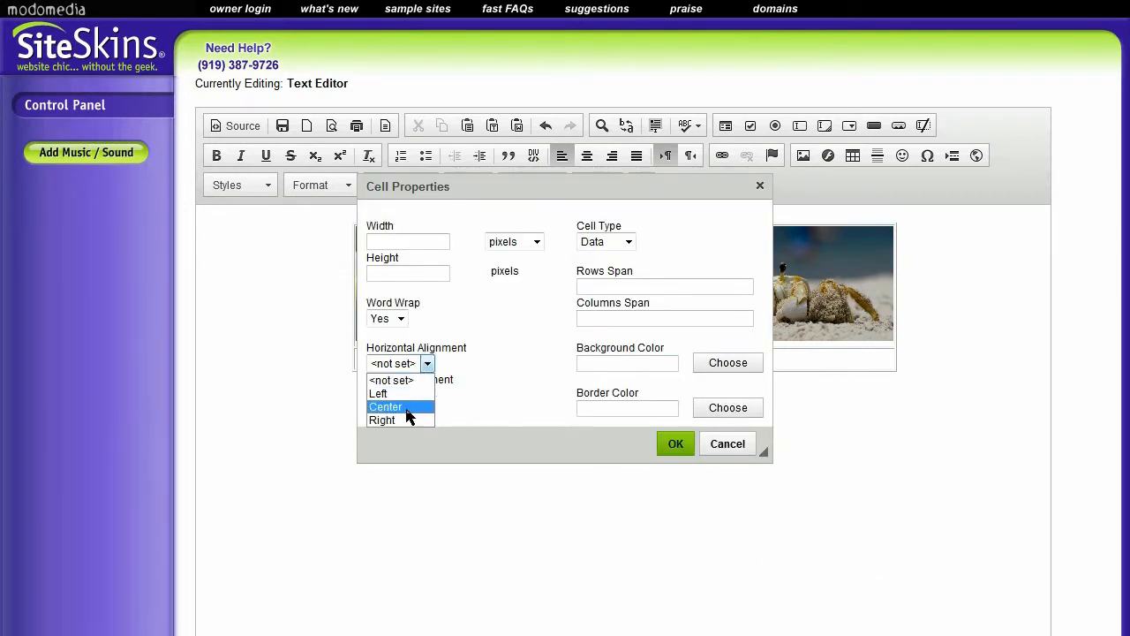
{"action": "left_click", "coordinate": [674, 443]}
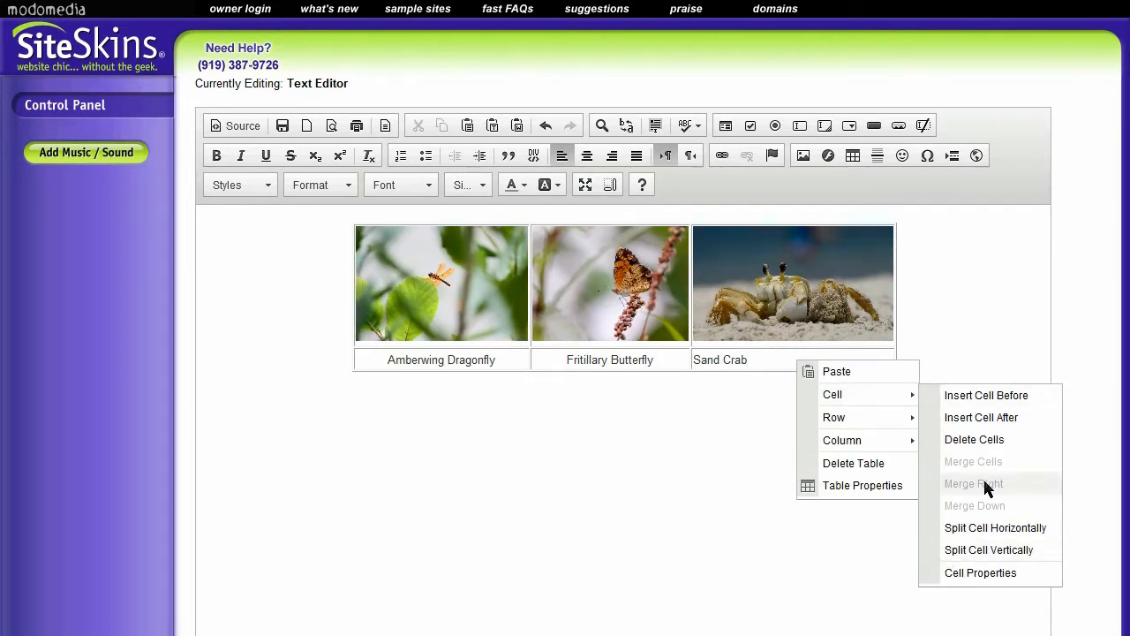
{"action": "left_click", "coordinate": [979, 572]}
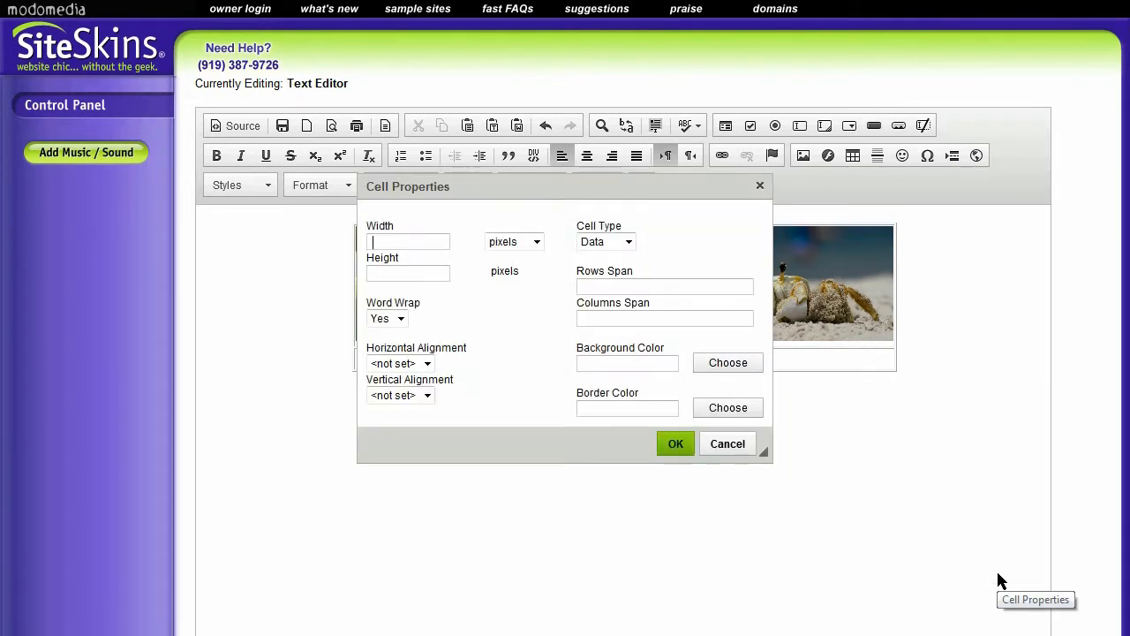
{"action": "left_click", "coordinate": [399, 364]}
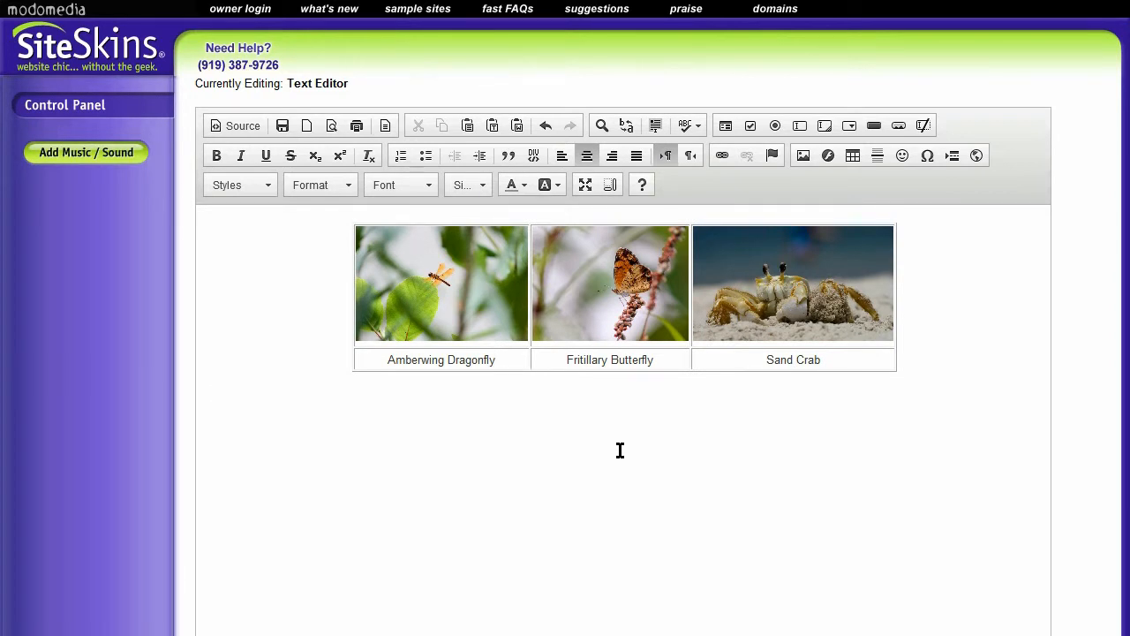
Publish the page, leave the editor and go to the live published site
{"action": "scroll", "scroll_direction": "down", "scroll_amount": 3}
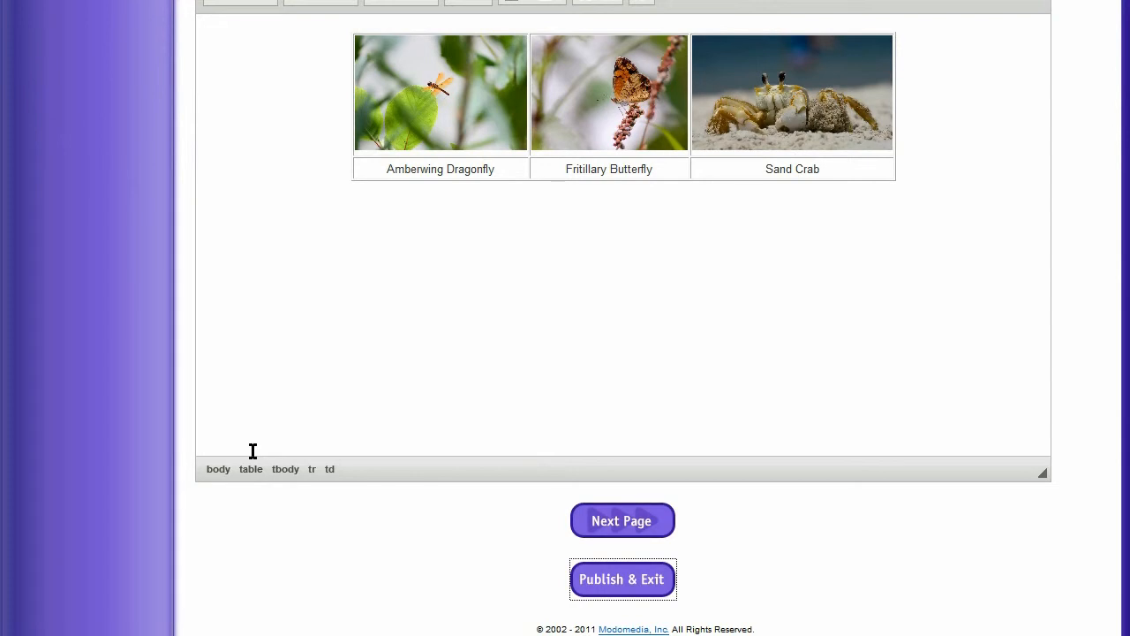
{"action": "left_click", "coordinate": [622, 579]}
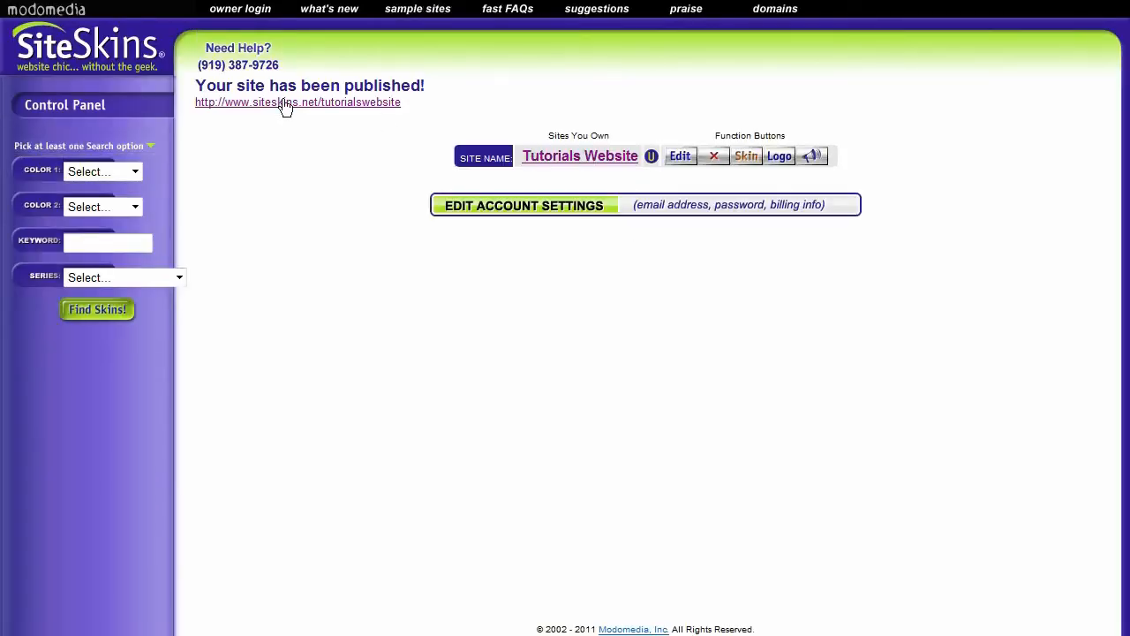
{"action": "left_click", "coordinate": [297, 101]}
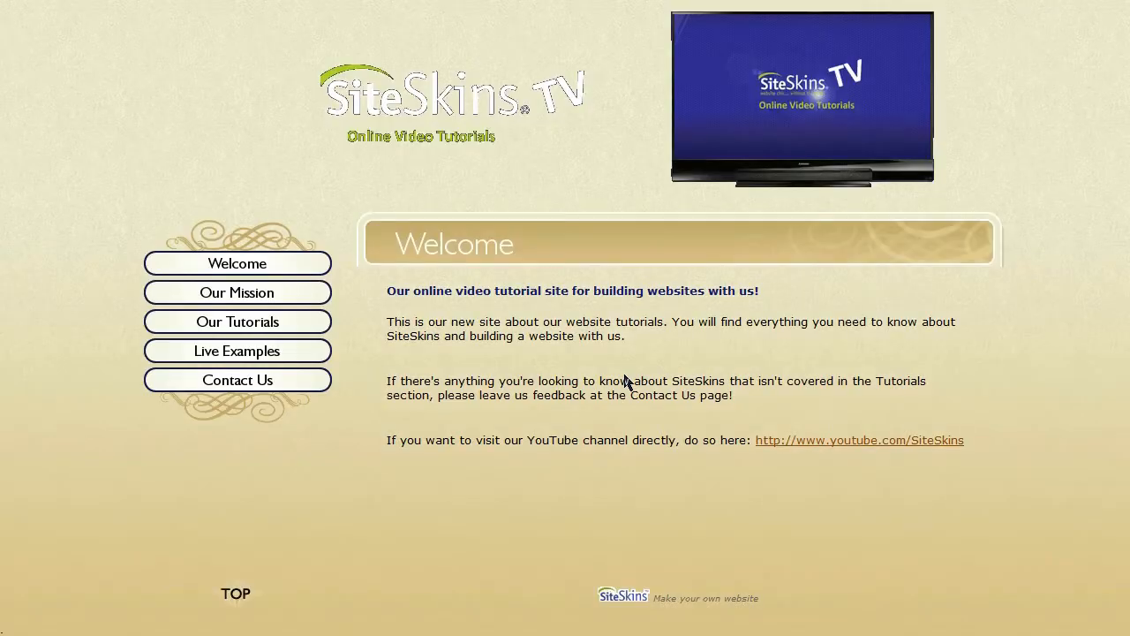
Navigate the live site to Live Examples and its Text Editor subpage with the photos
{"action": "left_click", "coordinate": [236, 350]}
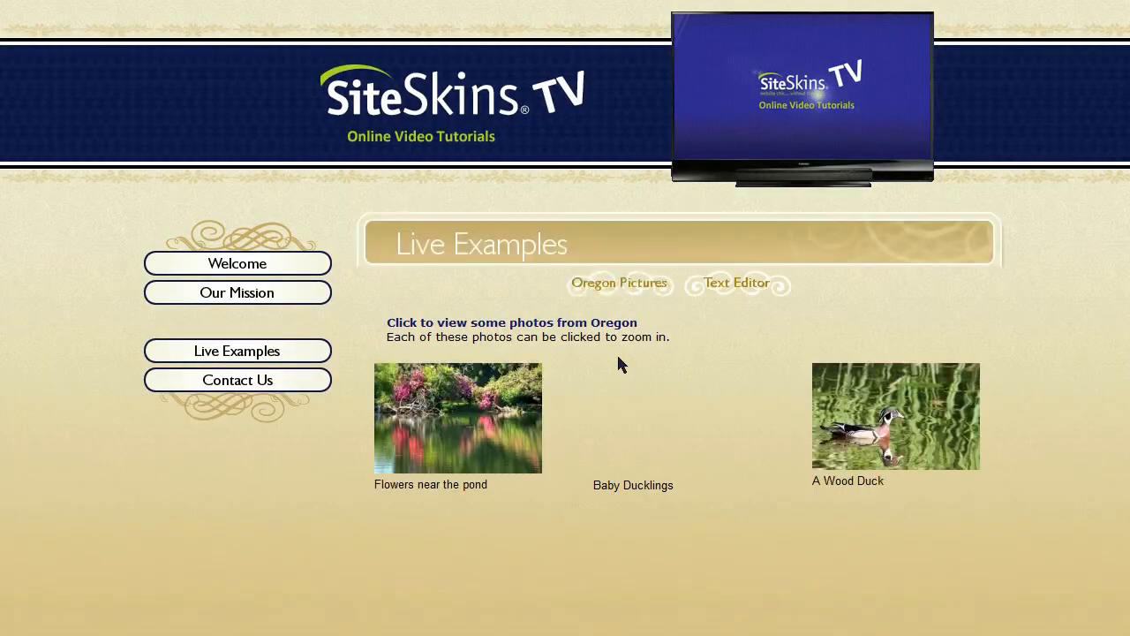
{"action": "left_click", "coordinate": [737, 283]}
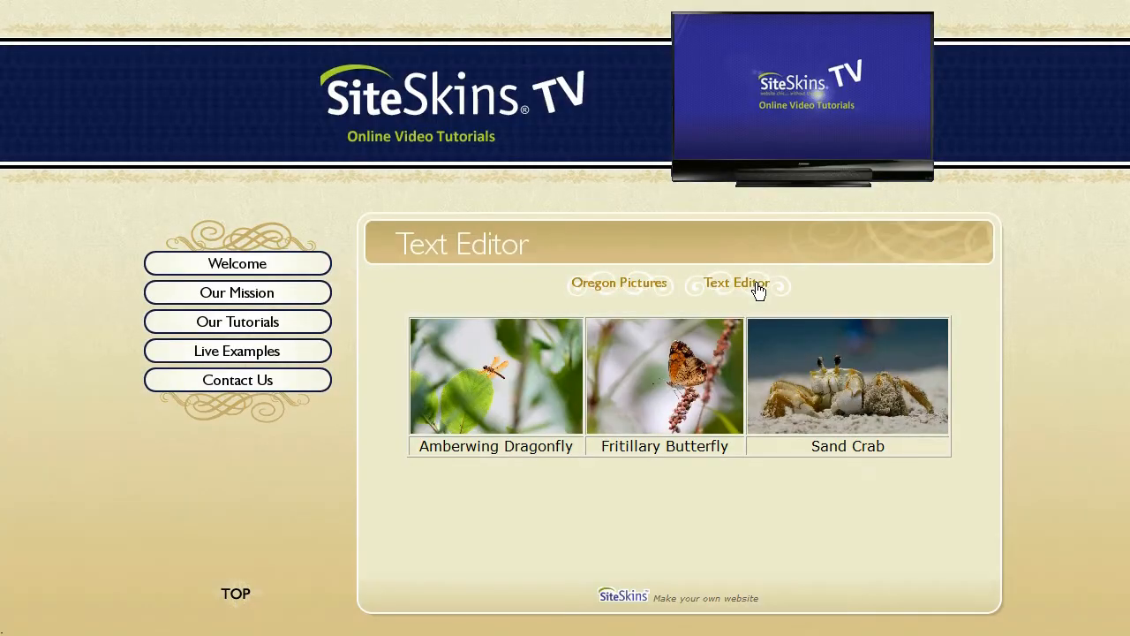
{"action": "mouse_move", "coordinate": [715, 550]}
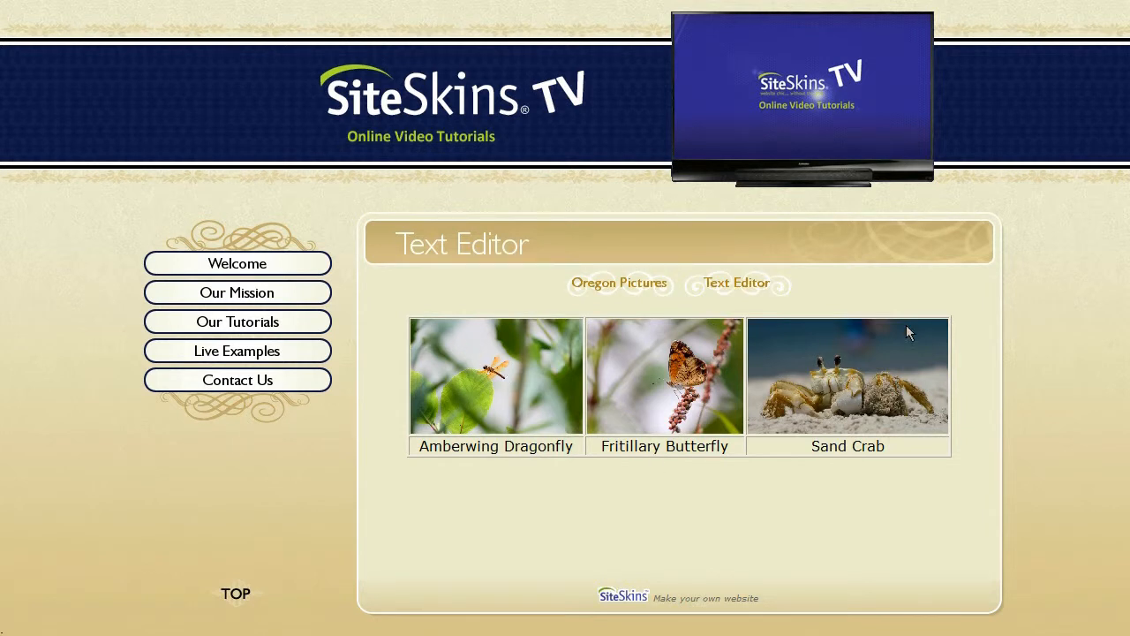
{"action": "mouse_move", "coordinate": [877, 537]}
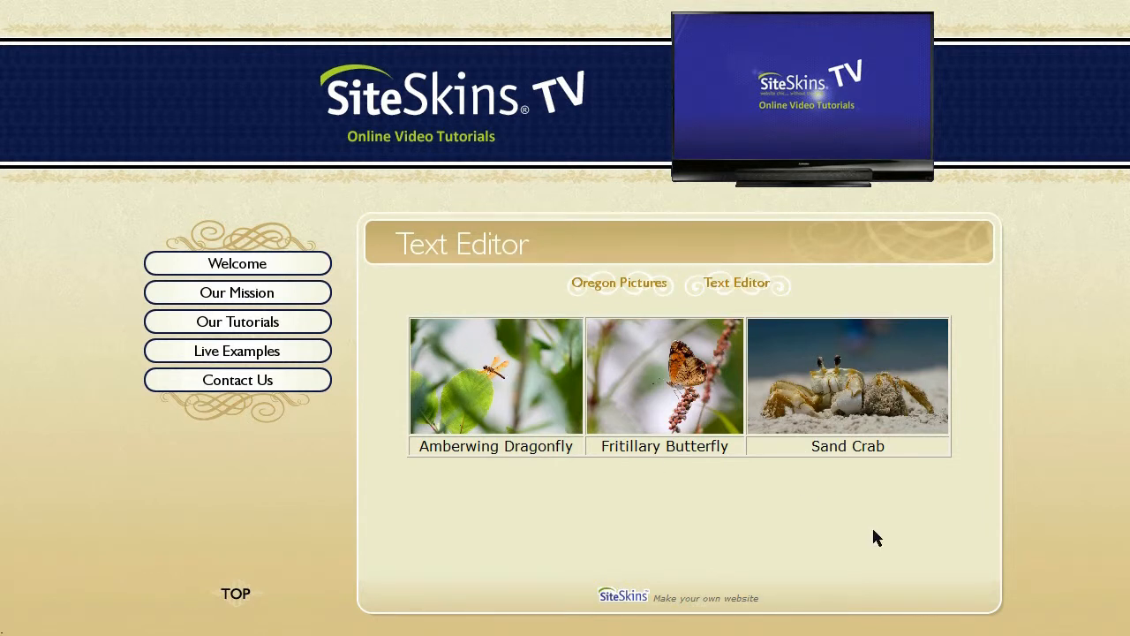
{"action": "mouse_move", "coordinate": [883, 463]}
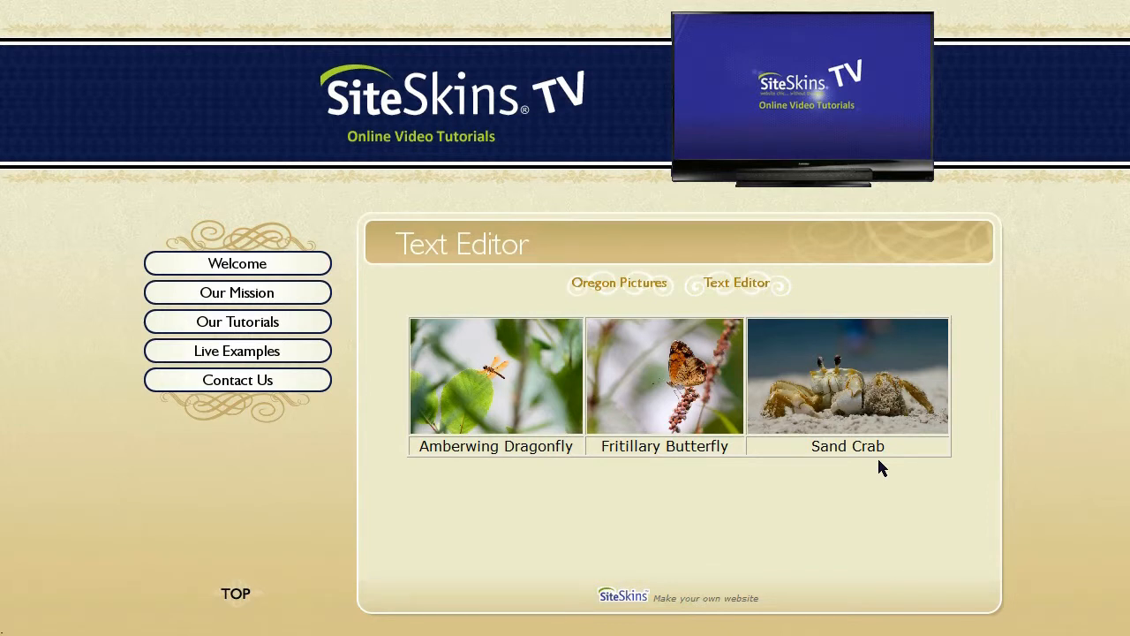
{"action": "mouse_move", "coordinate": [762, 478]}
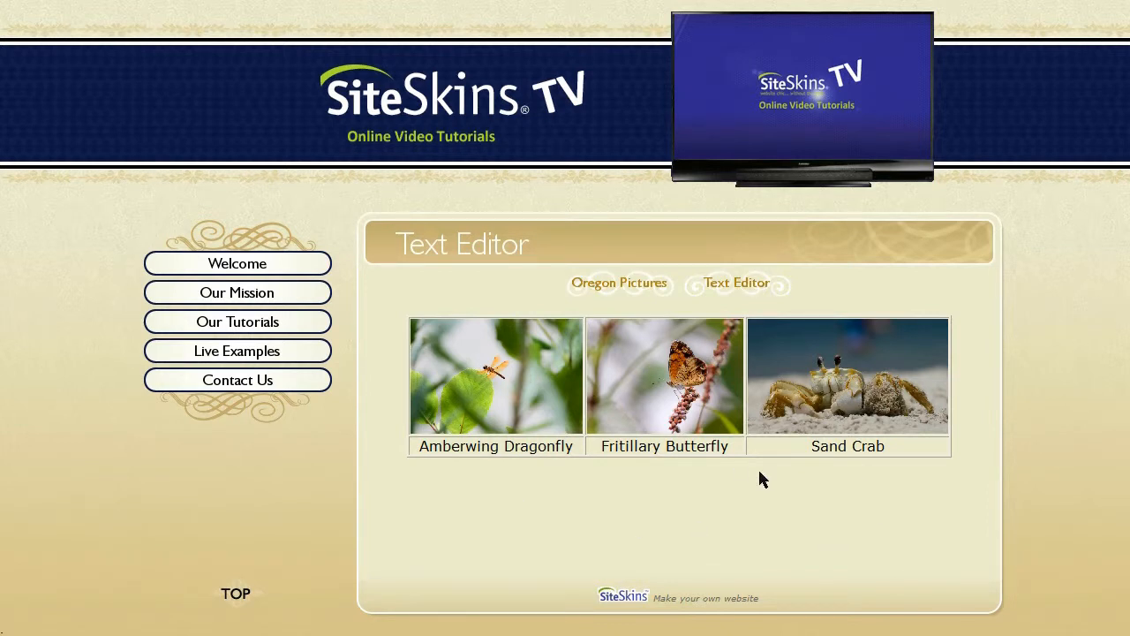
{"action": "mouse_move", "coordinate": [473, 353]}
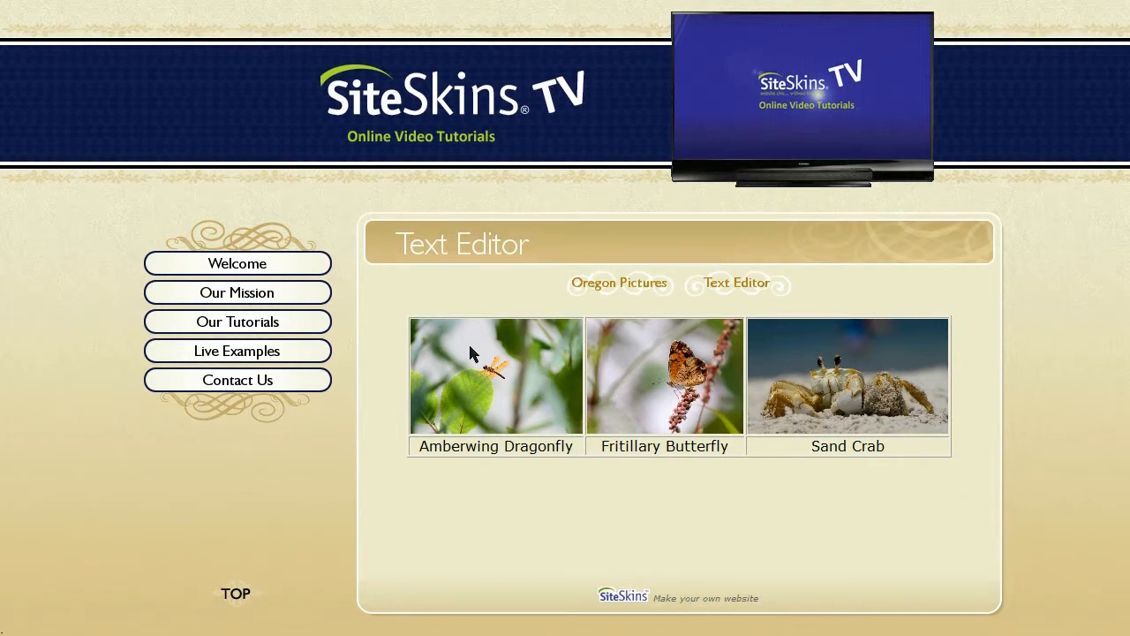
{"action": "mouse_move", "coordinate": [681, 469]}
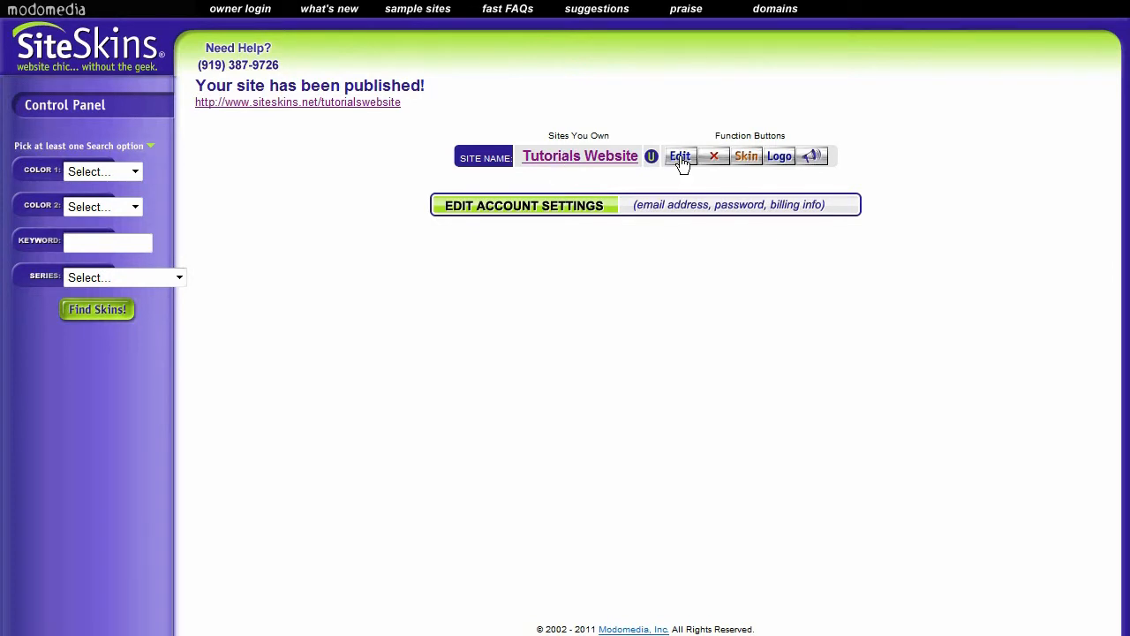
Reopen the Text Editor page in the SiteSkins editor from the site's page list
{"action": "left_click", "coordinate": [680, 156]}
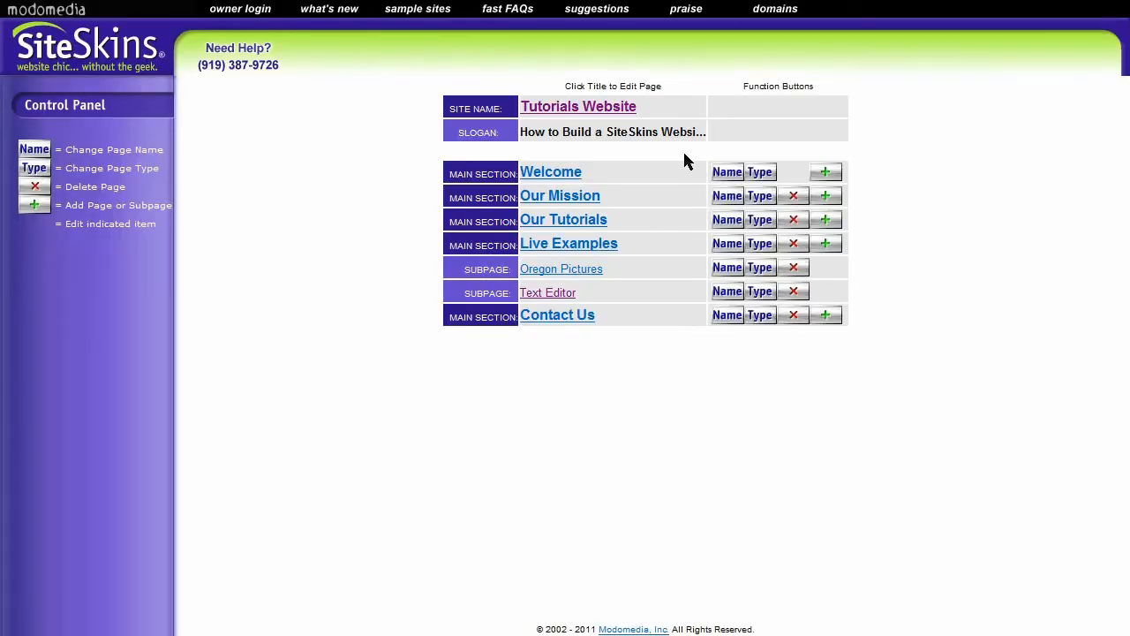
{"action": "left_click", "coordinate": [547, 293]}
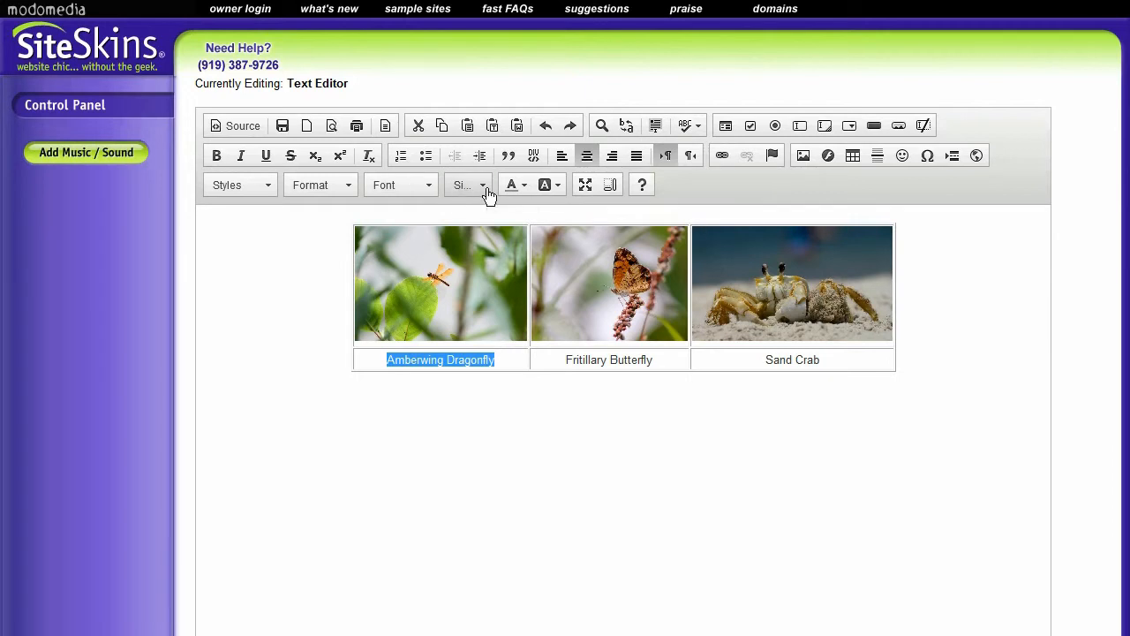
Set the first two captions to font size 11 from the Font Size dropdown
{"action": "left_click", "coordinate": [462, 185]}
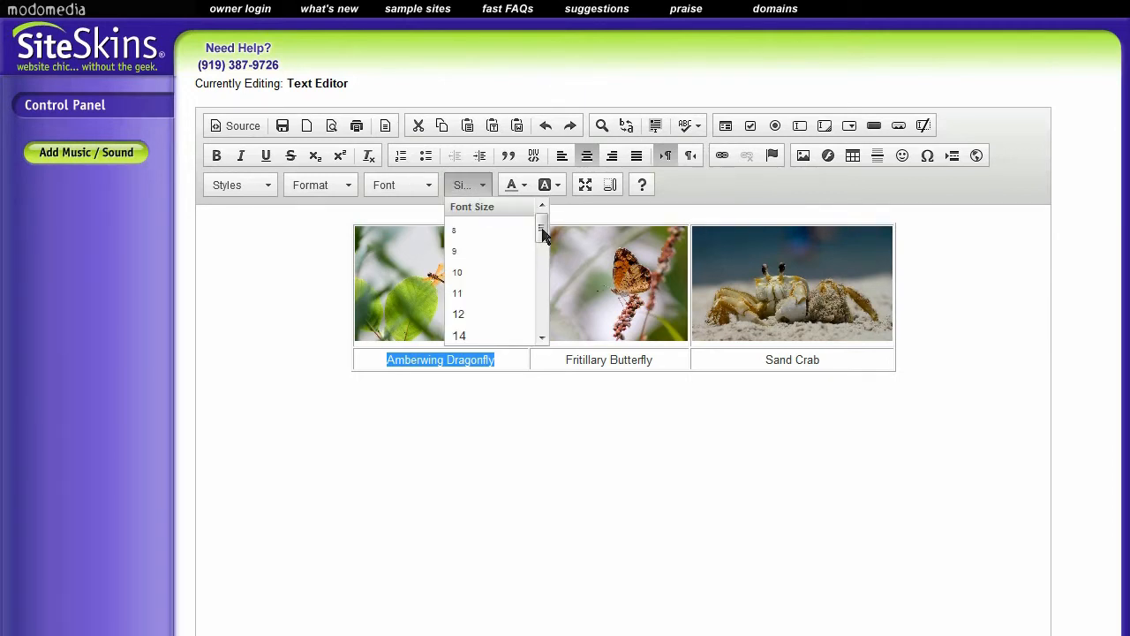
{"action": "left_click", "coordinate": [458, 293]}
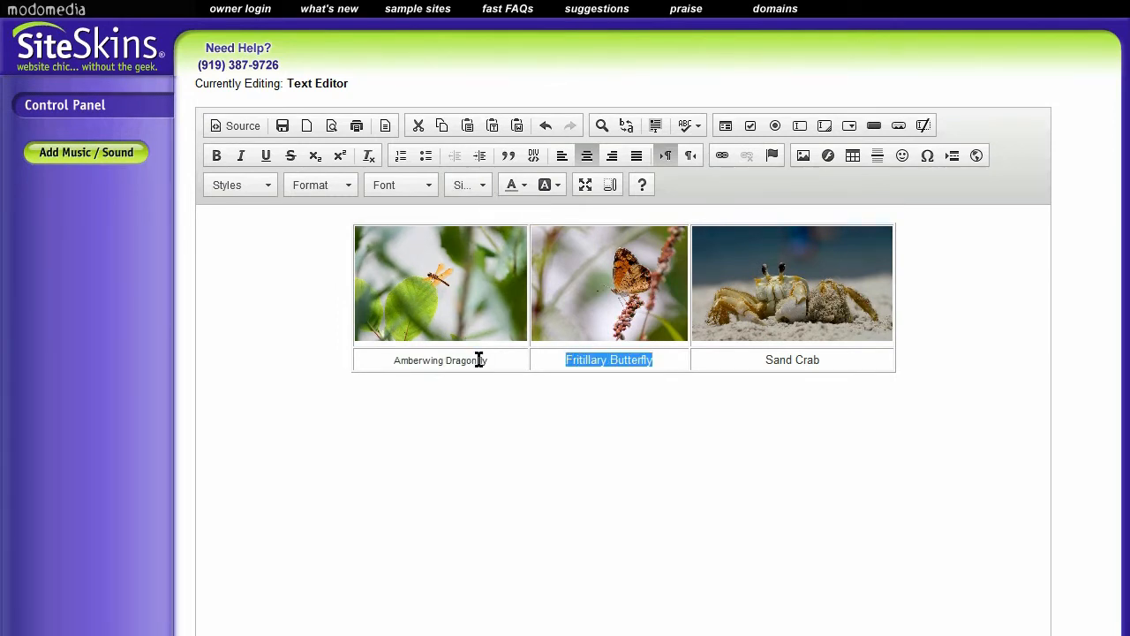
{"action": "left_click", "coordinate": [463, 186]}
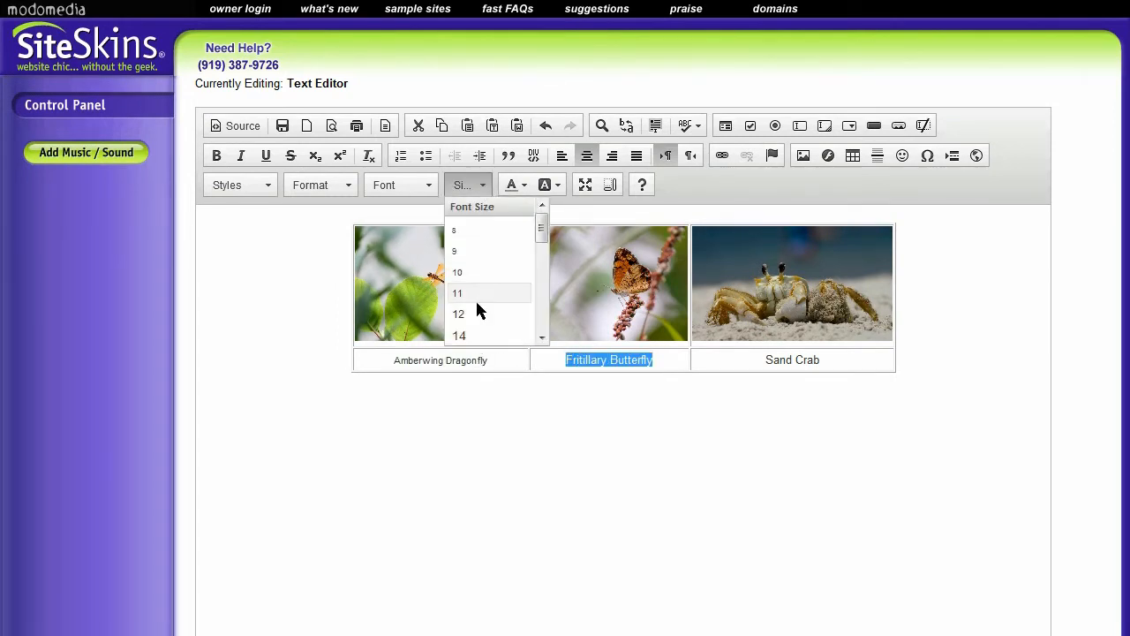
{"action": "left_click", "coordinate": [459, 314]}
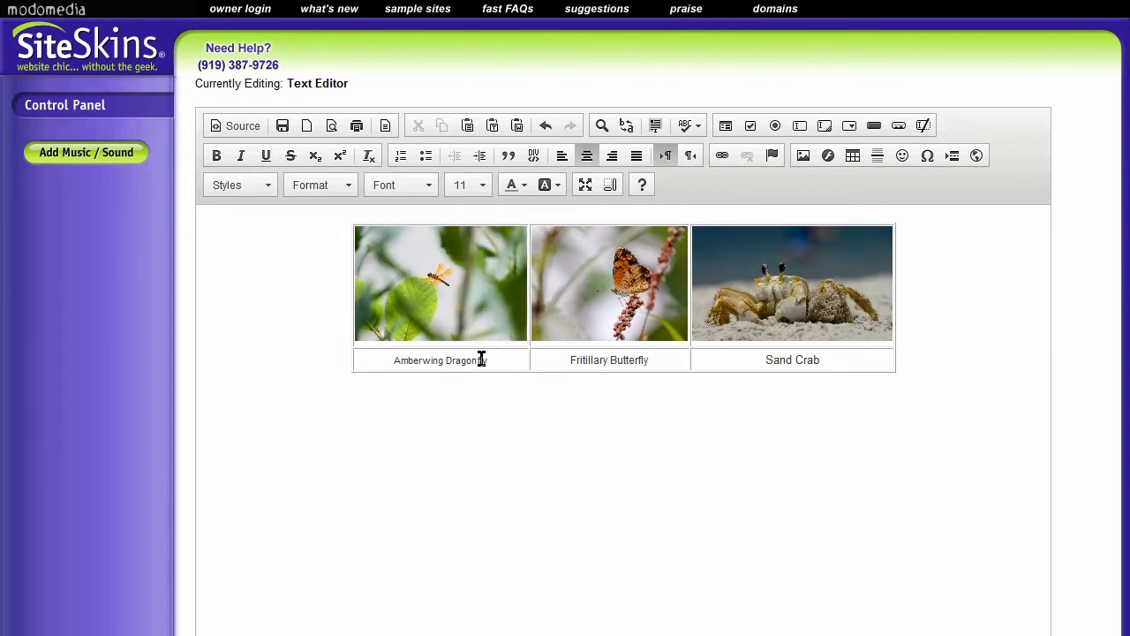
Set the Fritillary Butterfly and Sand Crab captions to font size 11
{"action": "double_click", "coordinate": [439, 361]}
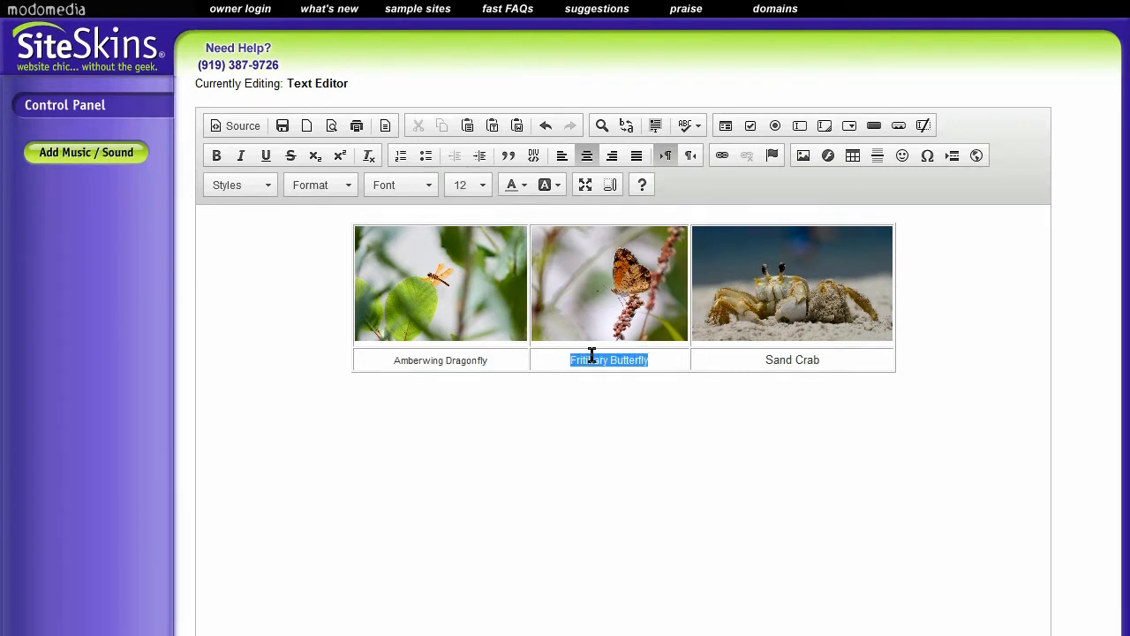
{"action": "left_click", "coordinate": [468, 185]}
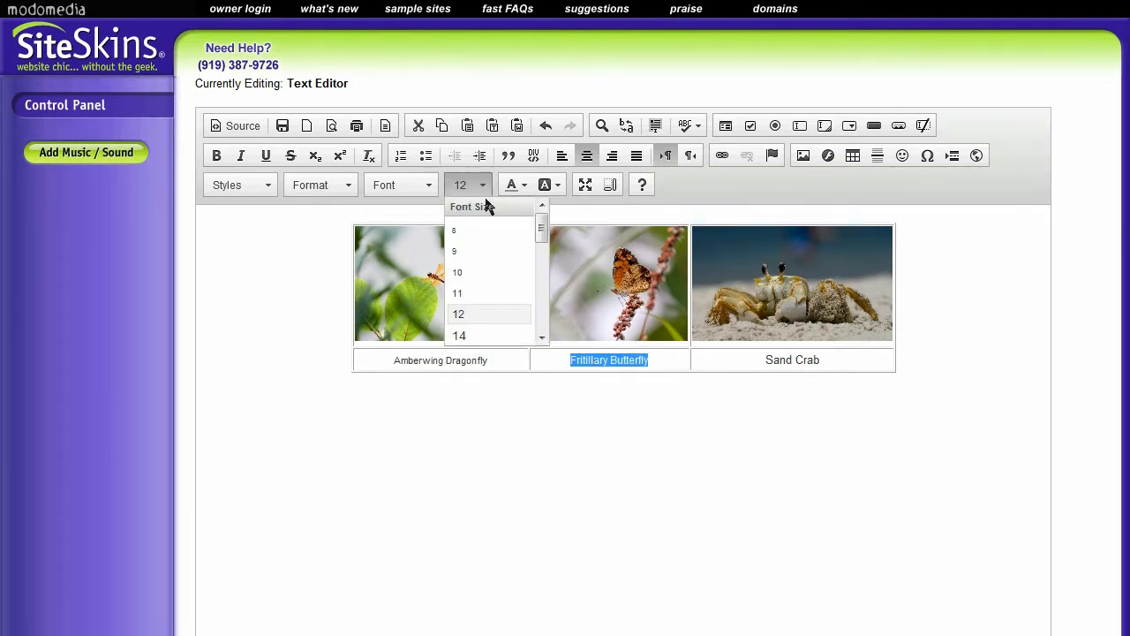
{"action": "left_click", "coordinate": [456, 293]}
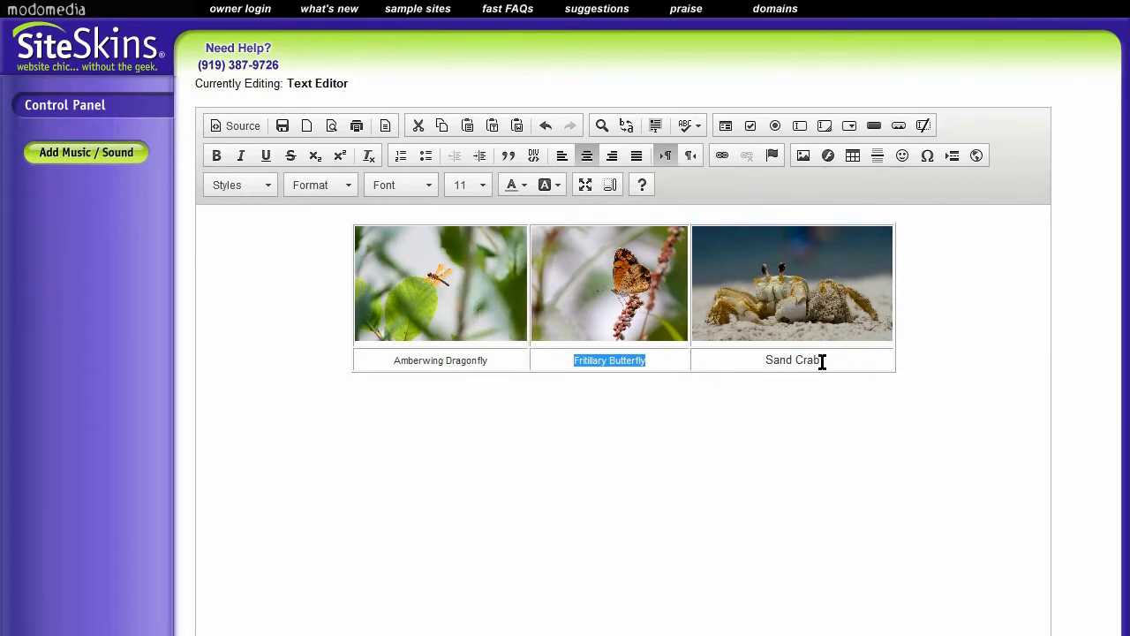
{"action": "left_click", "coordinate": [468, 185]}
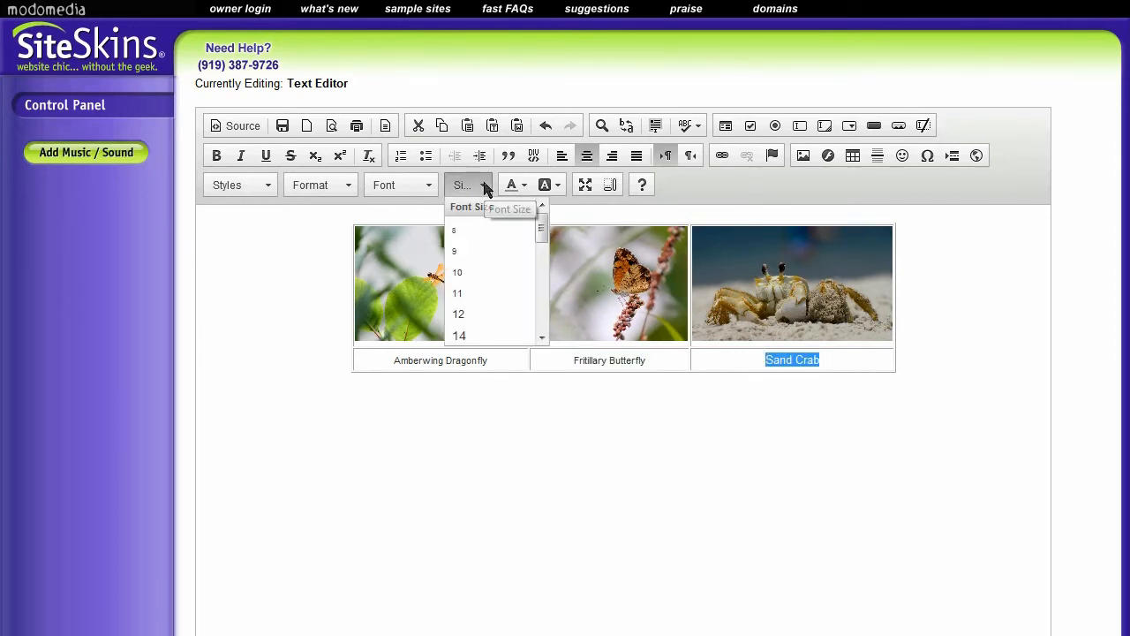
{"action": "left_click", "coordinate": [457, 293]}
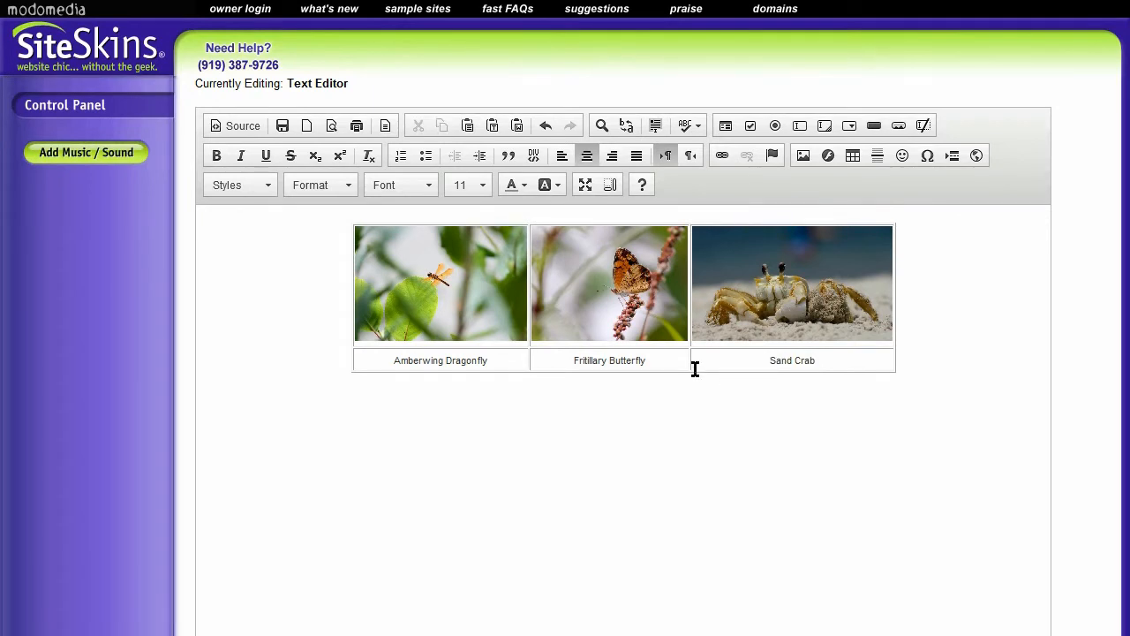
{"action": "mouse_move", "coordinate": [503, 219]}
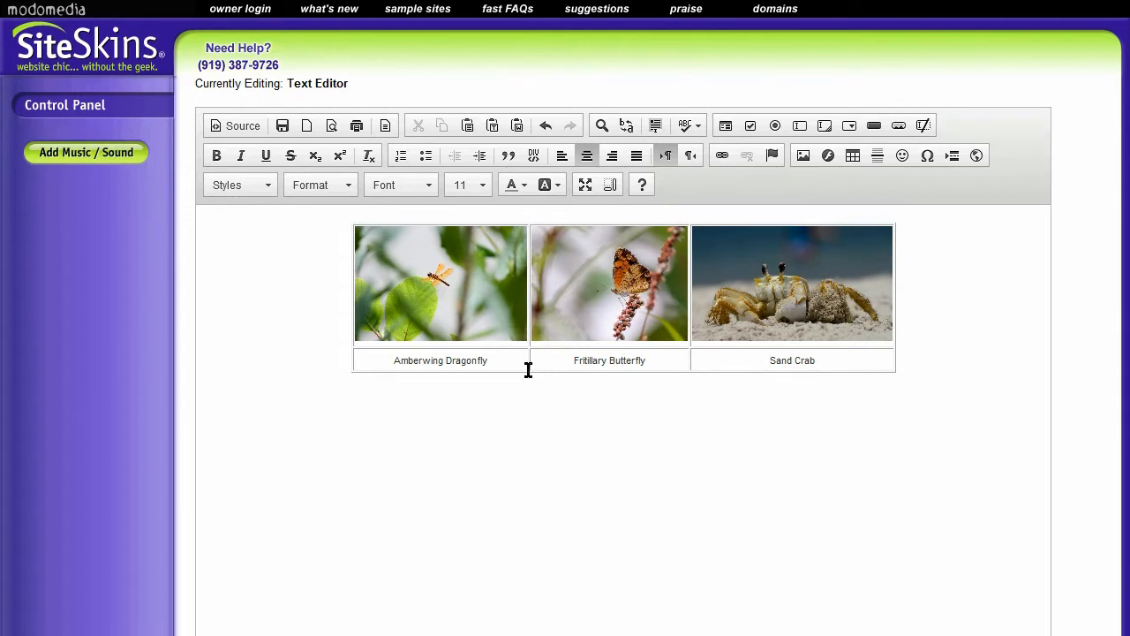
Set the photo table's Border size to 0 in Table Properties and apply it
{"action": "left_click", "coordinate": [530, 360]}
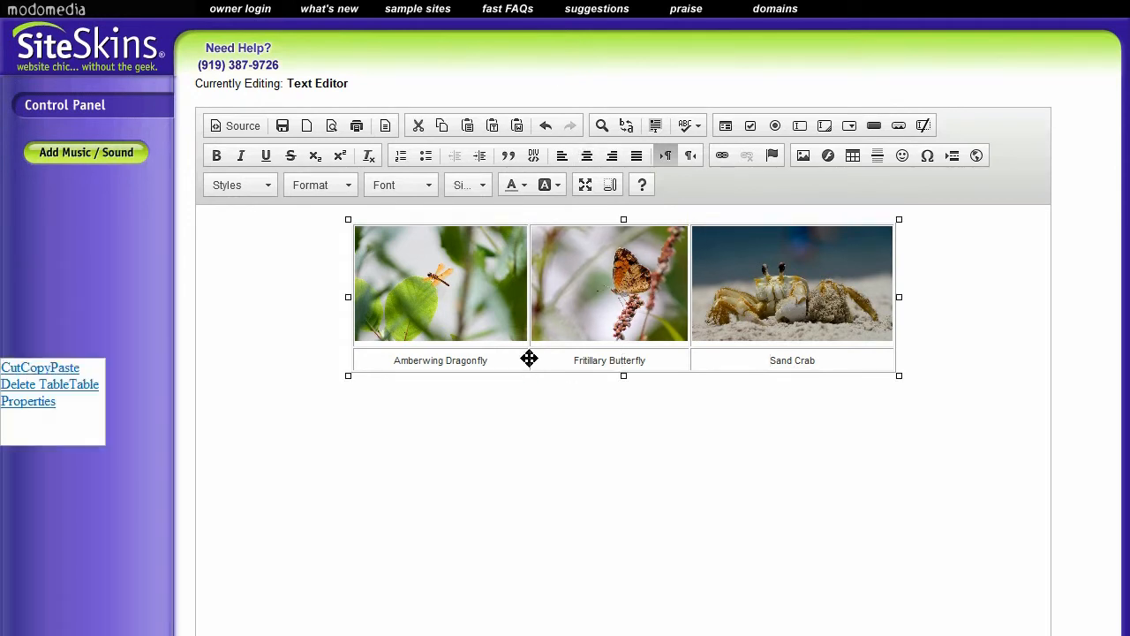
{"action": "right_click", "coordinate": [530, 362]}
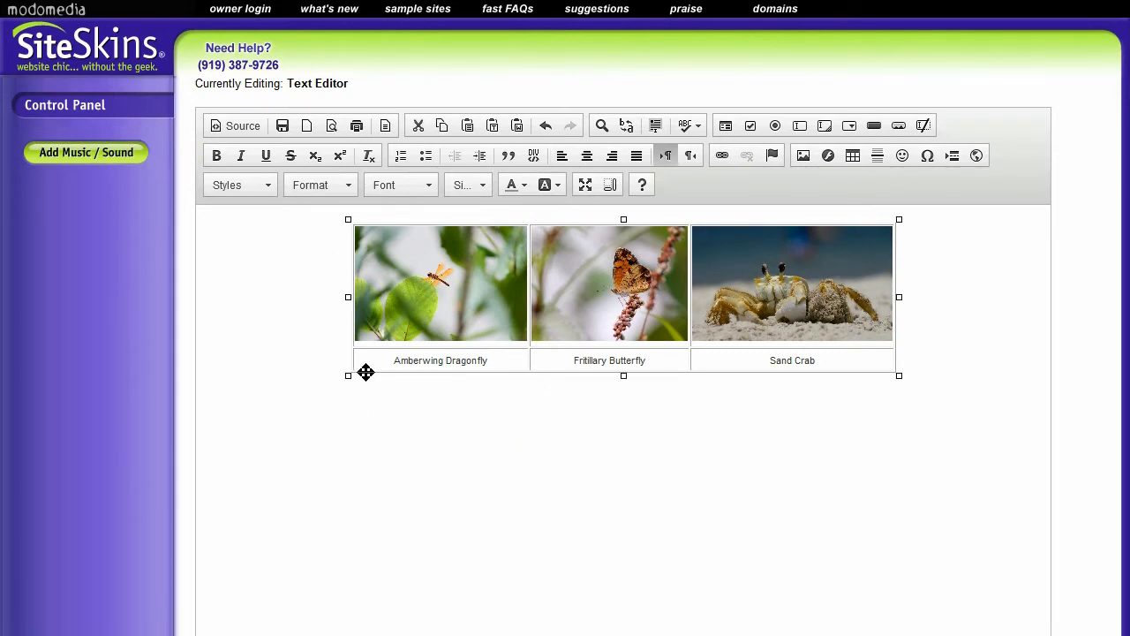
{"action": "right_click", "coordinate": [365, 371]}
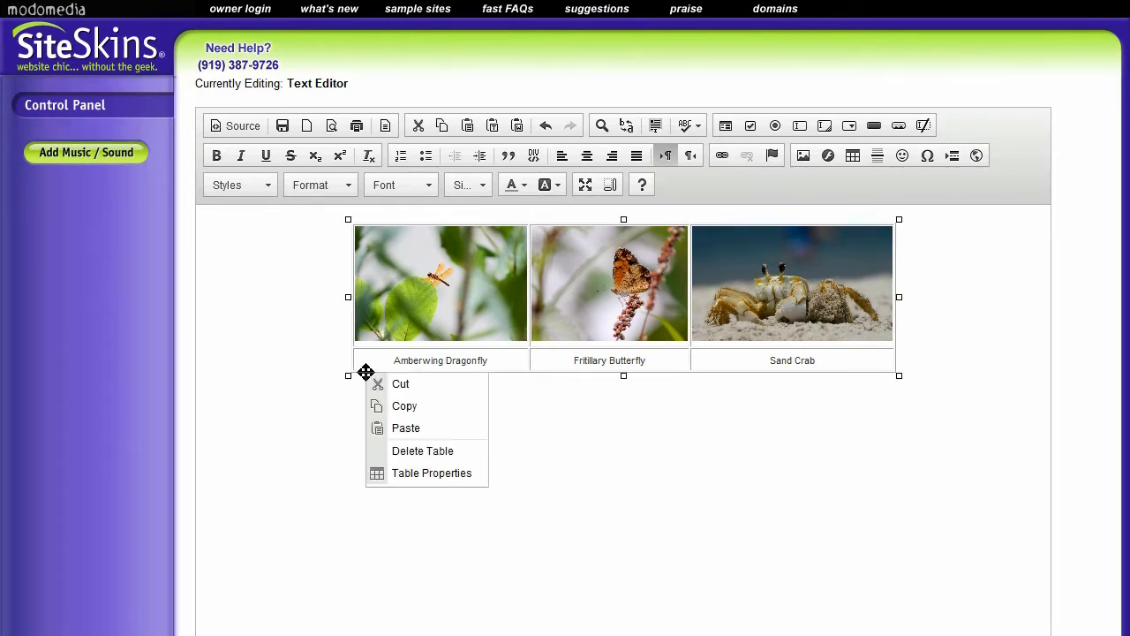
{"action": "mouse_move", "coordinate": [431, 473]}
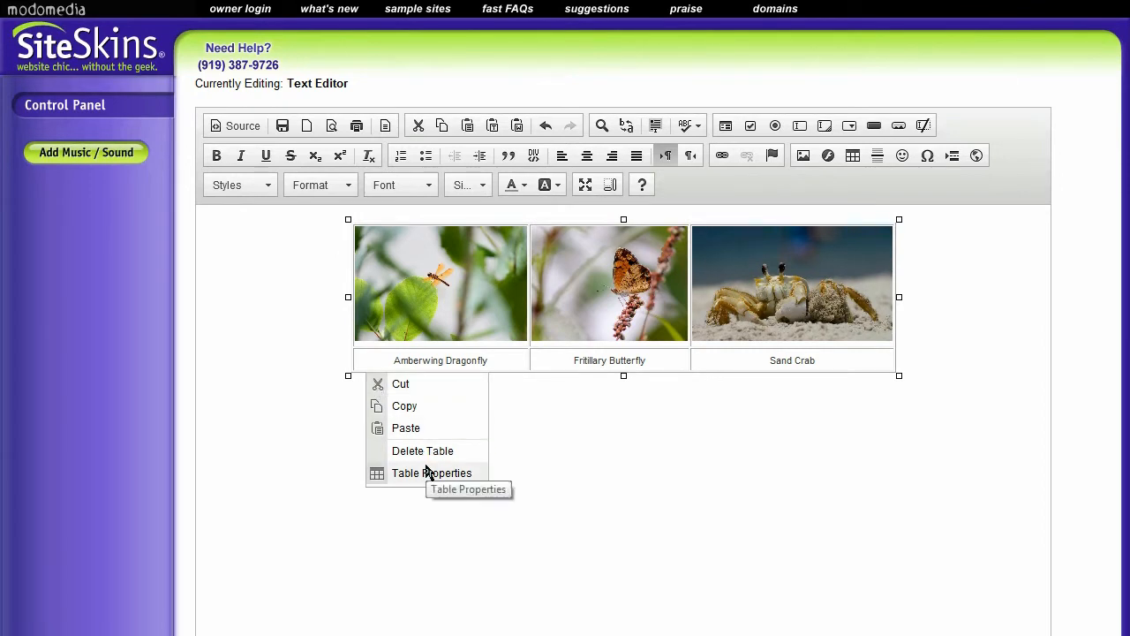
{"action": "left_click", "coordinate": [431, 473]}
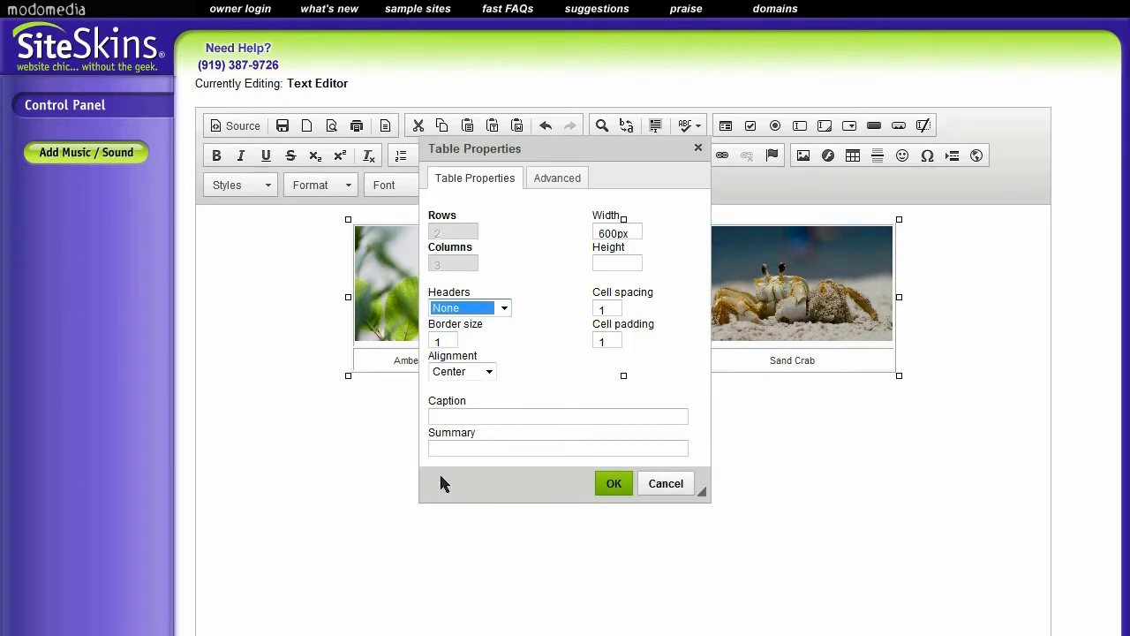
{"action": "left_click", "coordinate": [442, 339]}
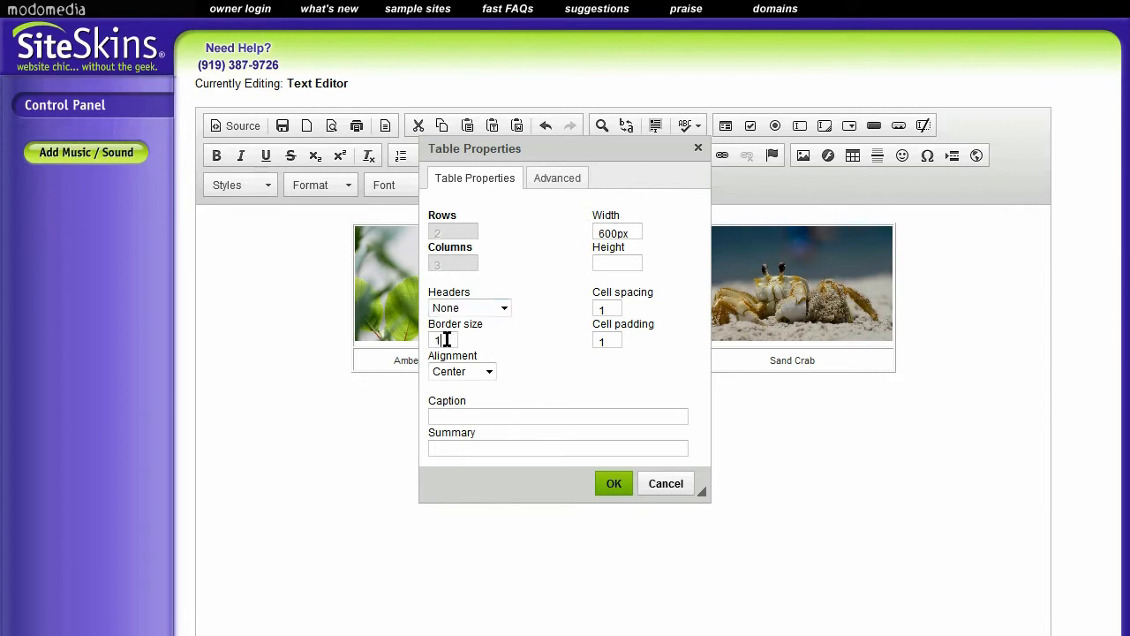
{"action": "type", "text": "0"}
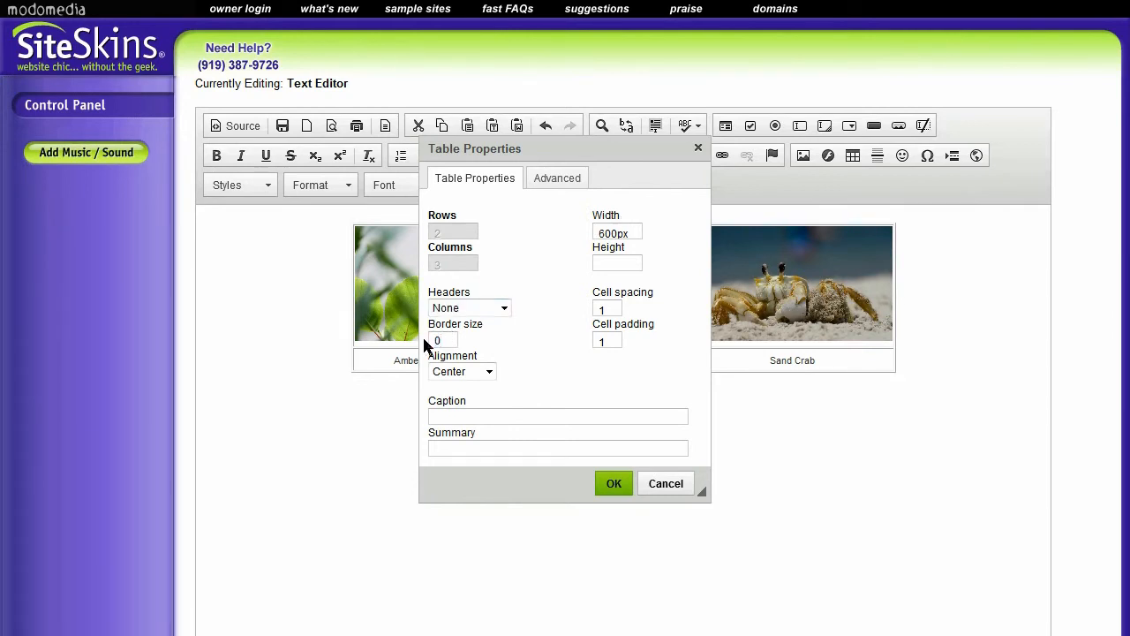
{"action": "left_click", "coordinate": [613, 483]}
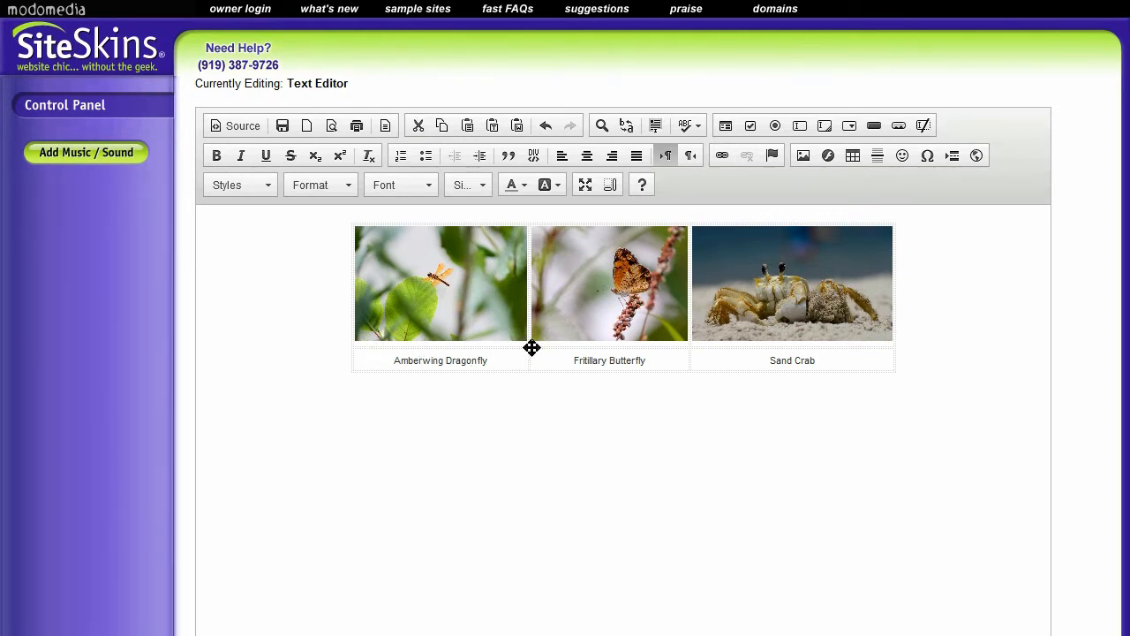
{"action": "mouse_move", "coordinate": [512, 371]}
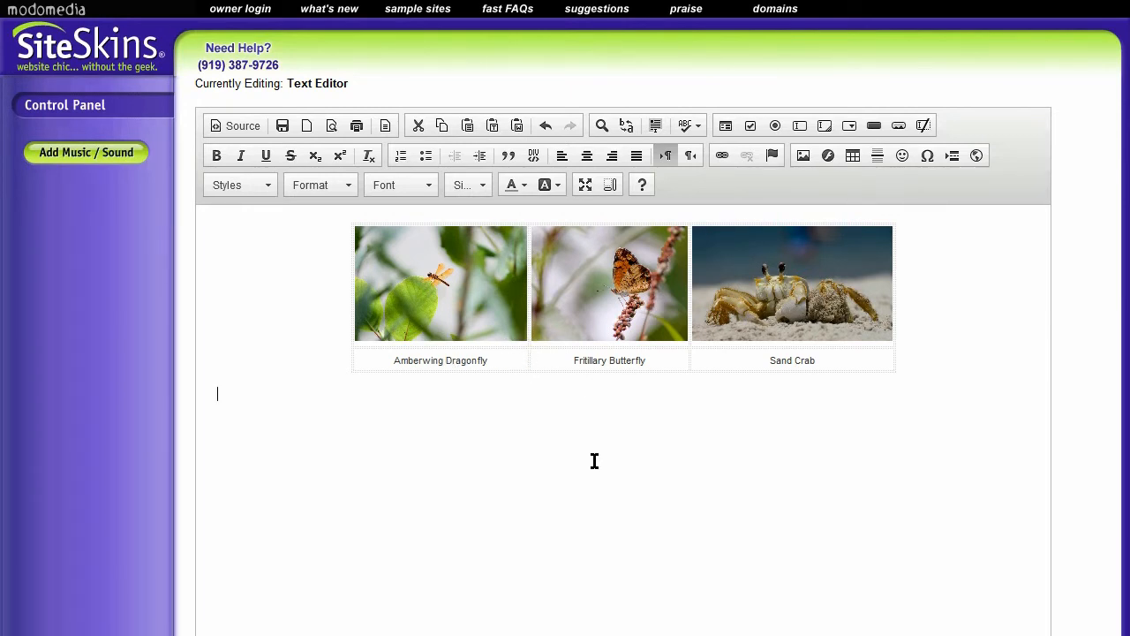
{"action": "mouse_move", "coordinate": [572, 332]}
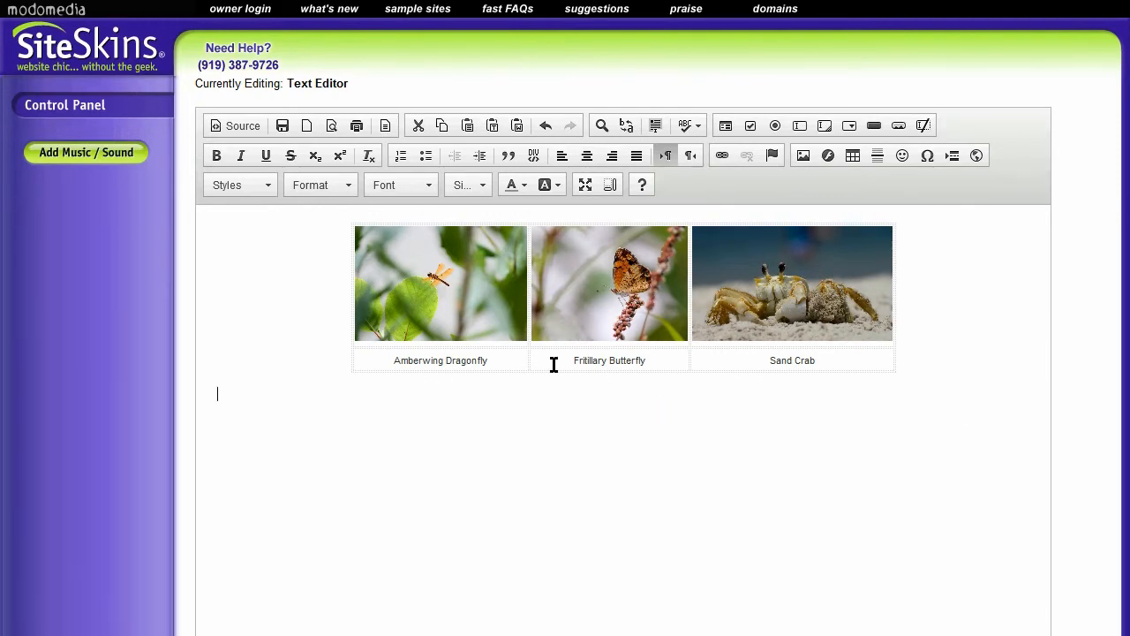
{"action": "mouse_move", "coordinate": [858, 442]}
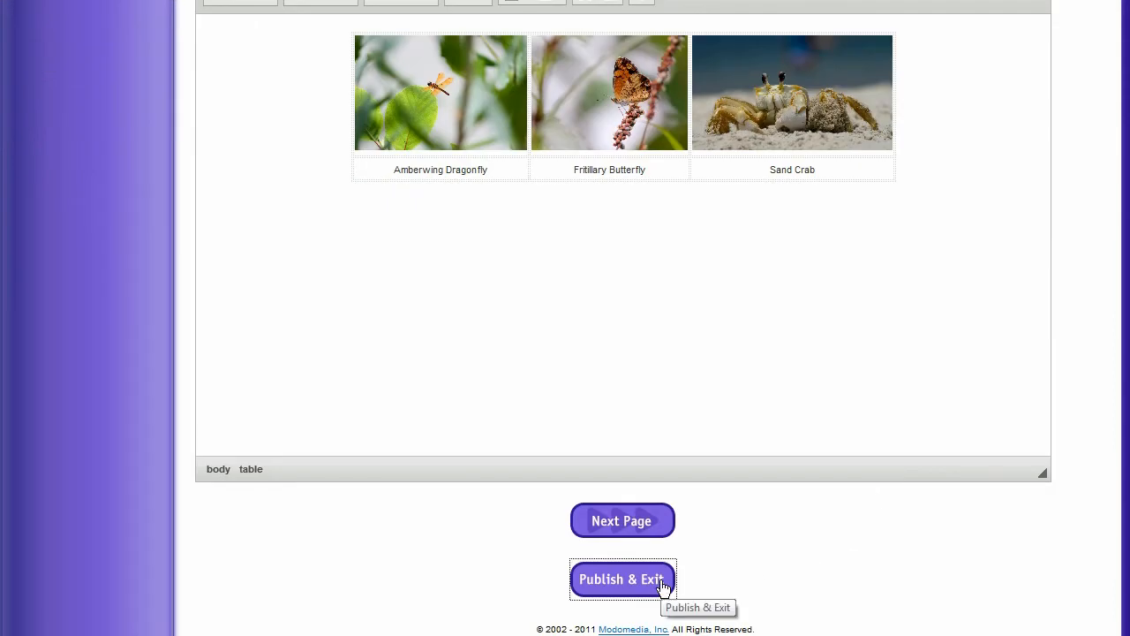
Publish the borderless photo page and exit the editor
{"action": "left_click", "coordinate": [621, 579]}
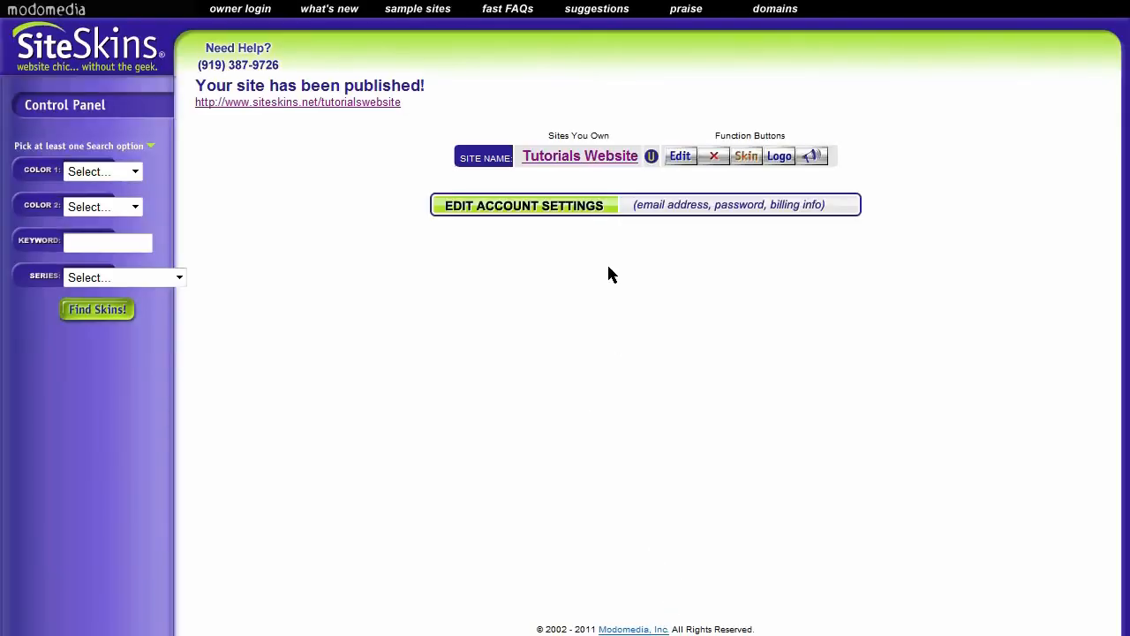
{"action": "mouse_move", "coordinate": [341, 144]}
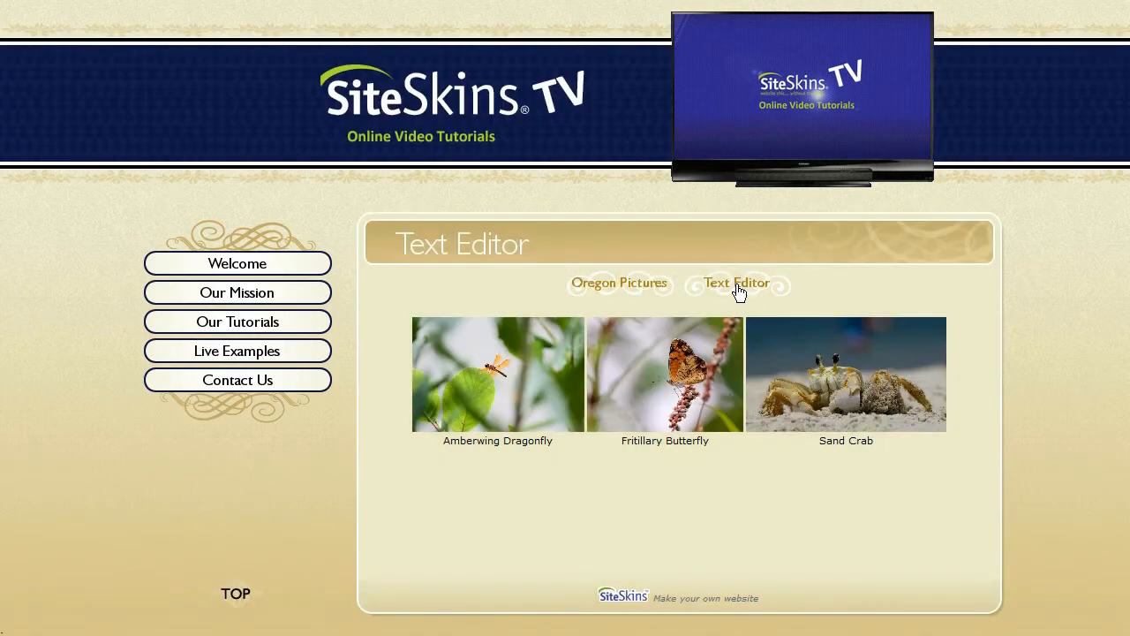
{"action": "mouse_move", "coordinate": [363, 399]}
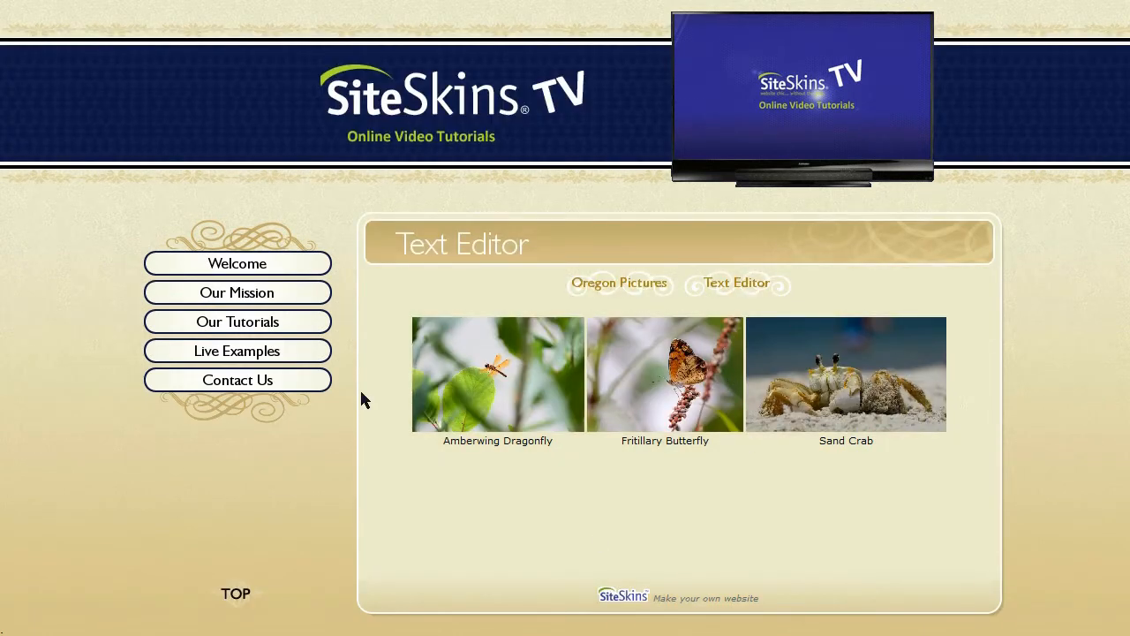
{"action": "mouse_move", "coordinate": [540, 385]}
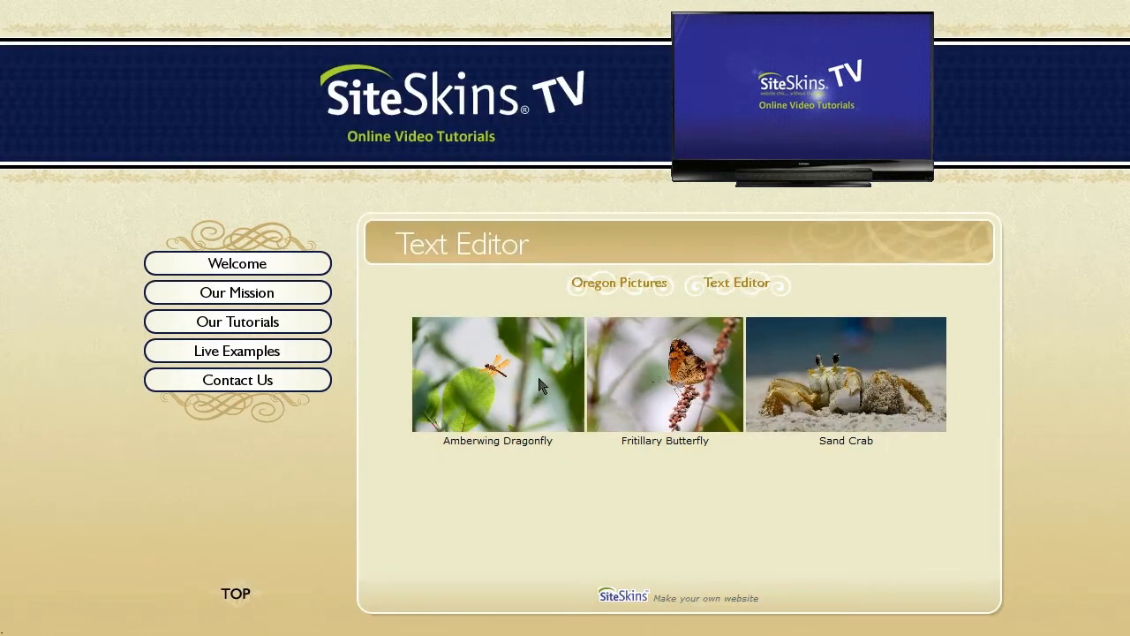
{"action": "mouse_move", "coordinate": [691, 416]}
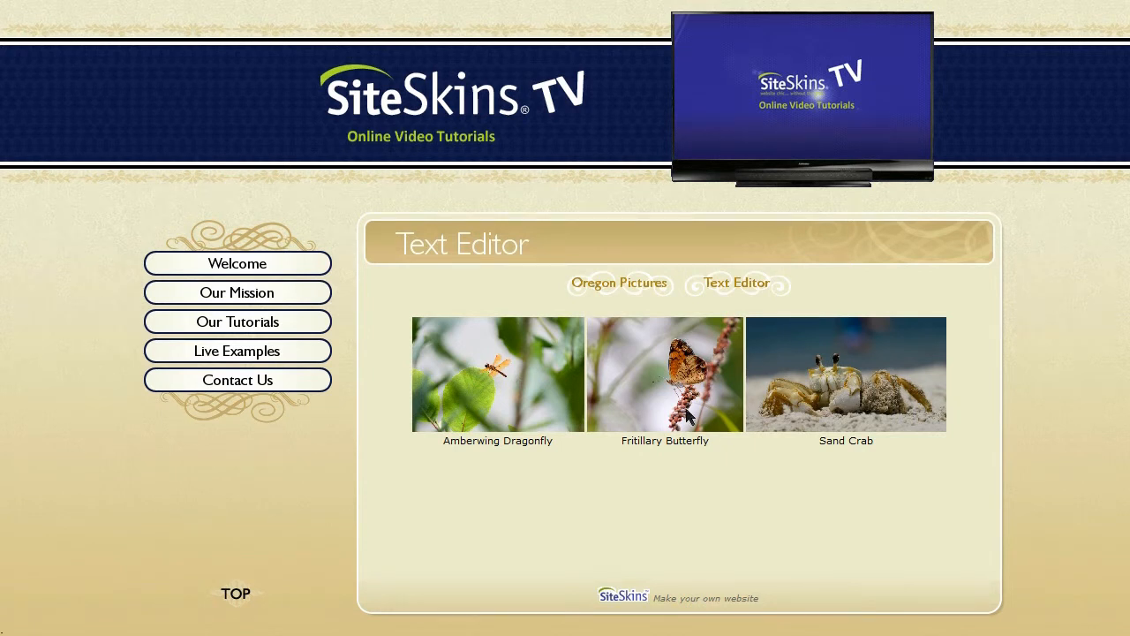
{"action": "mouse_move", "coordinate": [887, 480]}
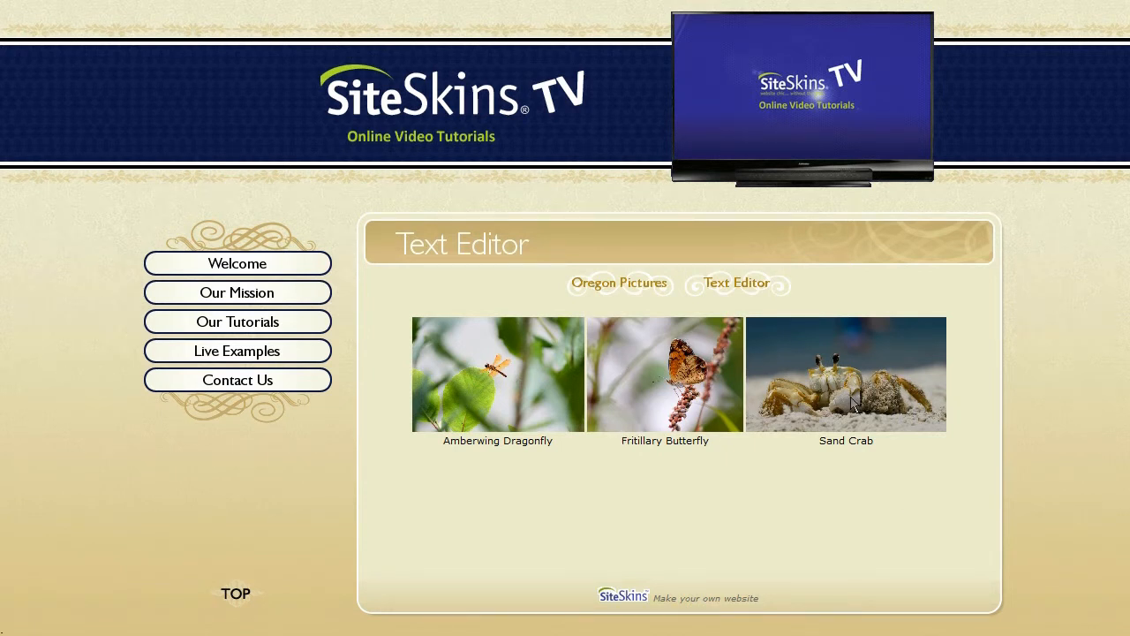
{"action": "mouse_move", "coordinate": [957, 422]}
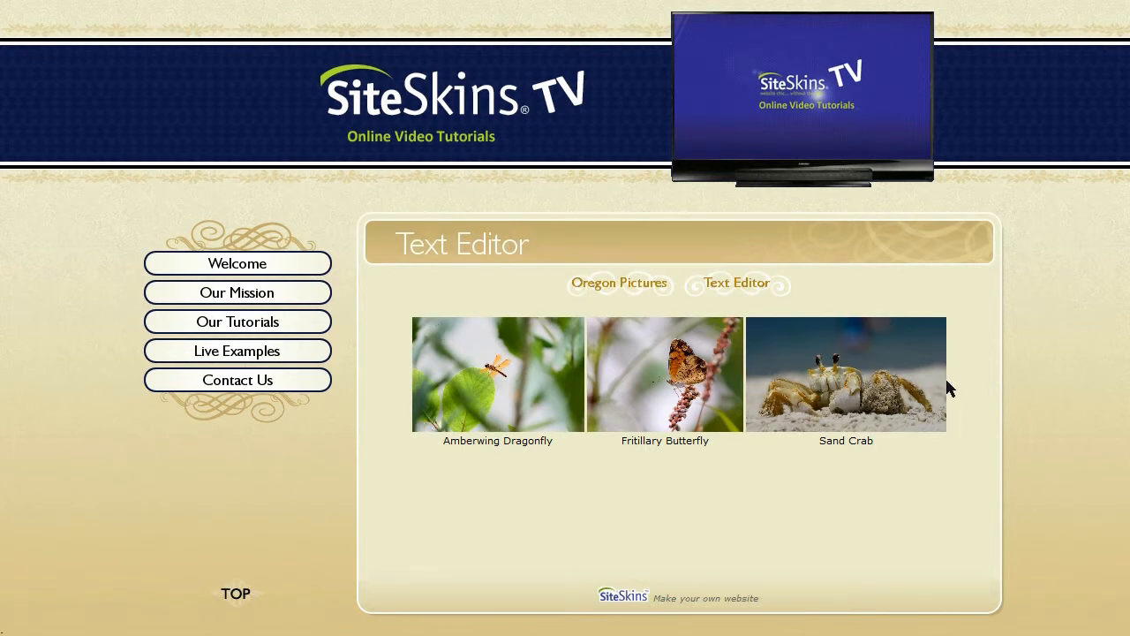
{"action": "mouse_move", "coordinate": [558, 551]}
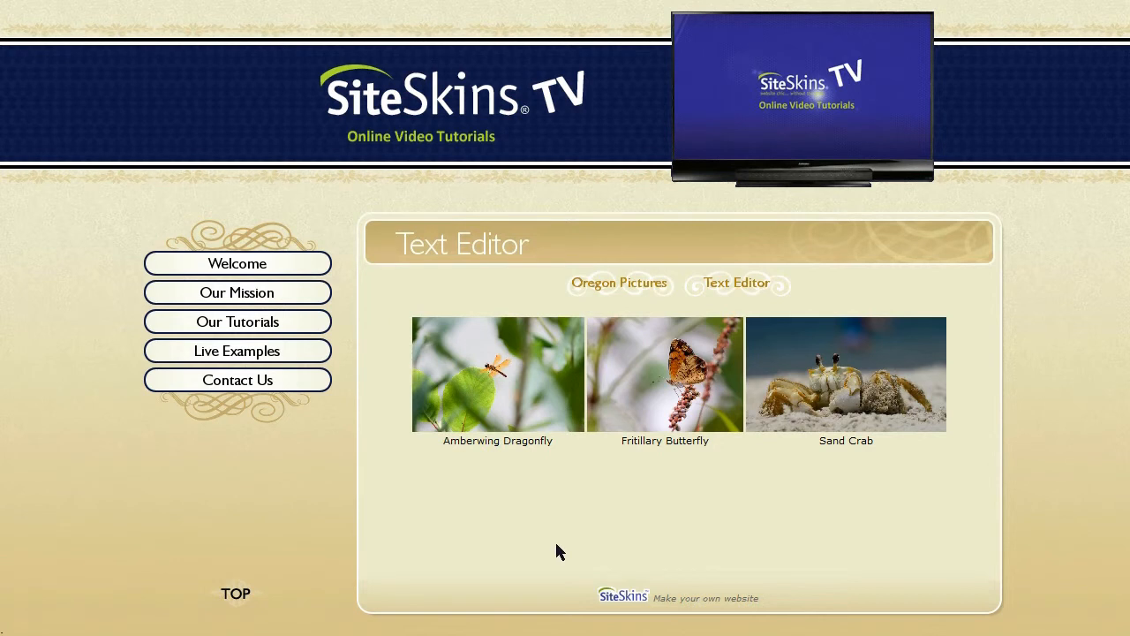
{"action": "mouse_move", "coordinate": [879, 479]}
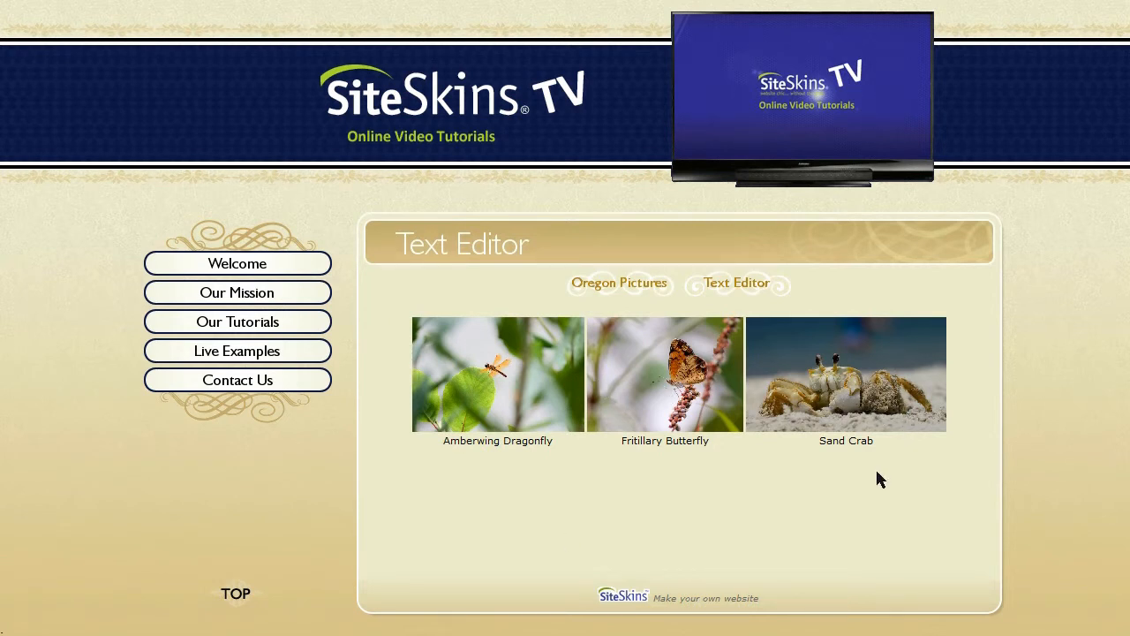
{"action": "mouse_move", "coordinate": [600, 392]}
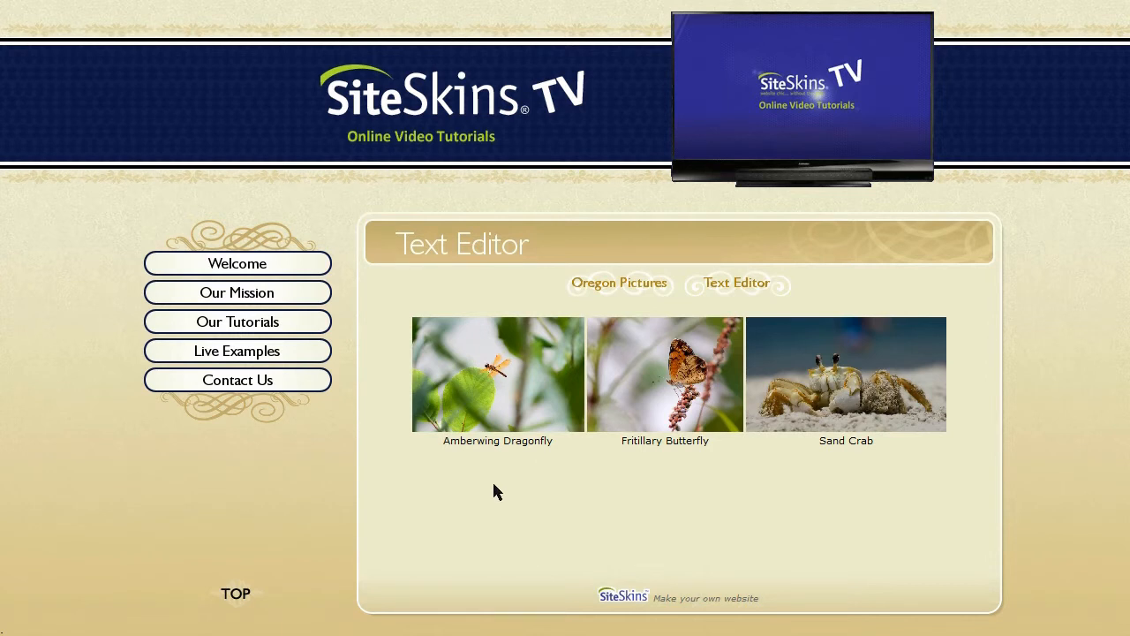
{"action": "mouse_move", "coordinate": [940, 512]}
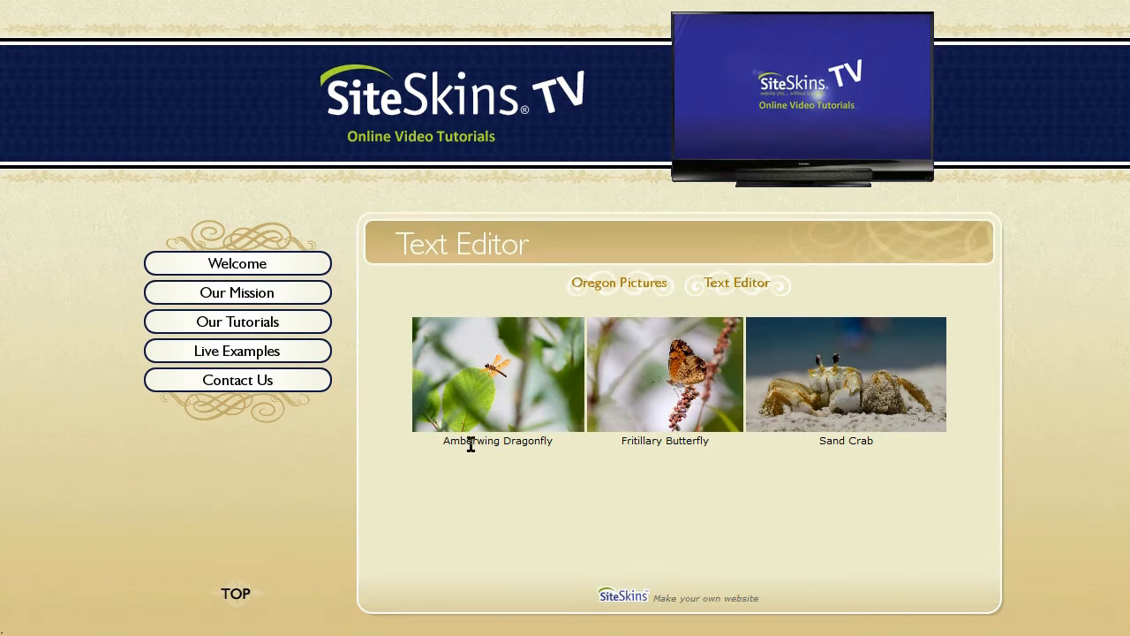
{"action": "mouse_move", "coordinate": [935, 530]}
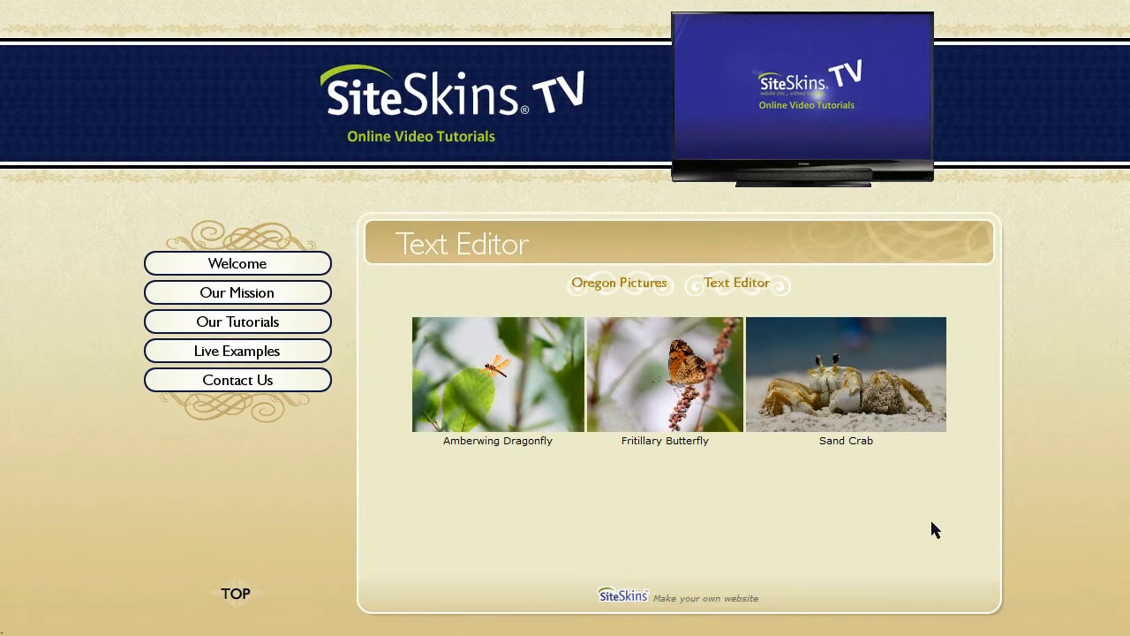
{"action": "mouse_move", "coordinate": [960, 477]}
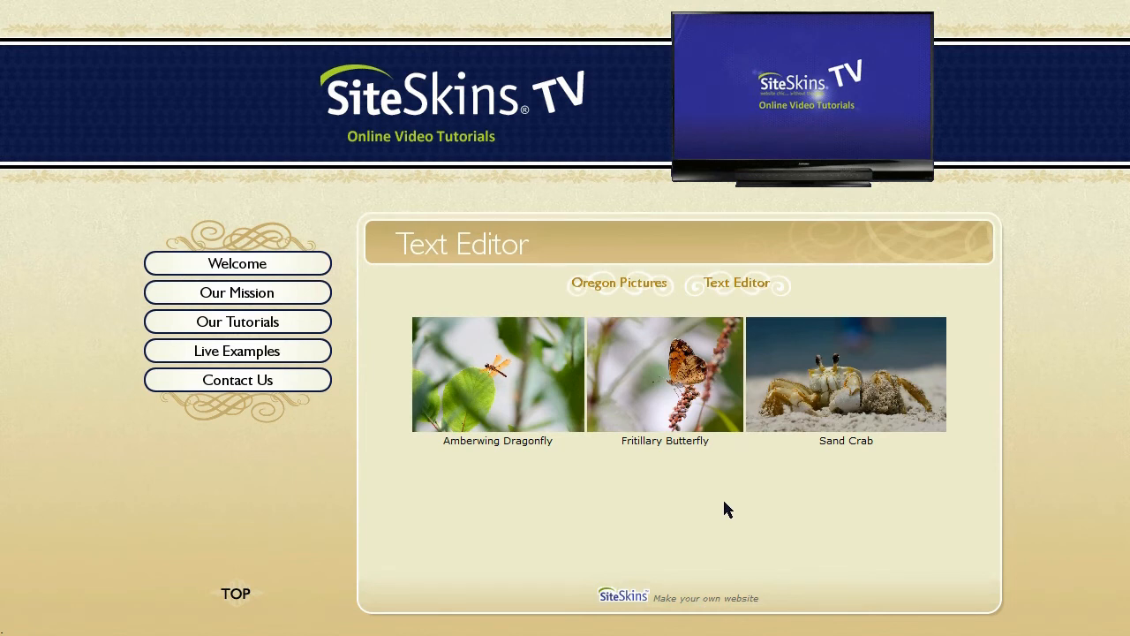
{"action": "mouse_move", "coordinate": [632, 496]}
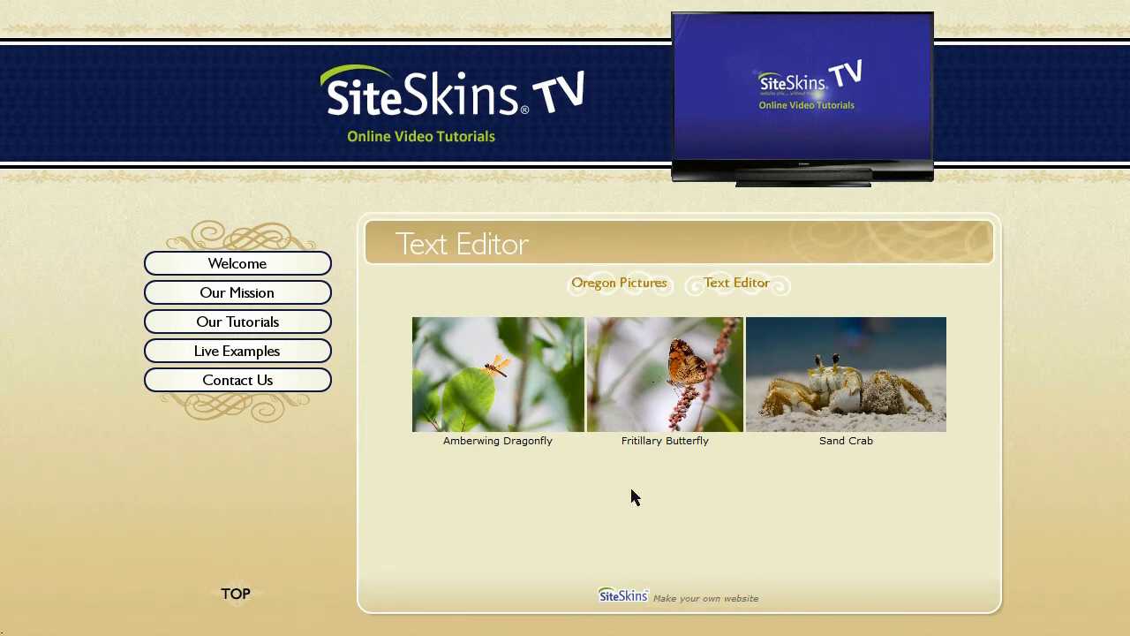
{"action": "mouse_move", "coordinate": [897, 507]}
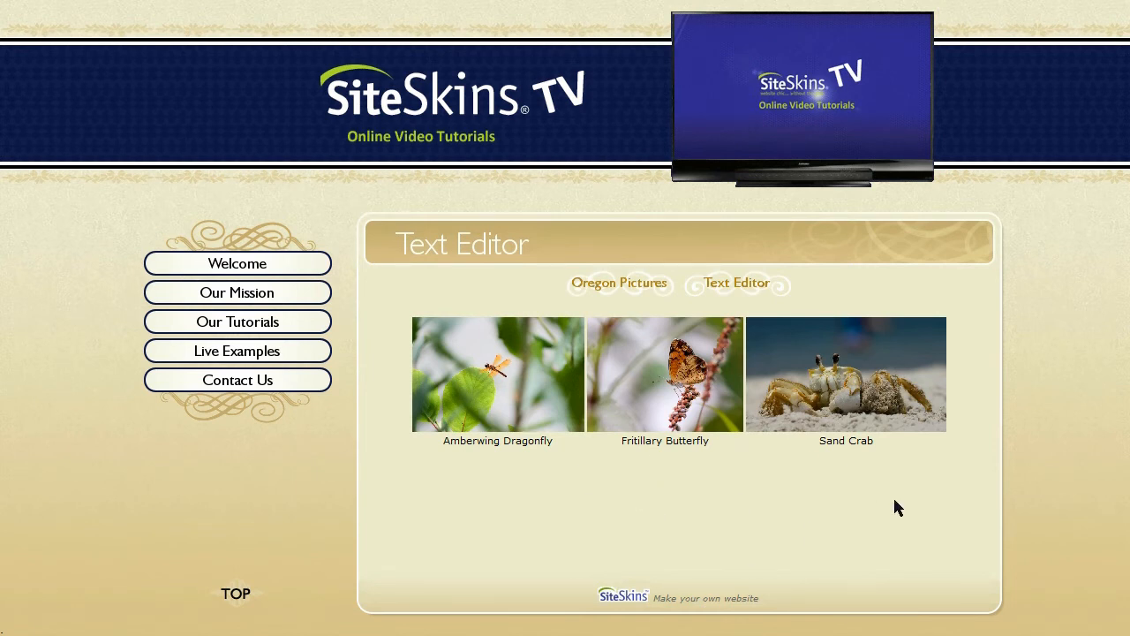